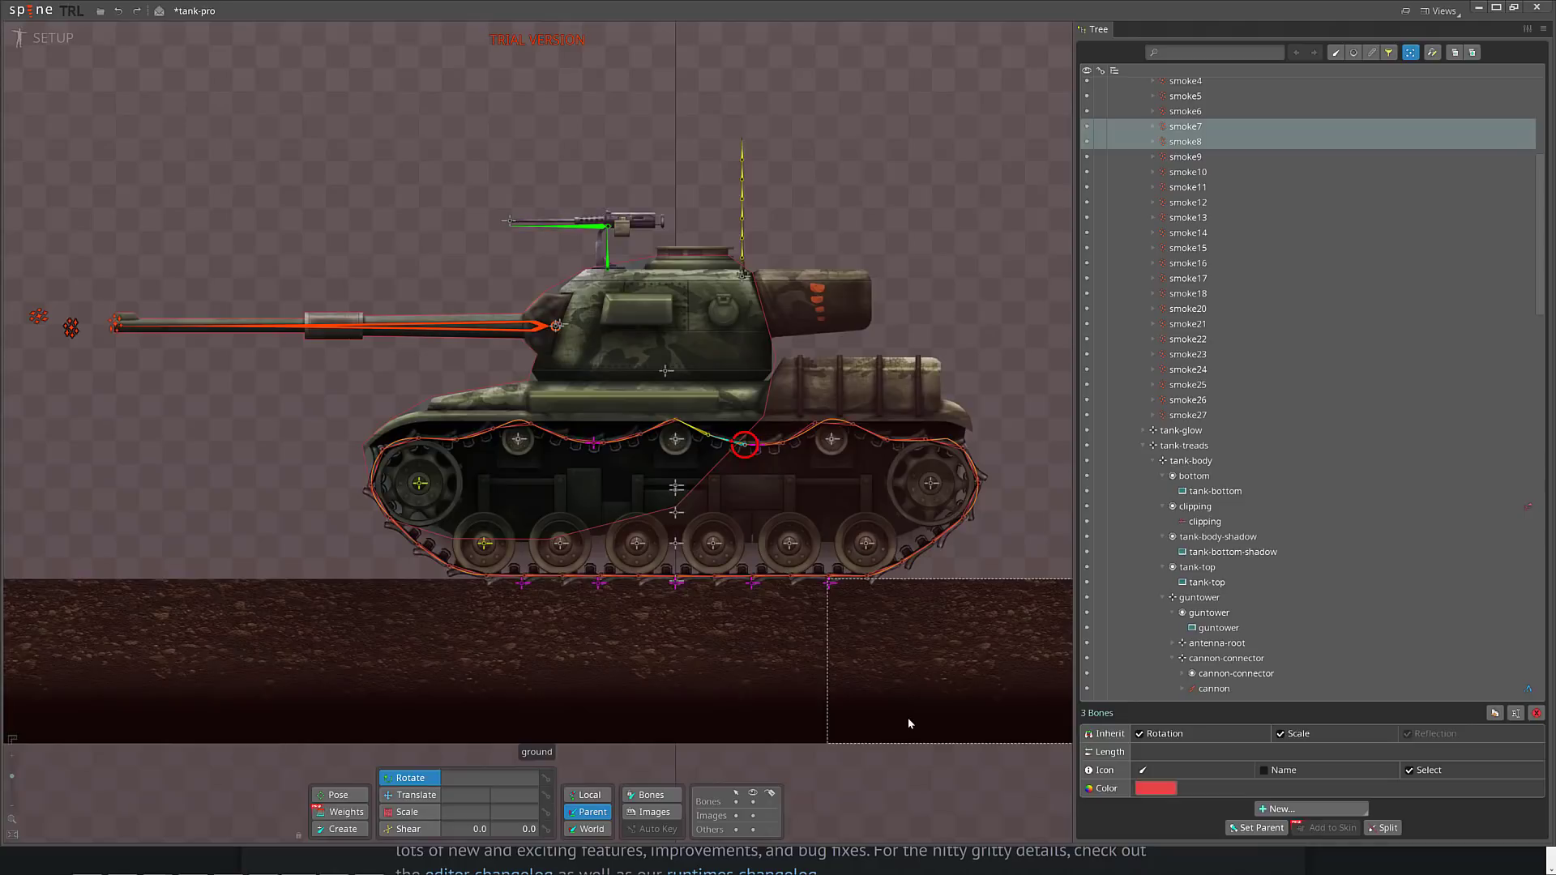
# - Switch the tank project to Animate mode and back to Setup mode
pyautogui.click(712, 543)
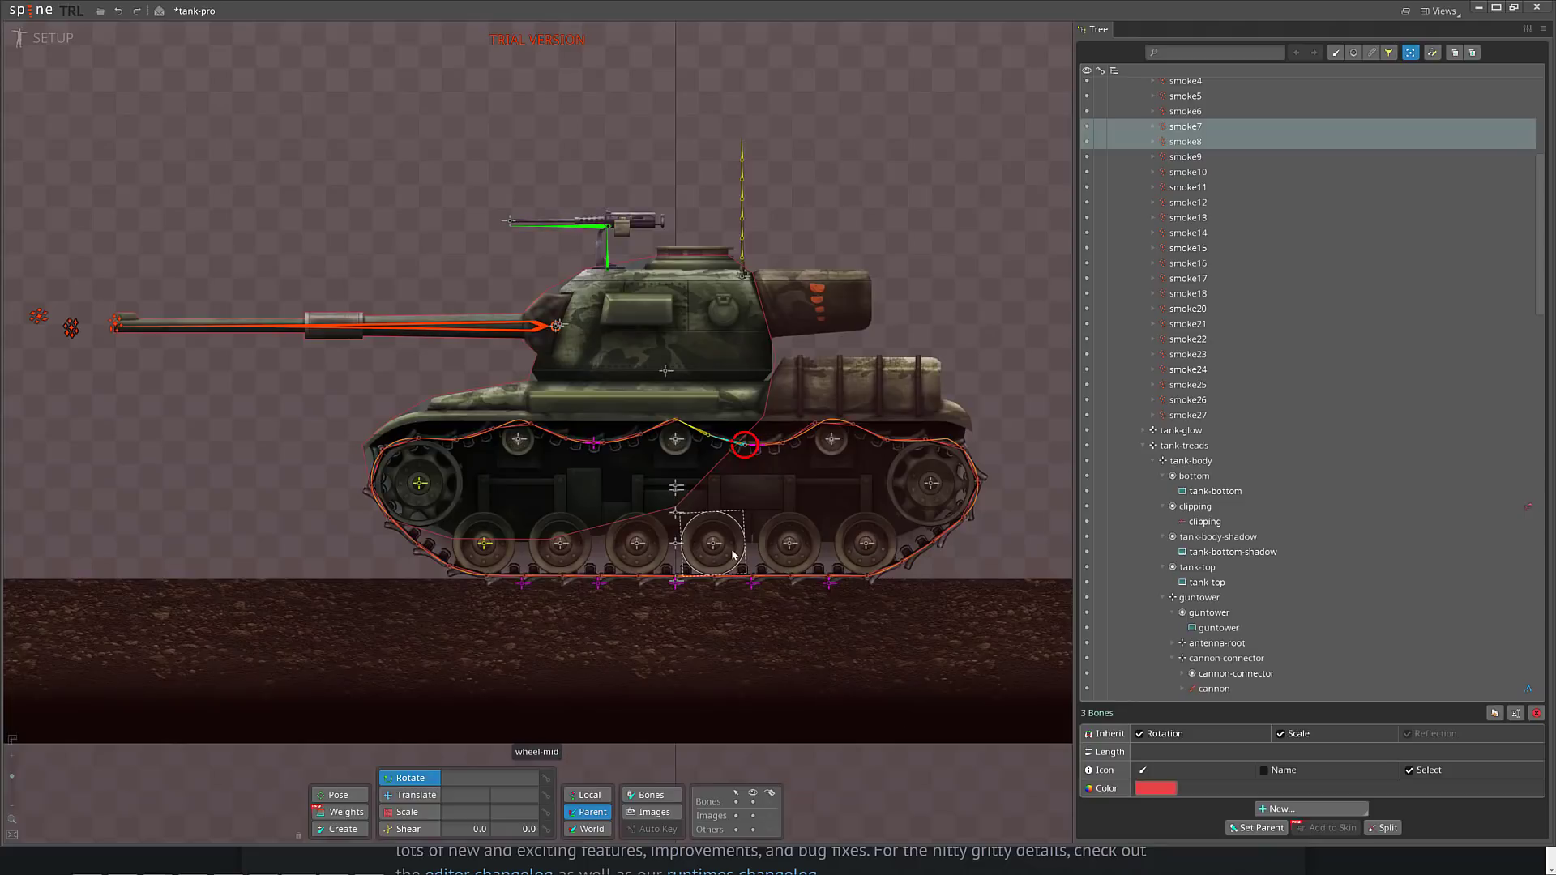
pyautogui.click(49, 37)
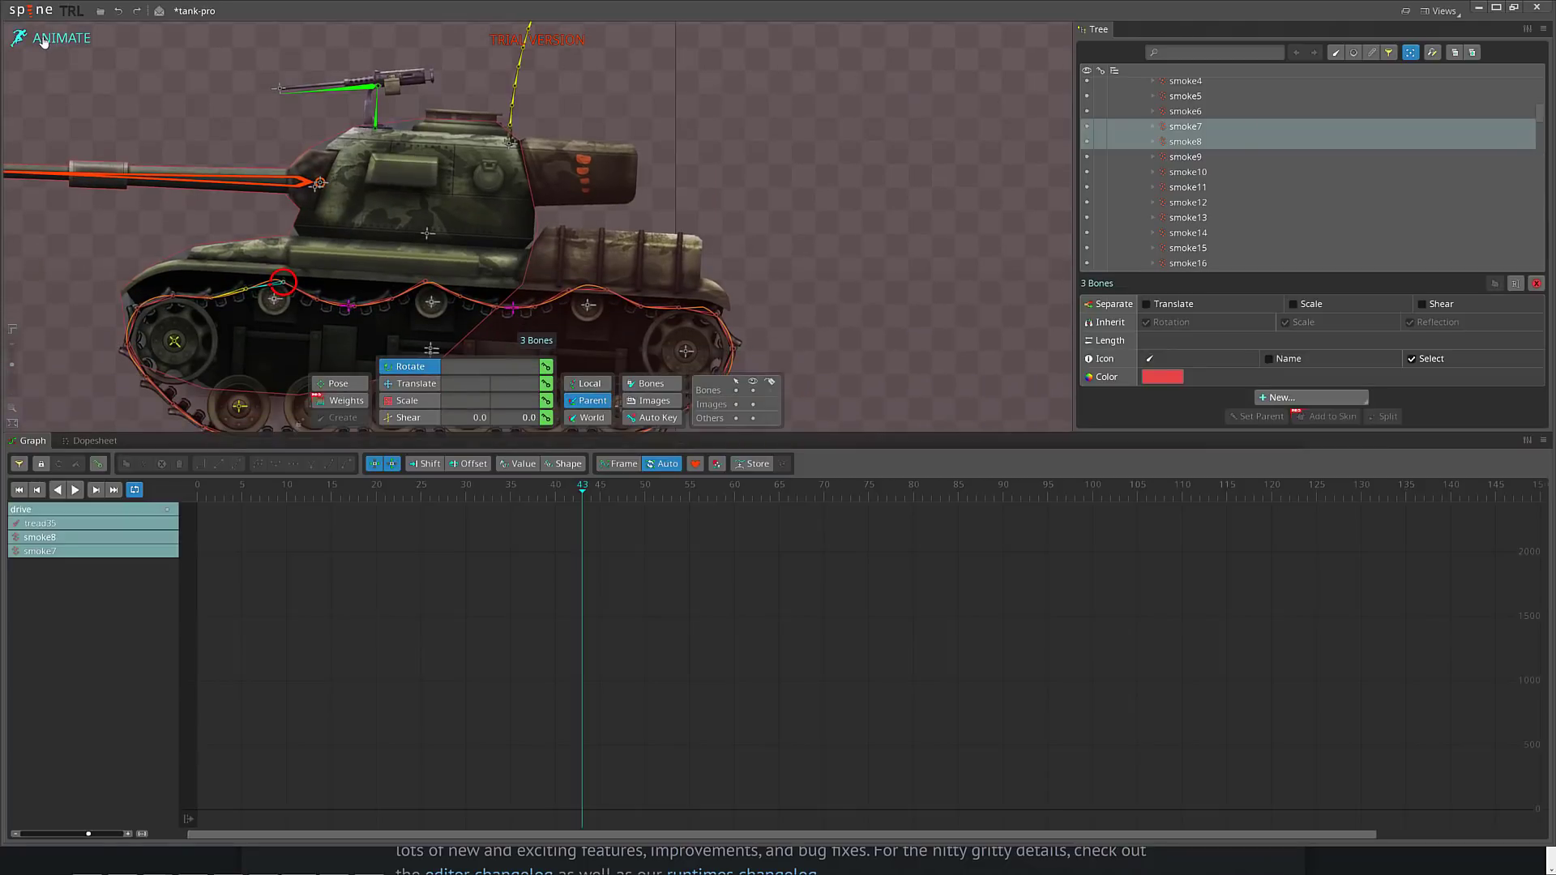
pyautogui.click(60, 38)
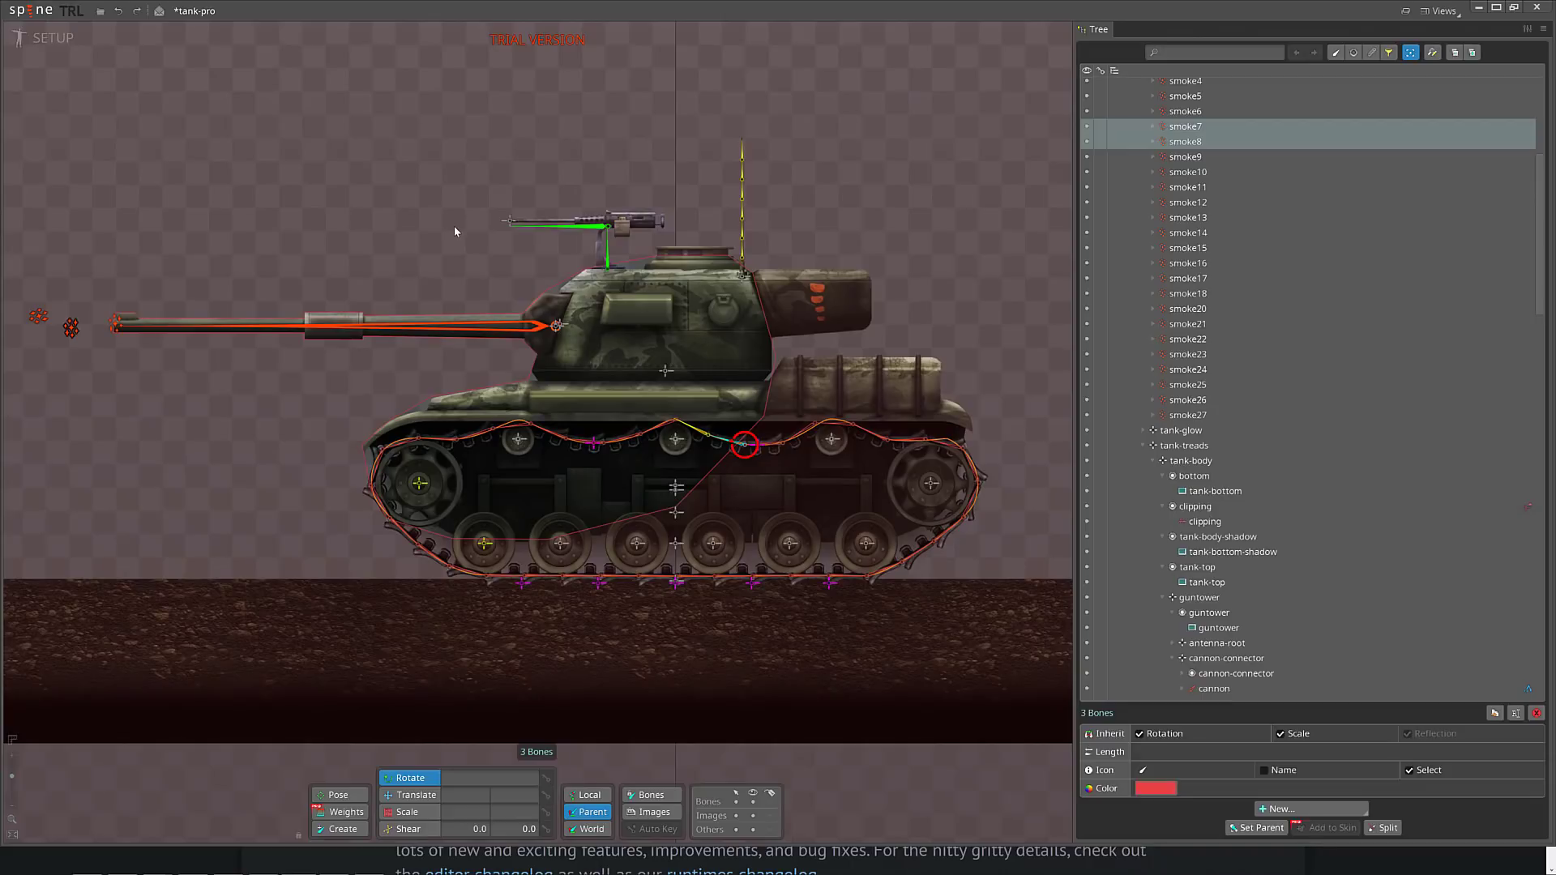
pyautogui.moveTo(543, 242)
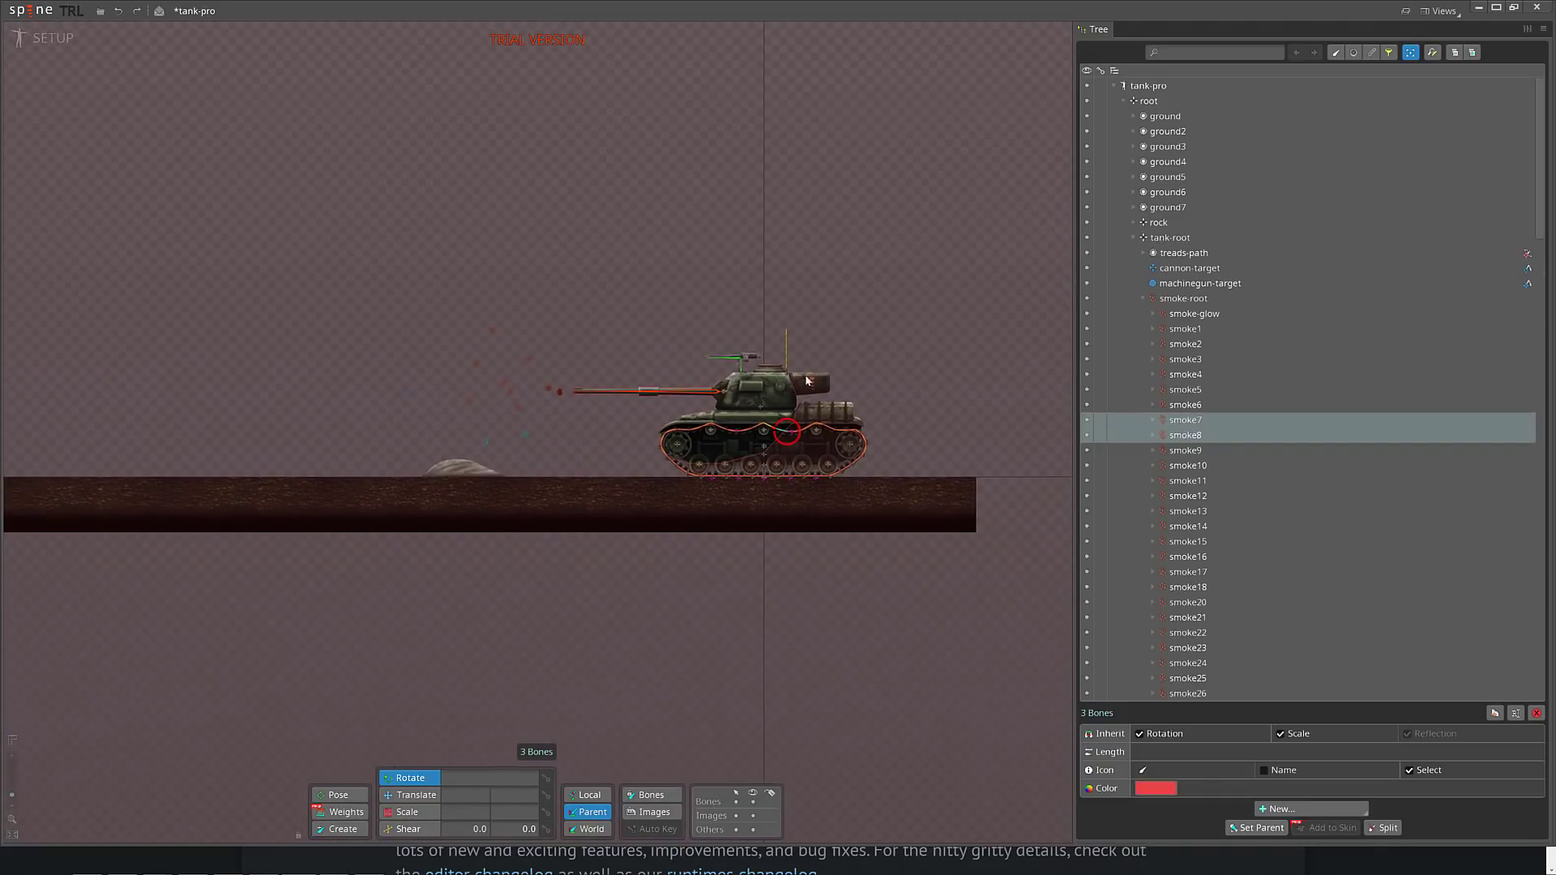
# - Select tank-root and the treads-path slot and its path, then the cannon-target bone
pyautogui.click(1201, 283)
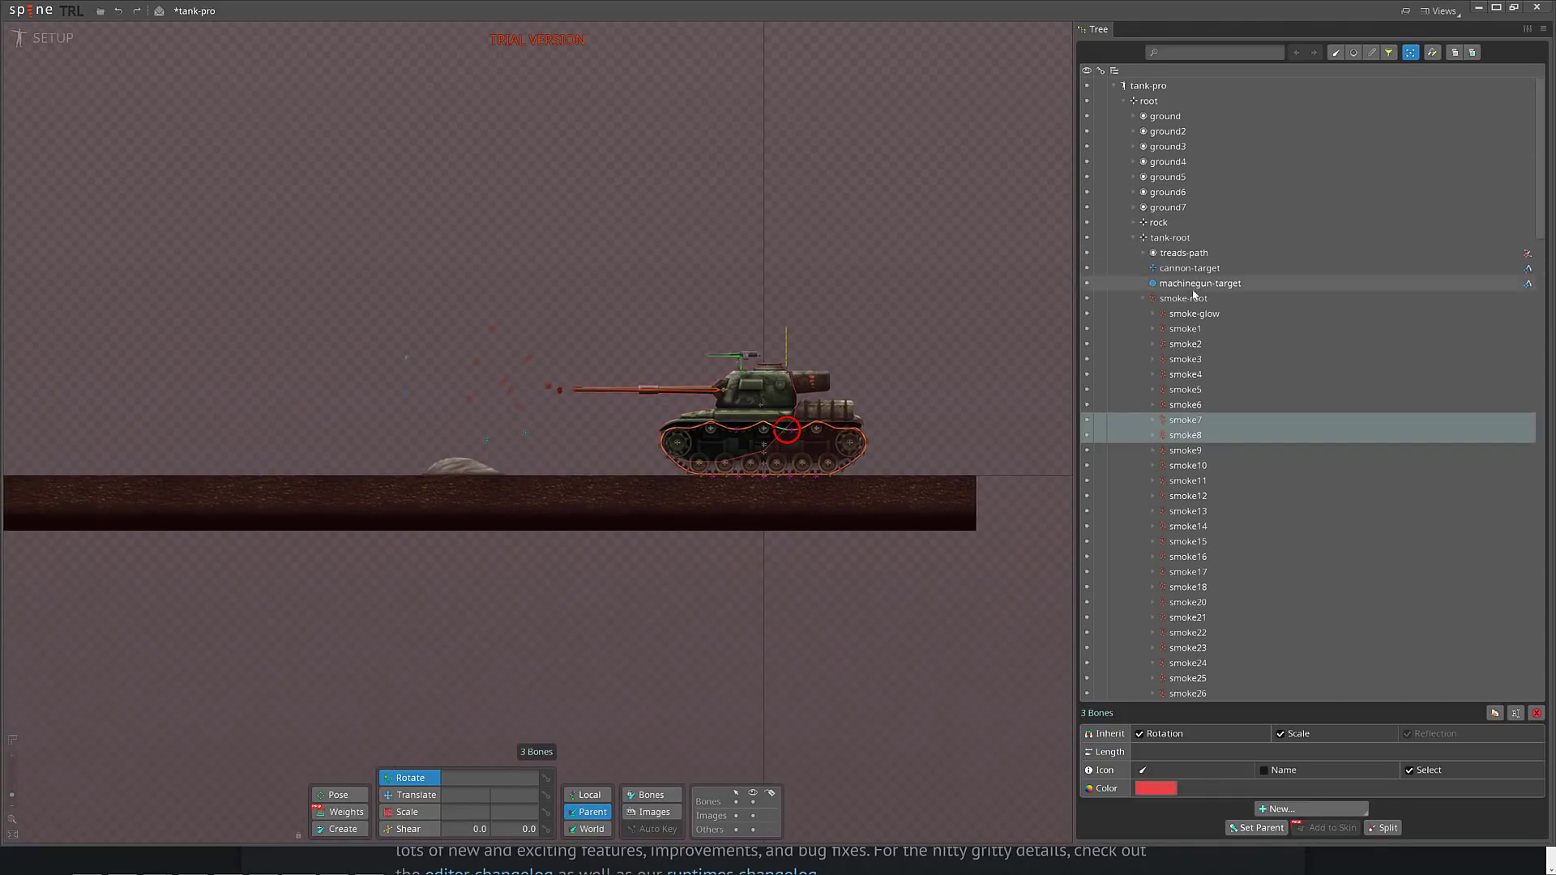
pyautogui.click(1169, 237)
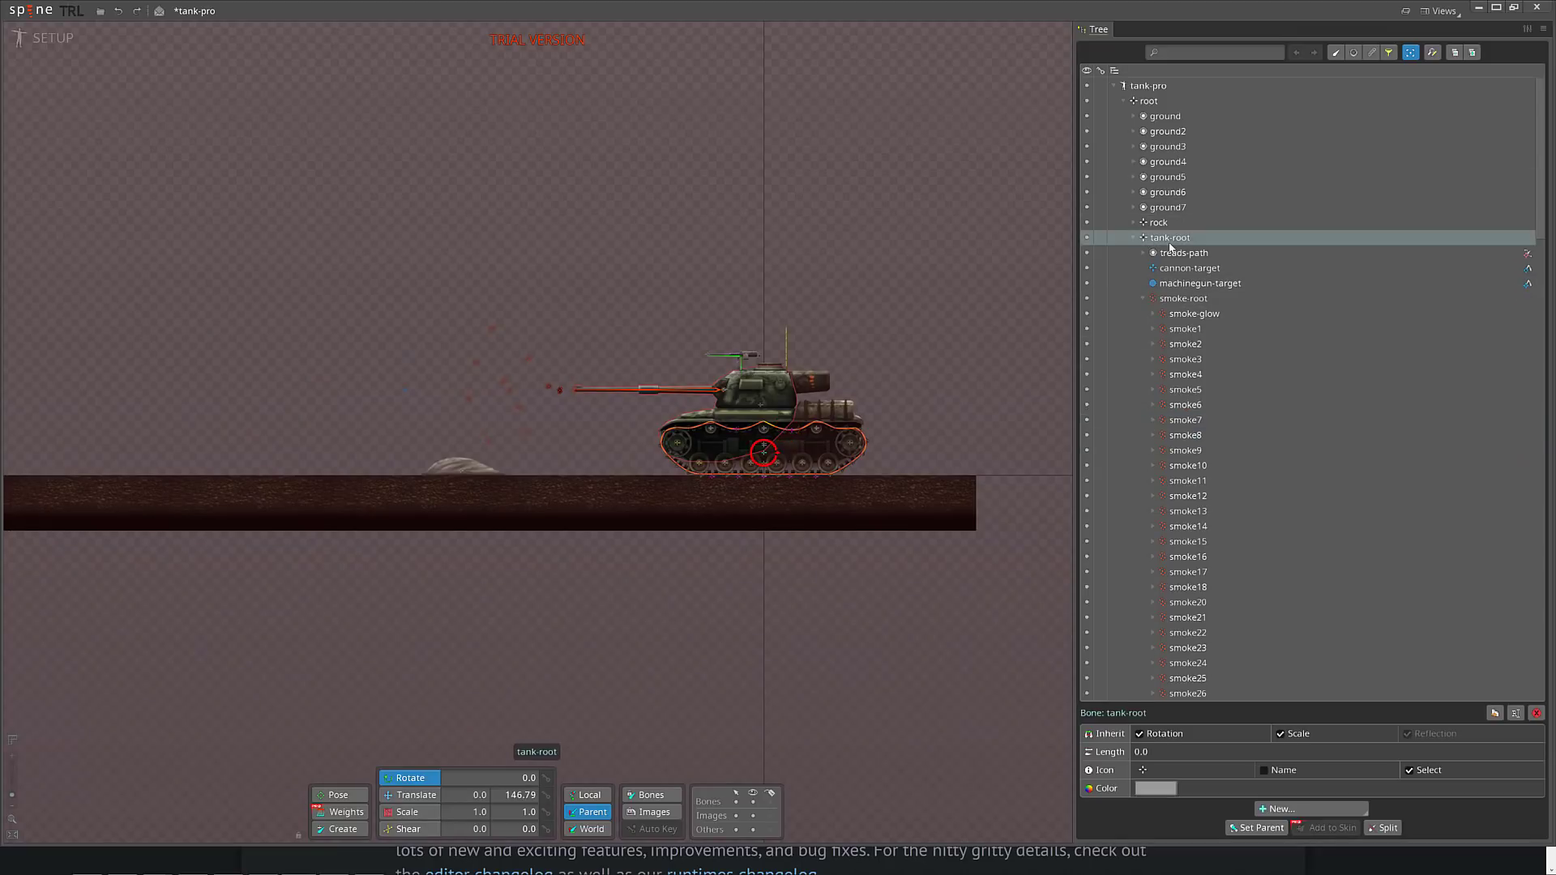
pyautogui.click(1182, 252)
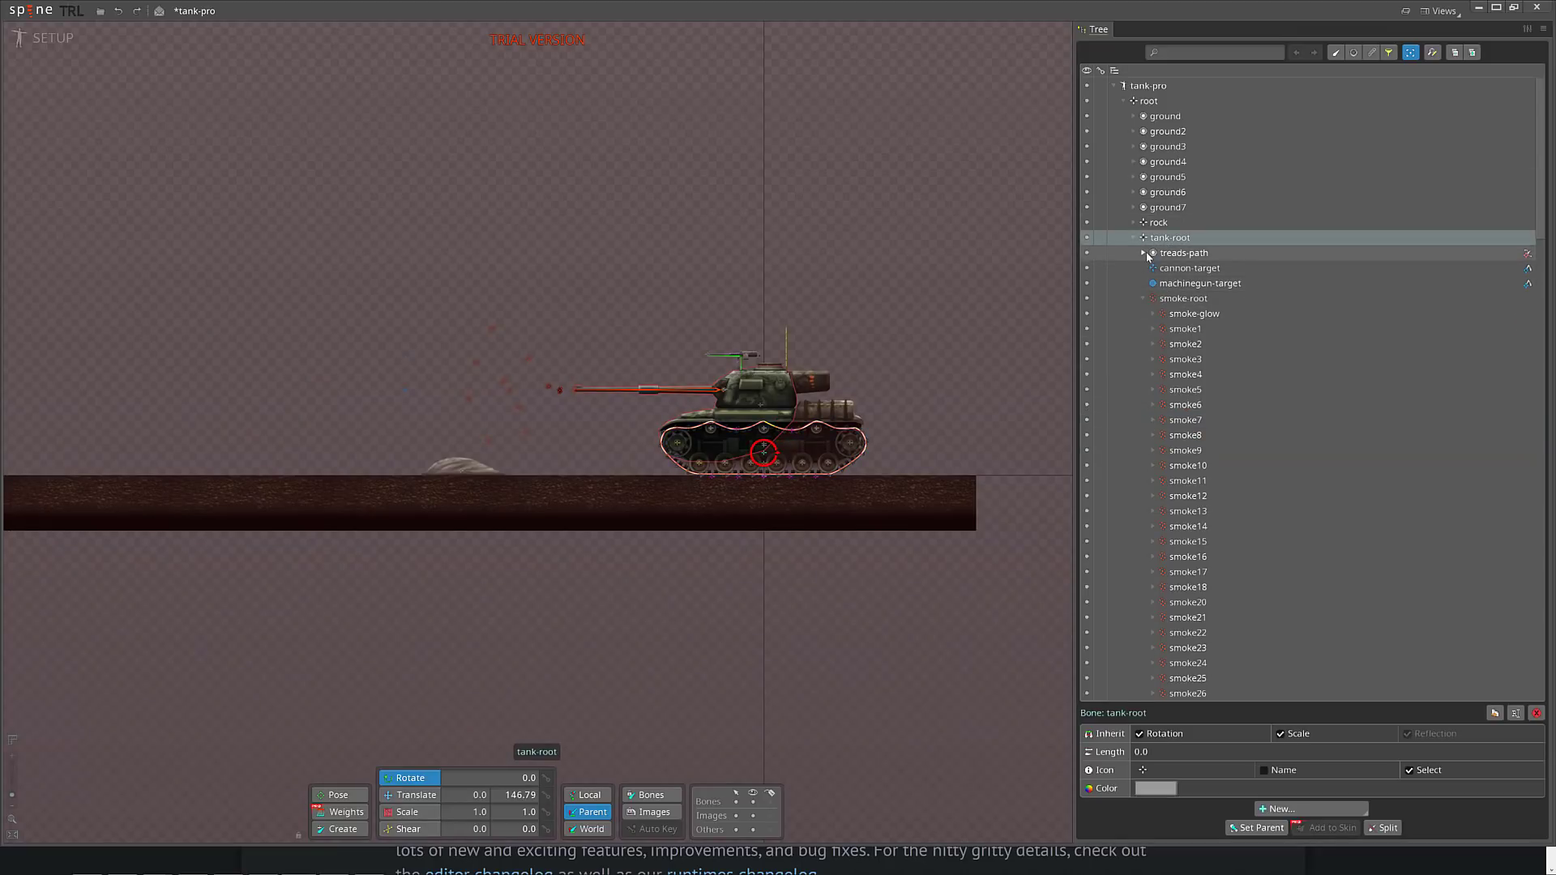
pyautogui.click(1184, 252)
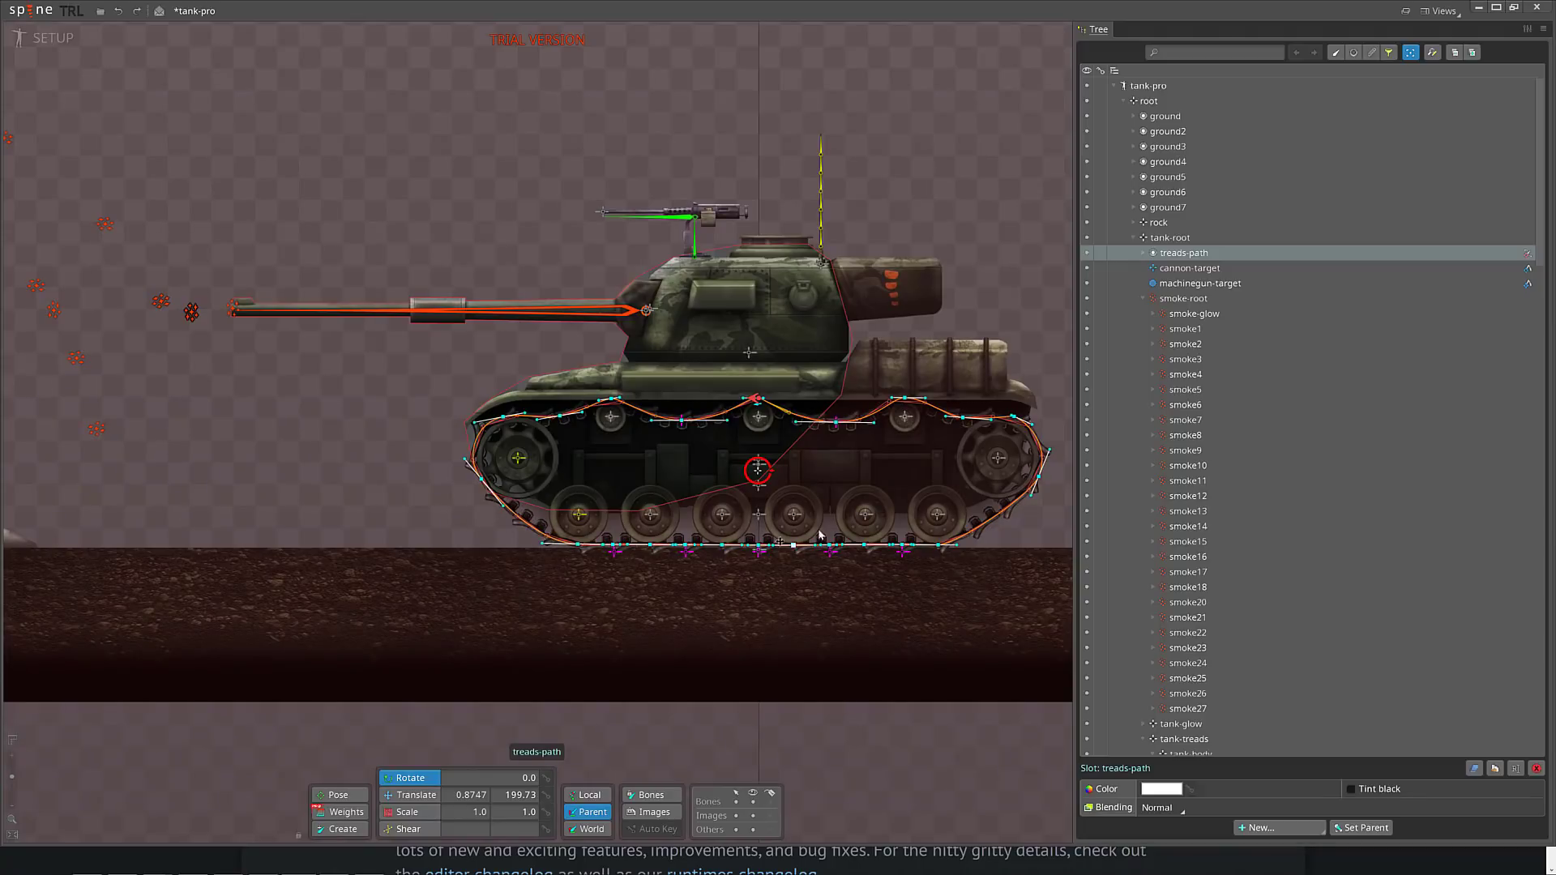
pyautogui.click(577, 513)
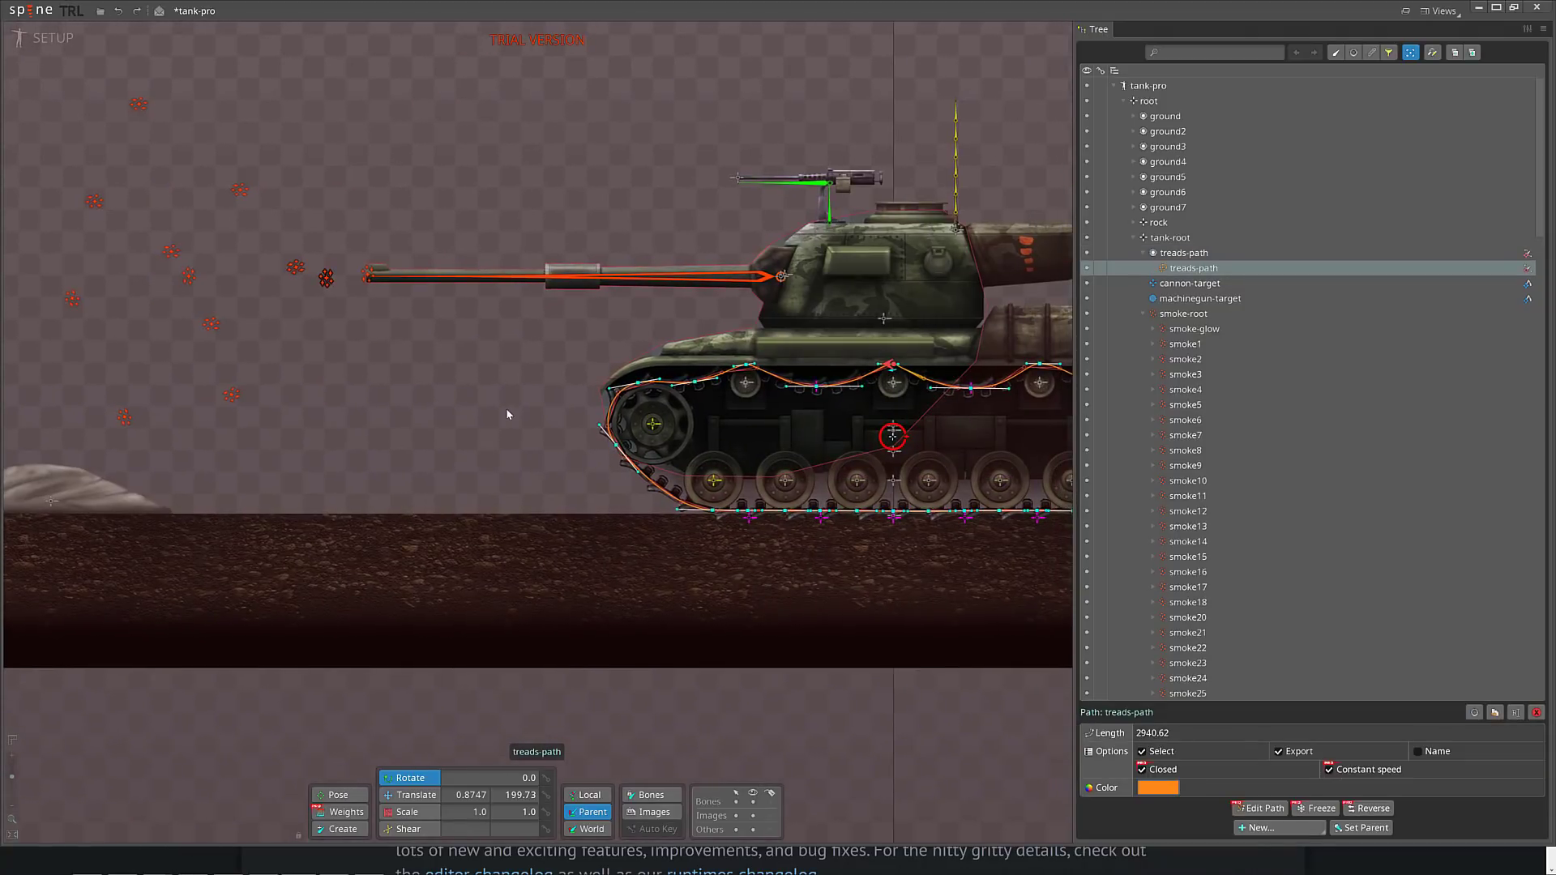
pyautogui.click(1190, 283)
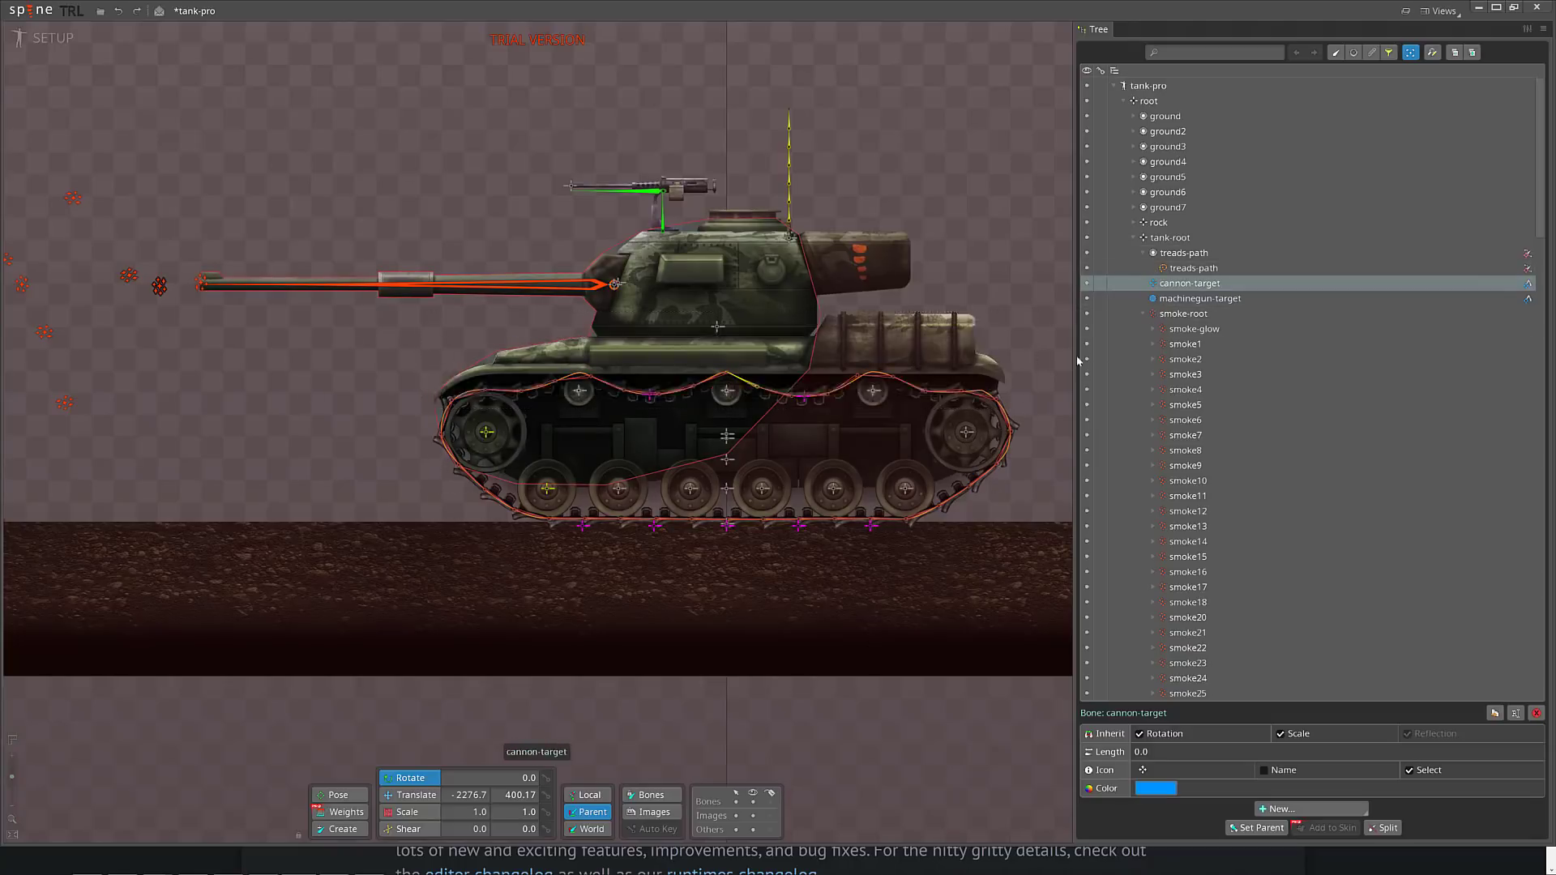
# - Collapse the smoke bones, expand the tank-treads hierarchy and select the tank-bottom image
pyautogui.click(1141, 313)
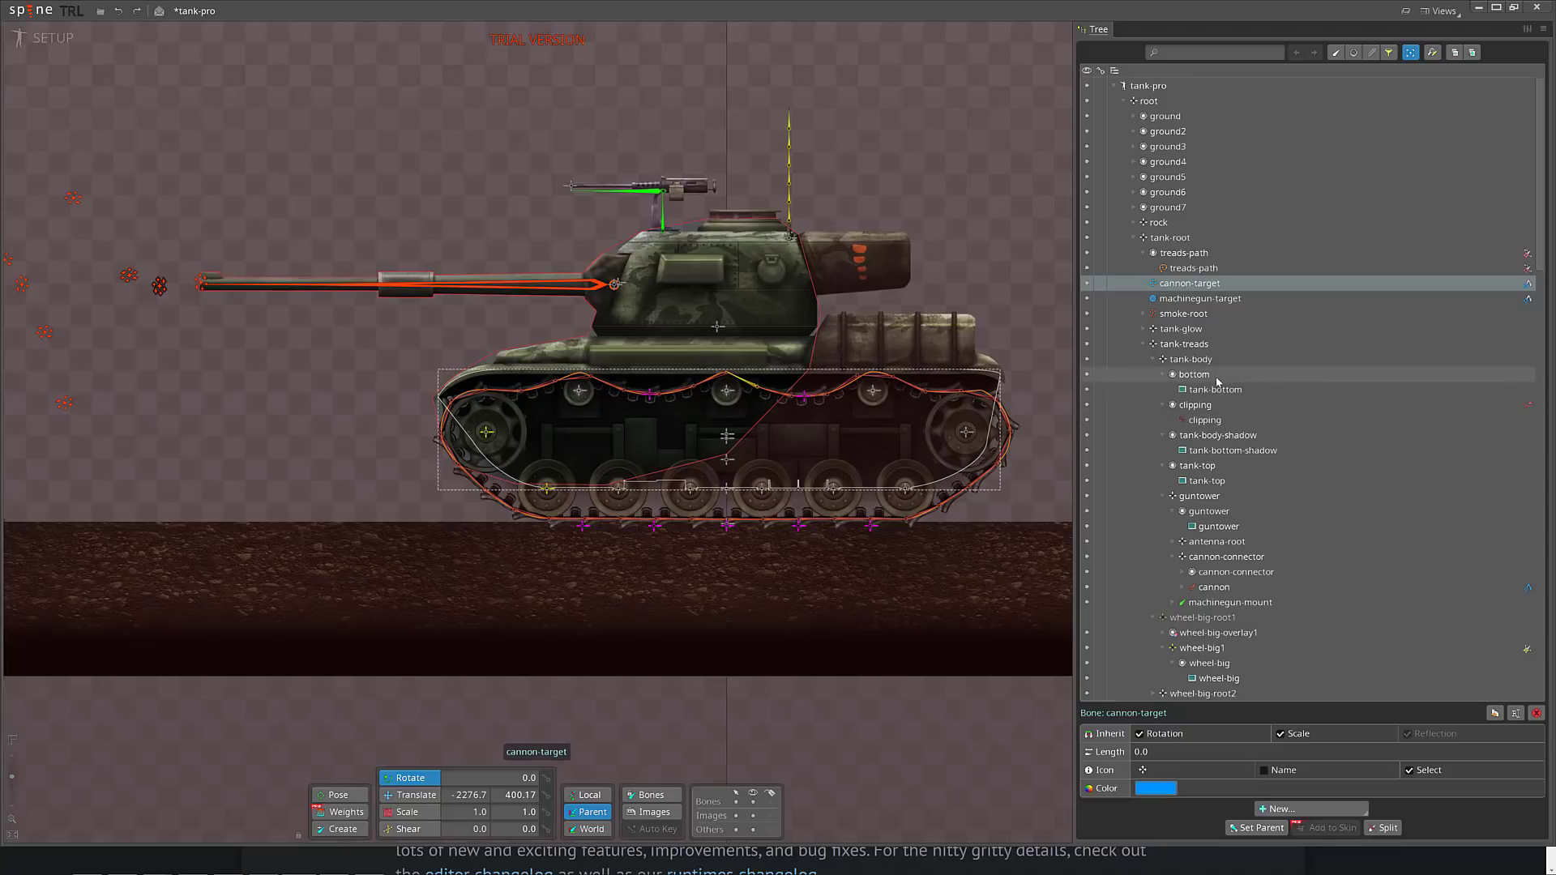
pyautogui.click(1219, 435)
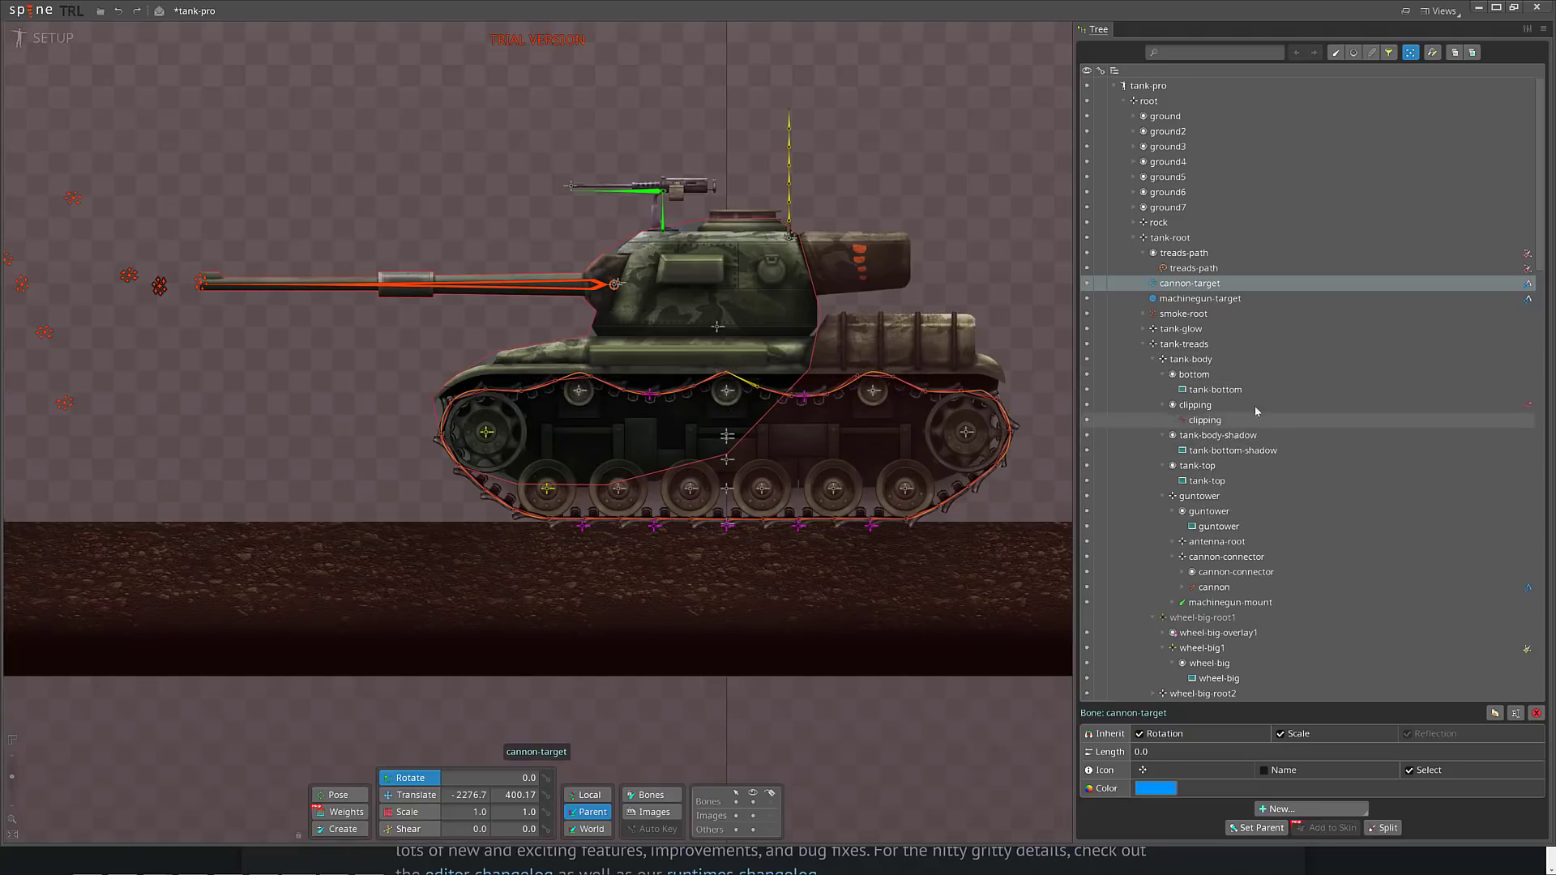
pyautogui.click(1214, 389)
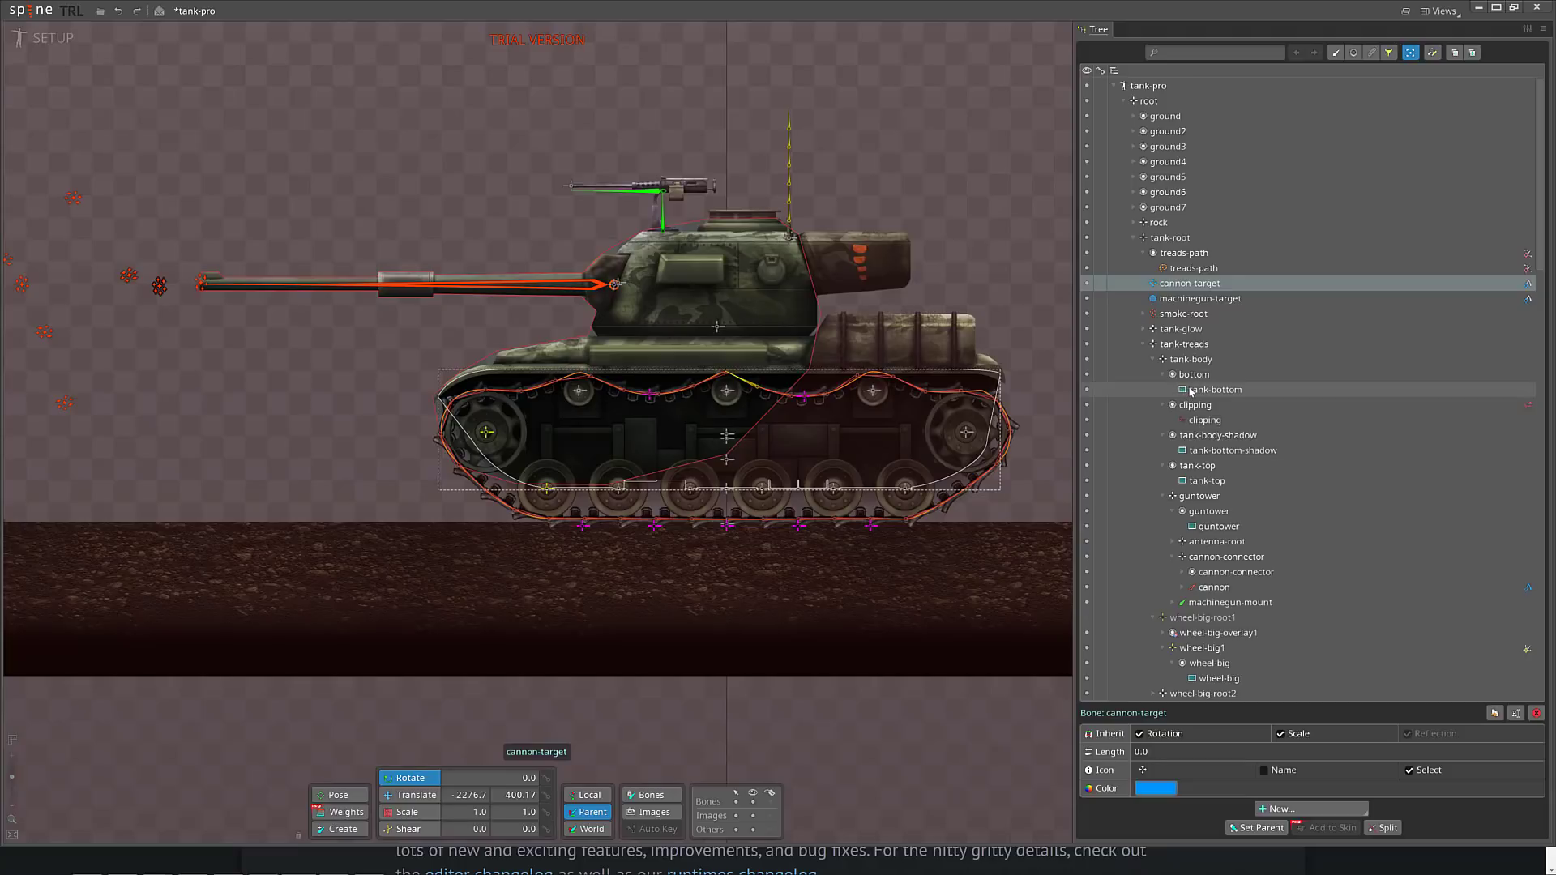
pyautogui.click(1213, 389)
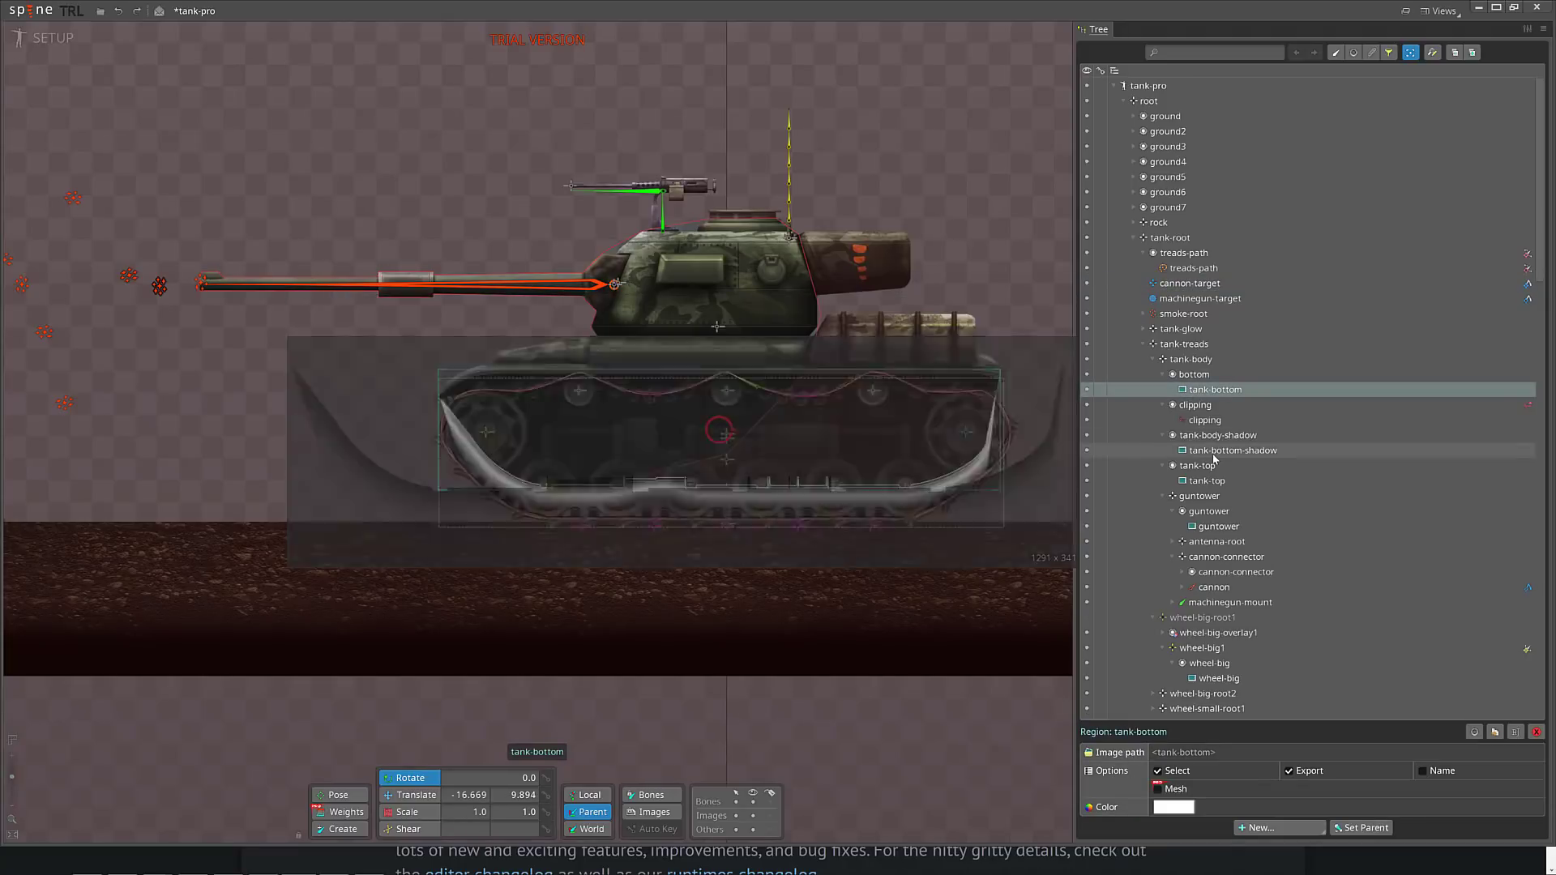
# - Select the tank-top and guntower images, then browse further down the tree
pyautogui.click(1204, 481)
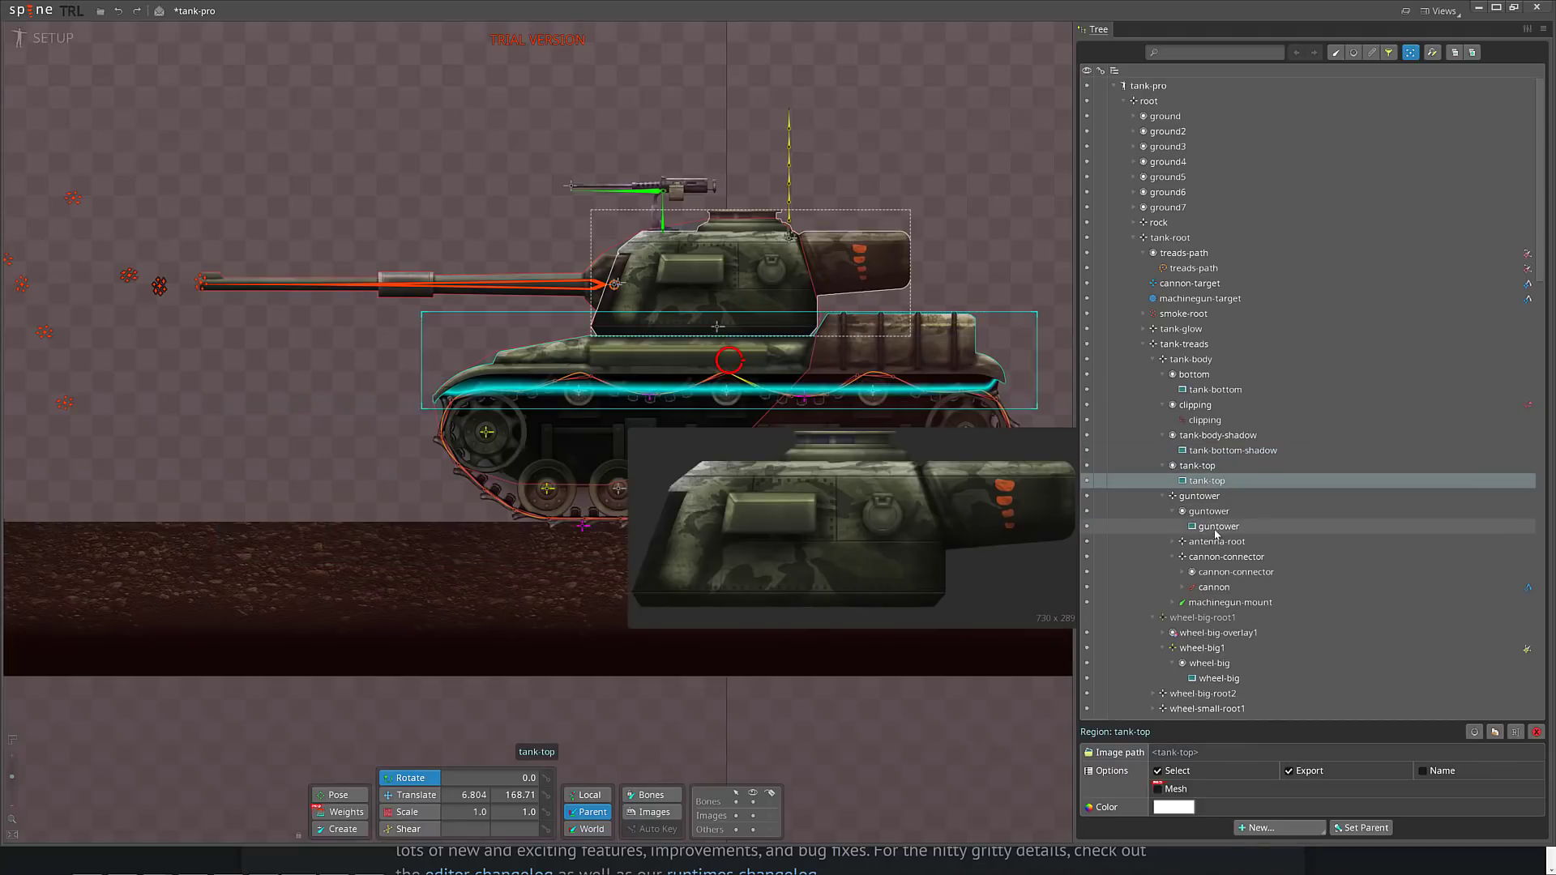
pyautogui.click(1217, 526)
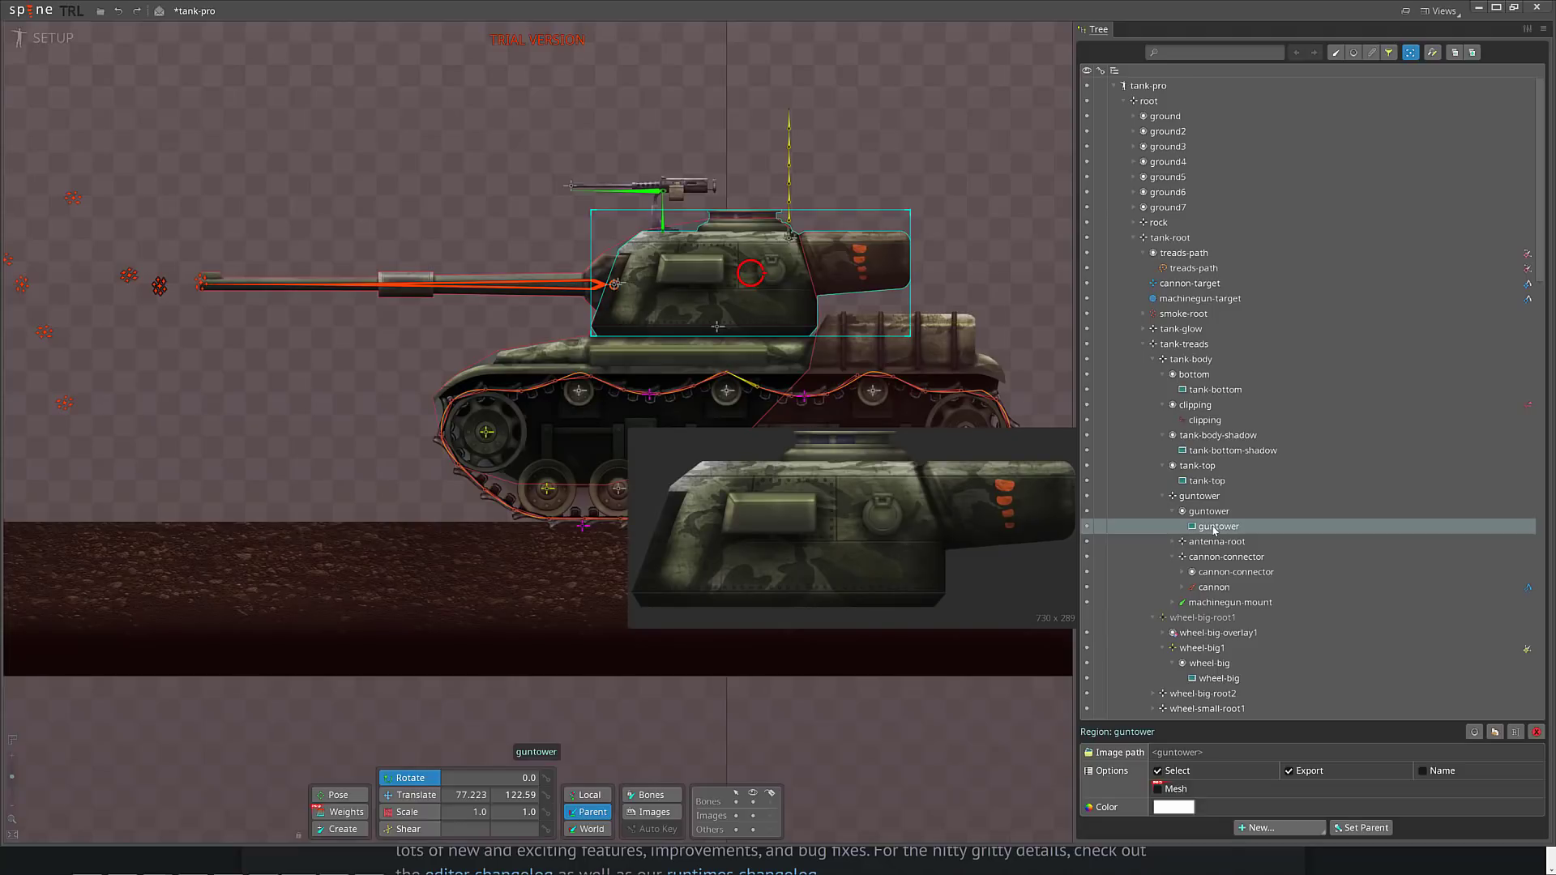
pyautogui.click(1217, 678)
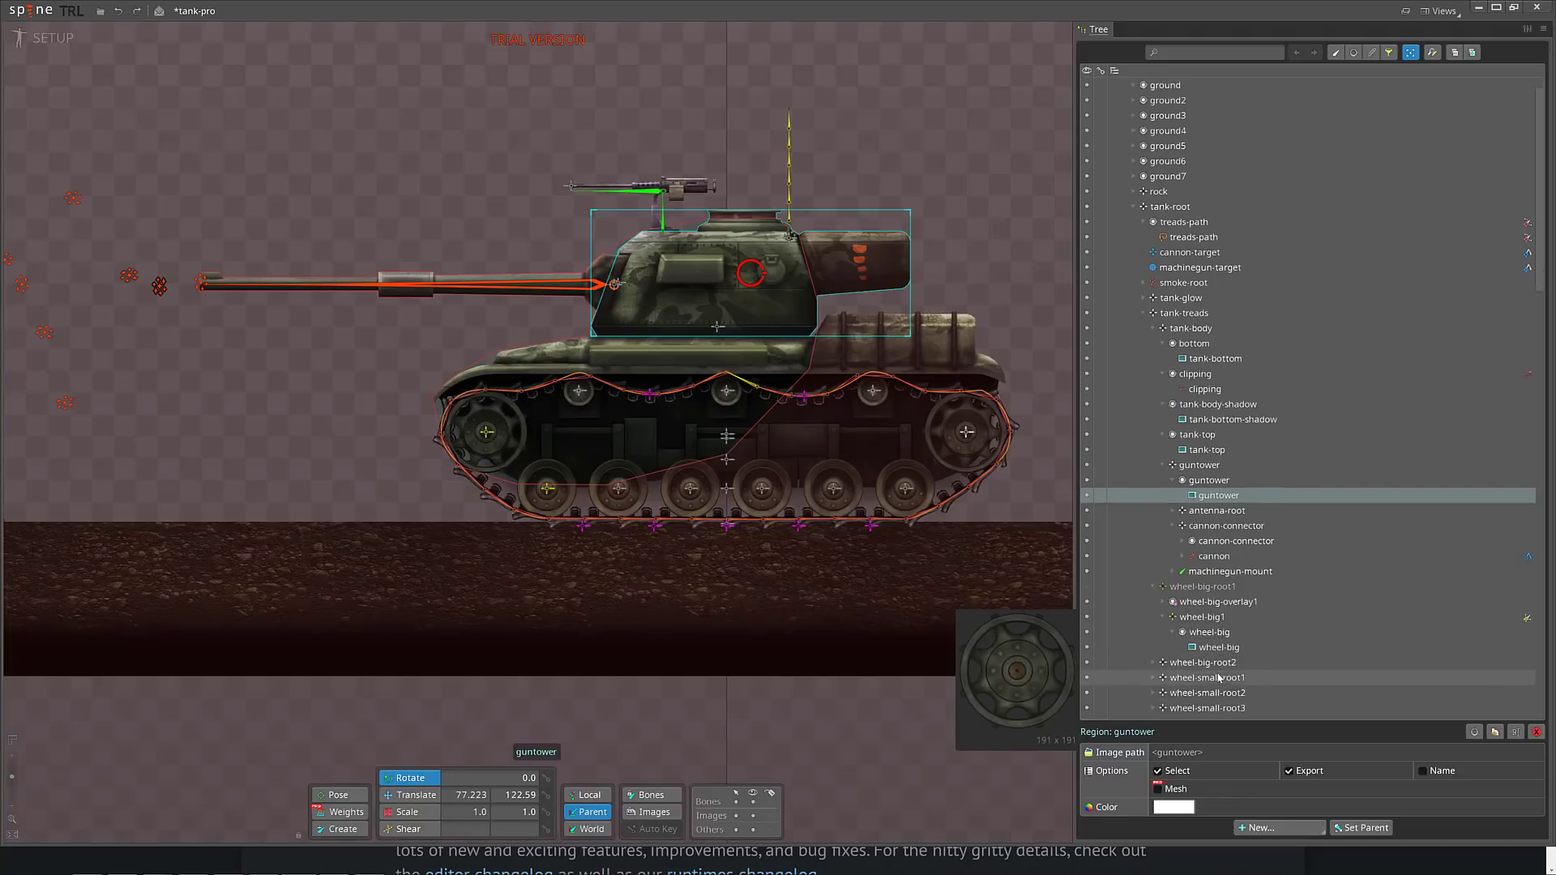
pyautogui.scroll(-3)
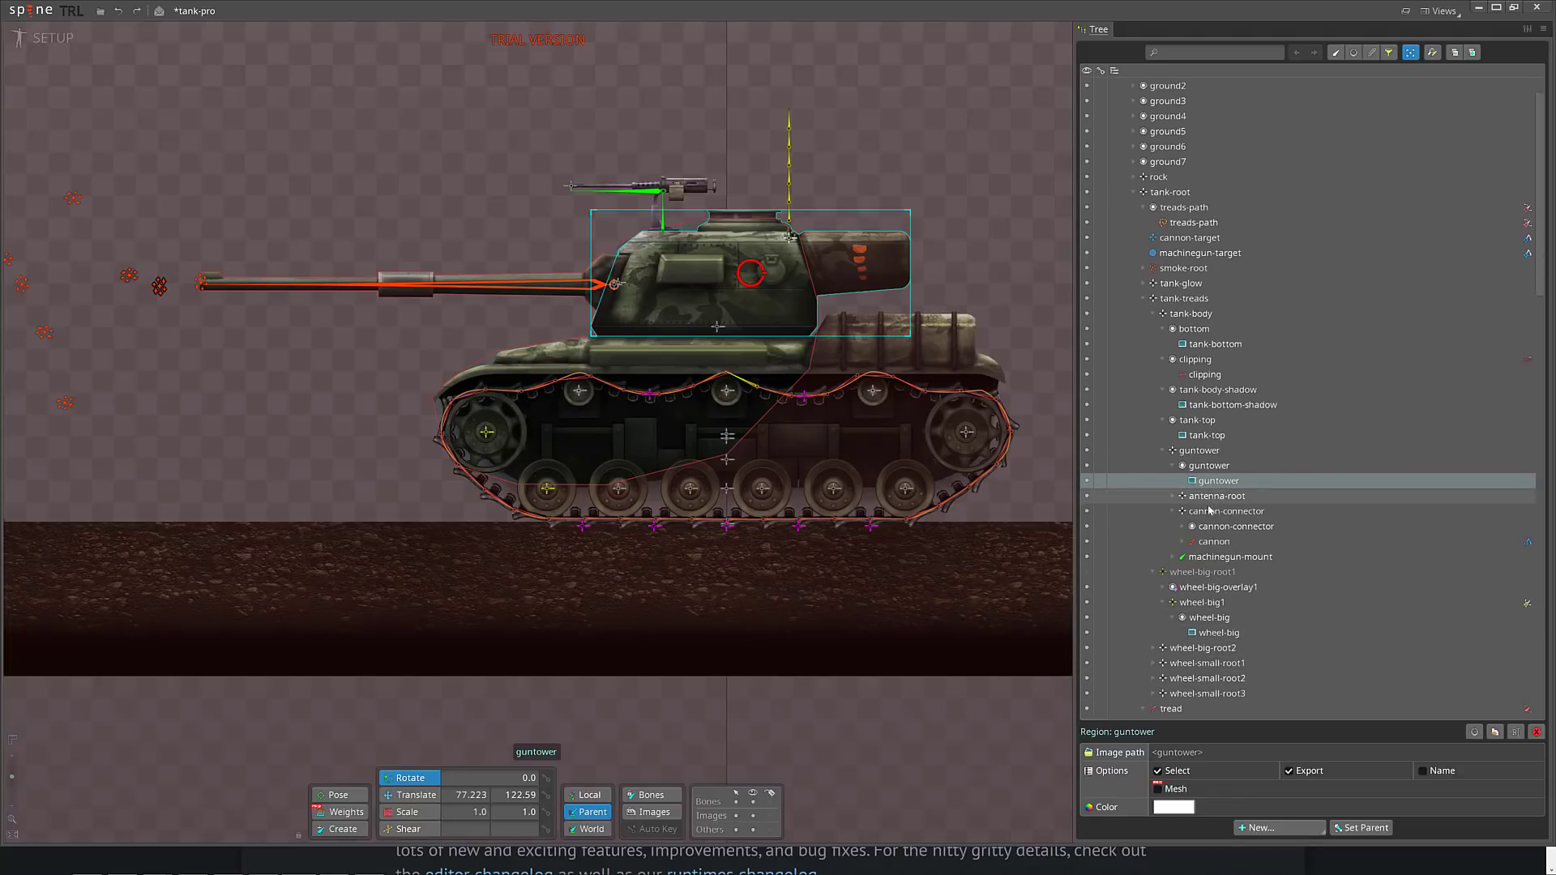
pyautogui.click(1212, 540)
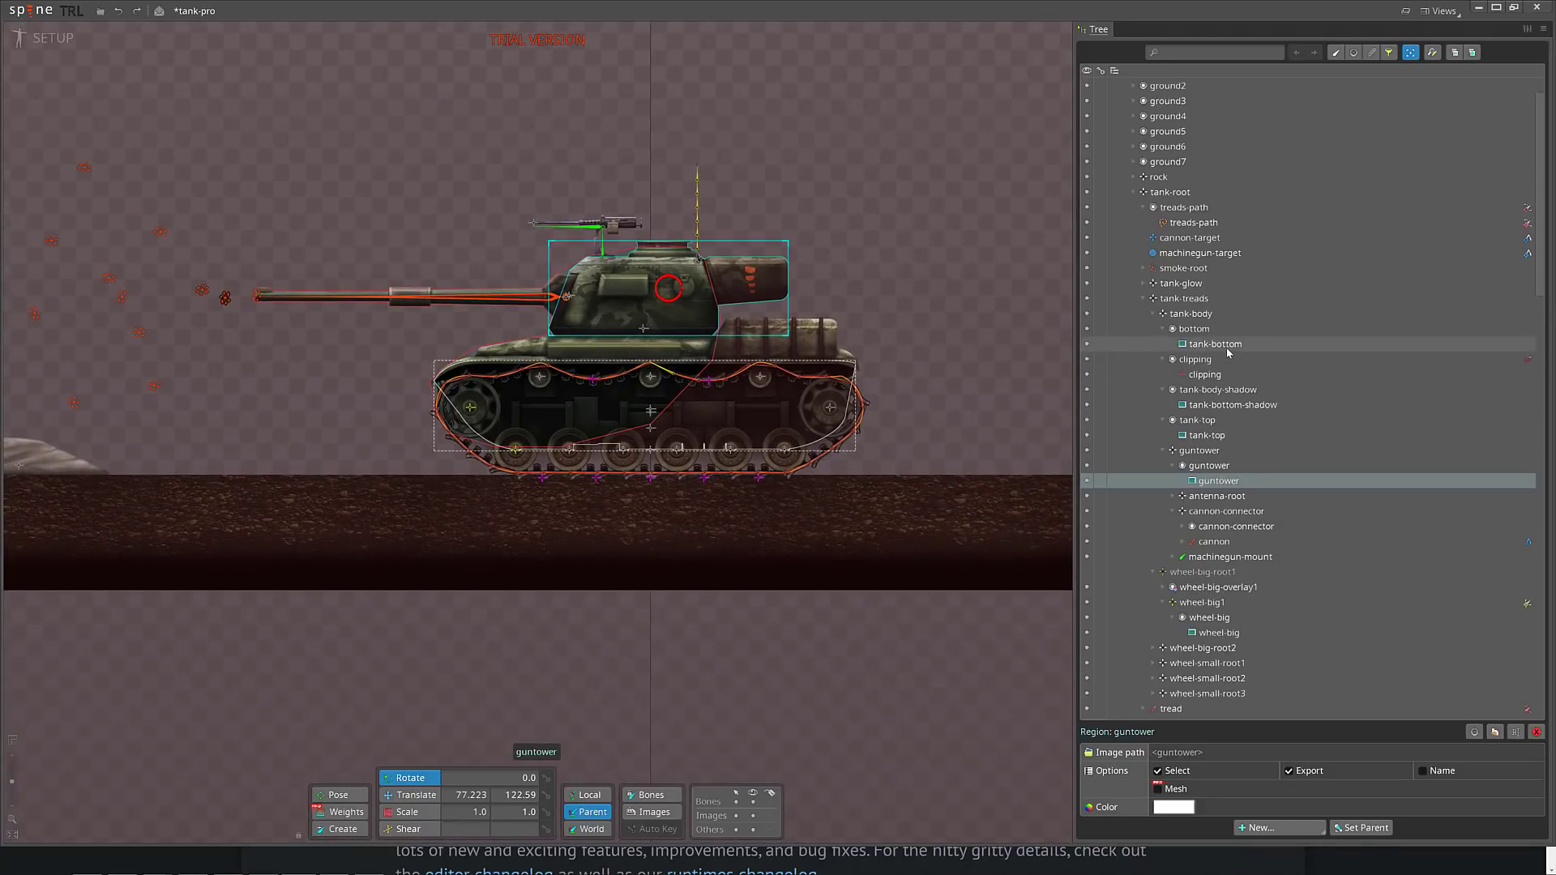
pyautogui.click(1213, 344)
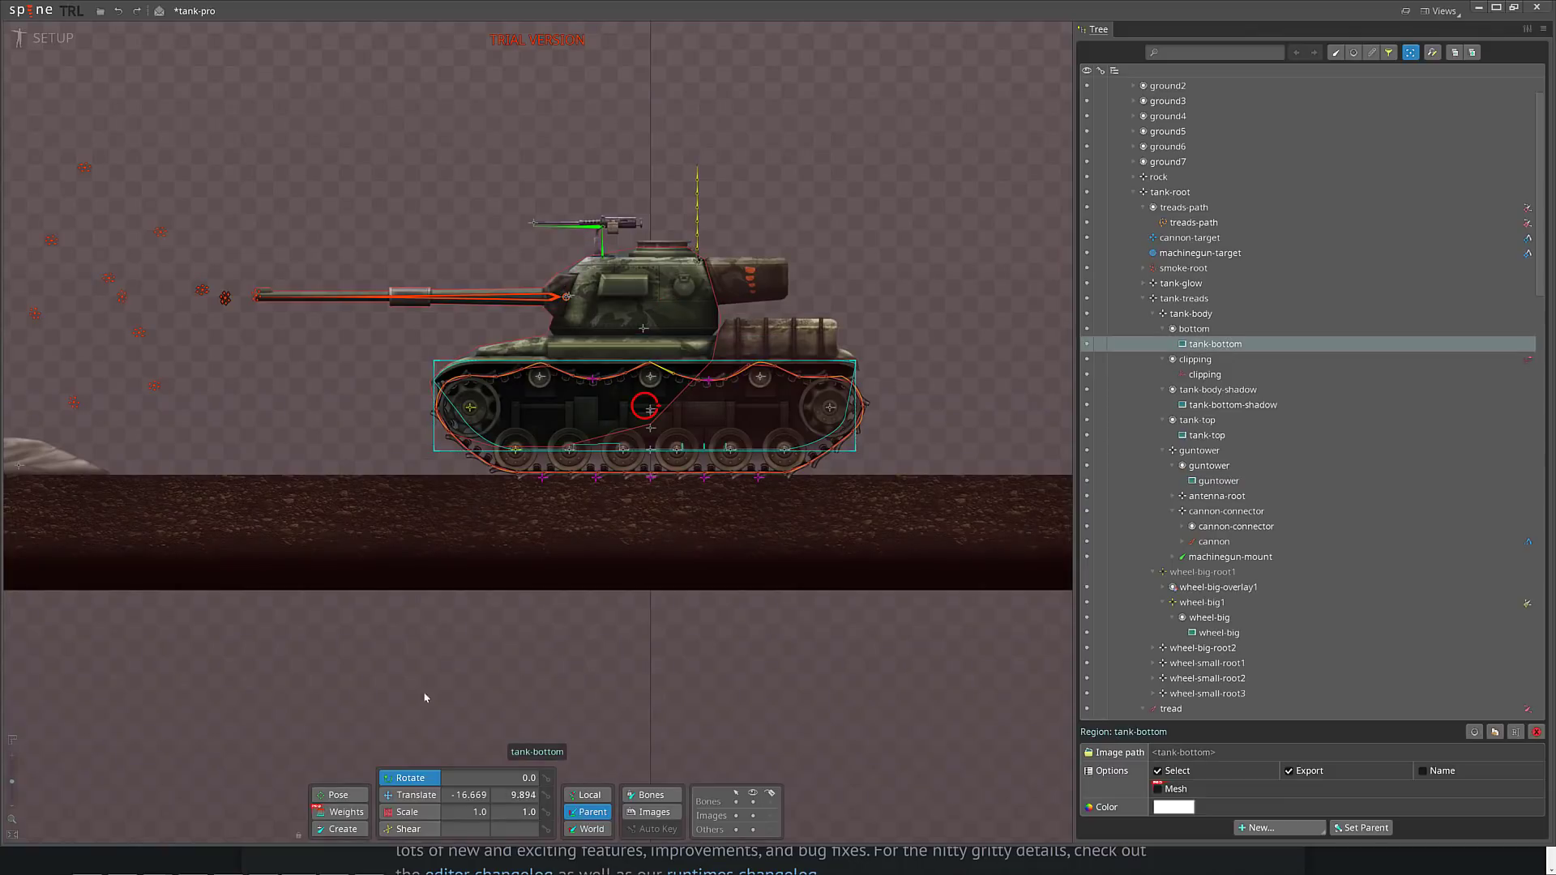
pyautogui.moveTo(642, 404); pyautogui.dragTo(654, 407)
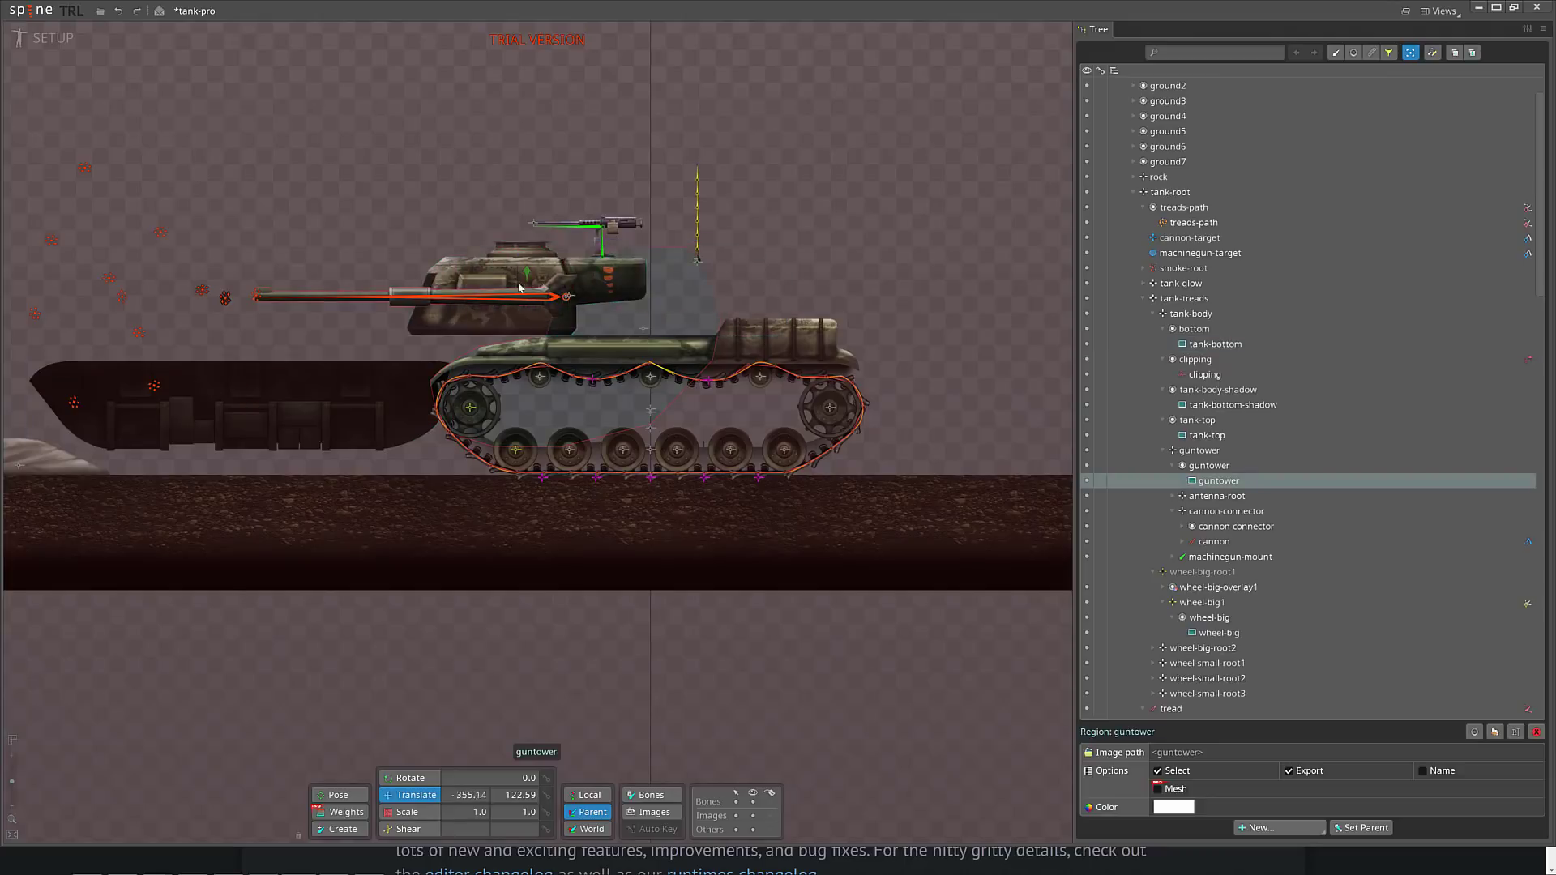
pyautogui.moveTo(526, 287); pyautogui.dragTo(257, 288)
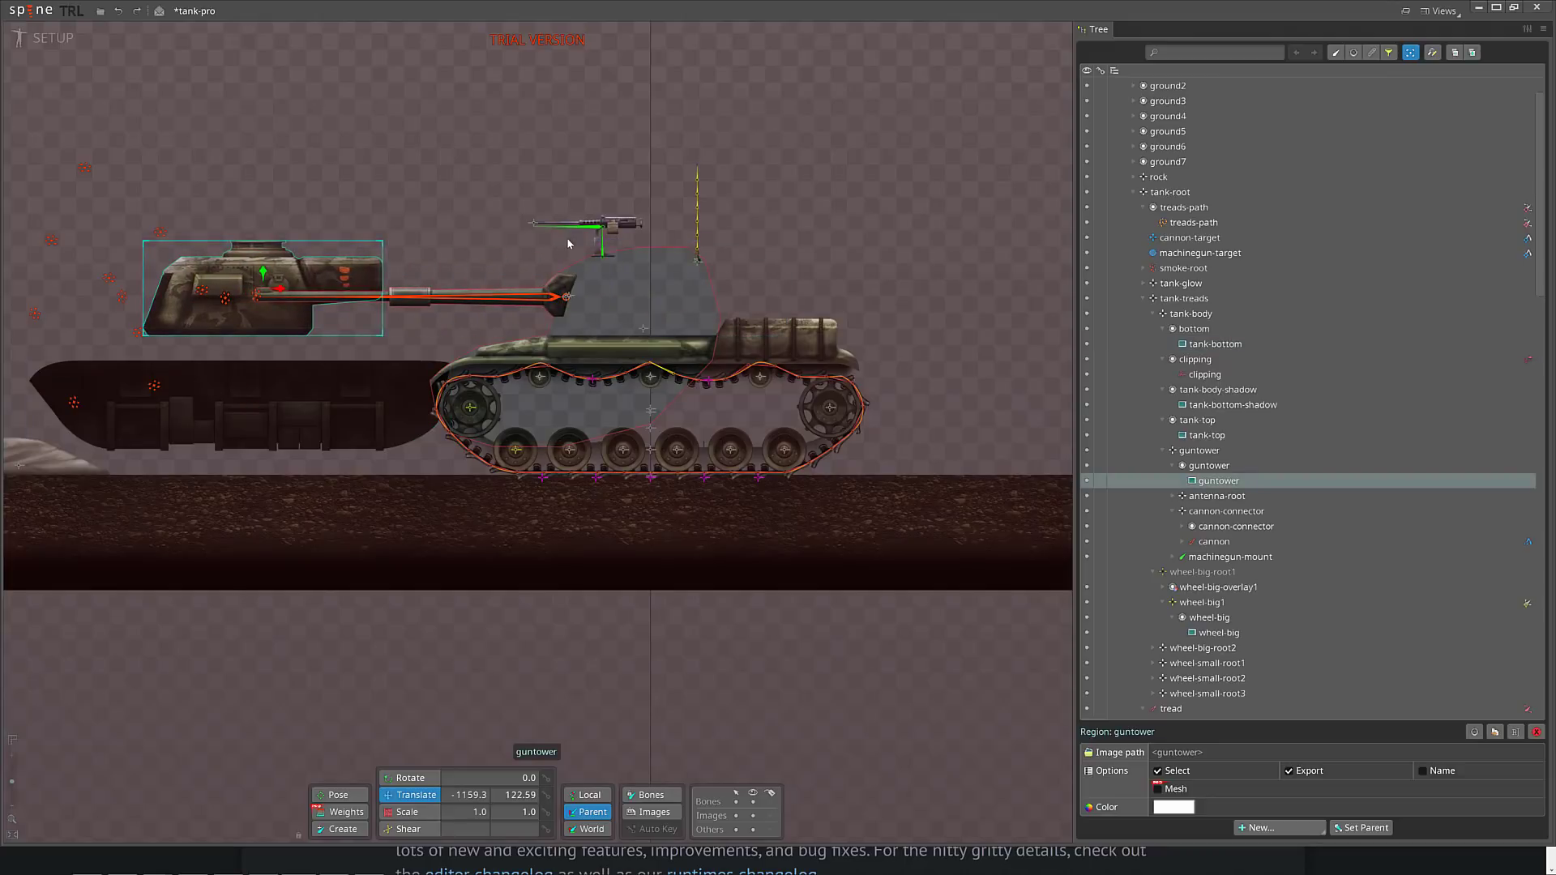
pyautogui.moveTo(262, 288); pyautogui.dragTo(642, 288)
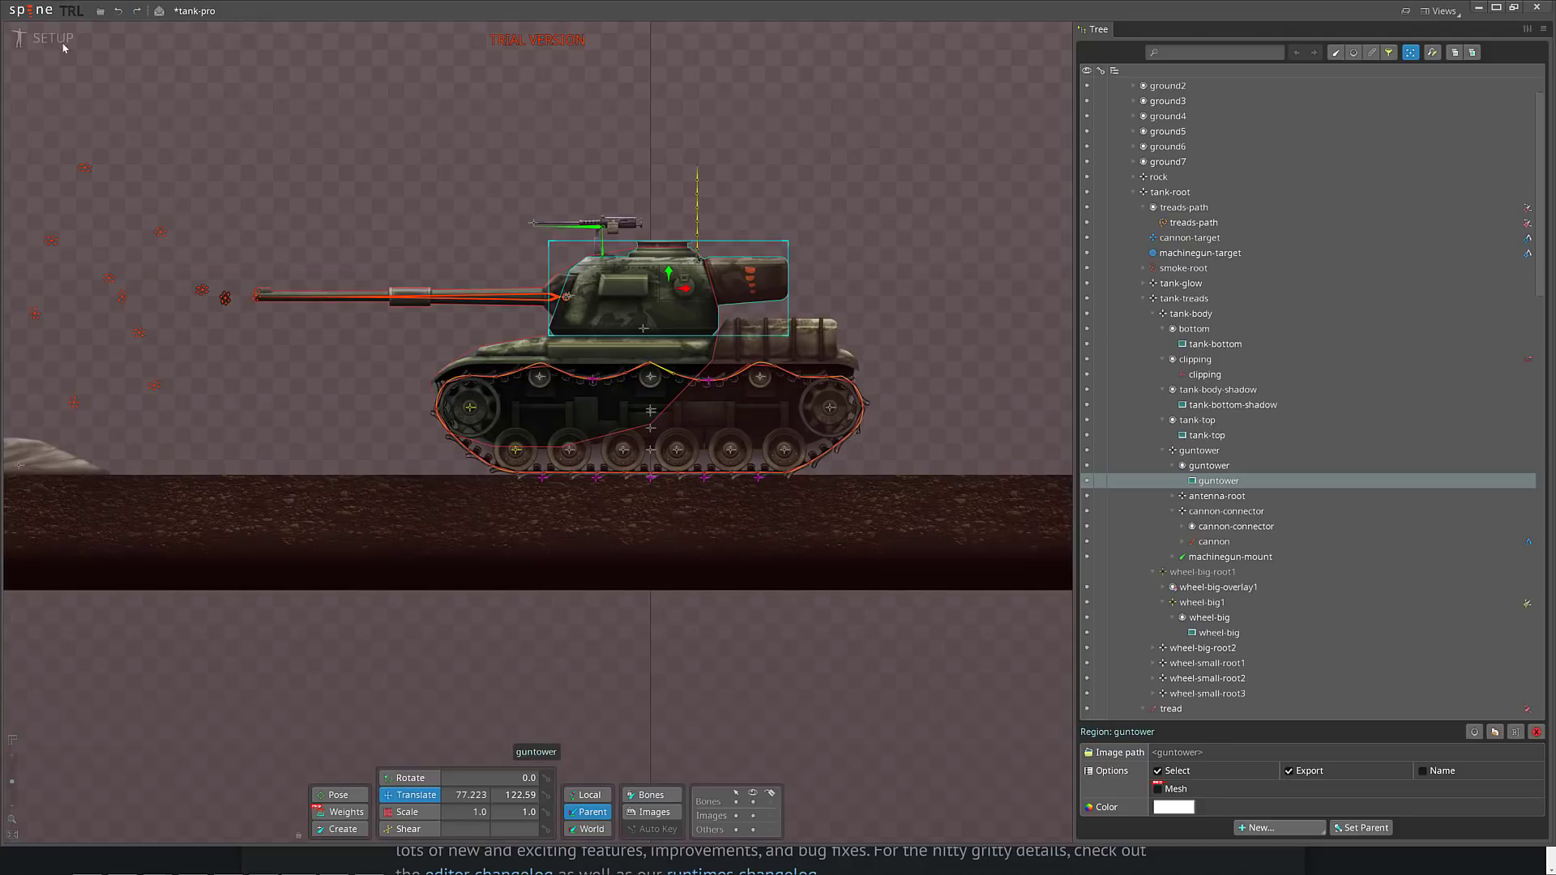
# - Enter Animate mode, play the tank's drive animation and pause it at frame 110
pyautogui.click(53, 38)
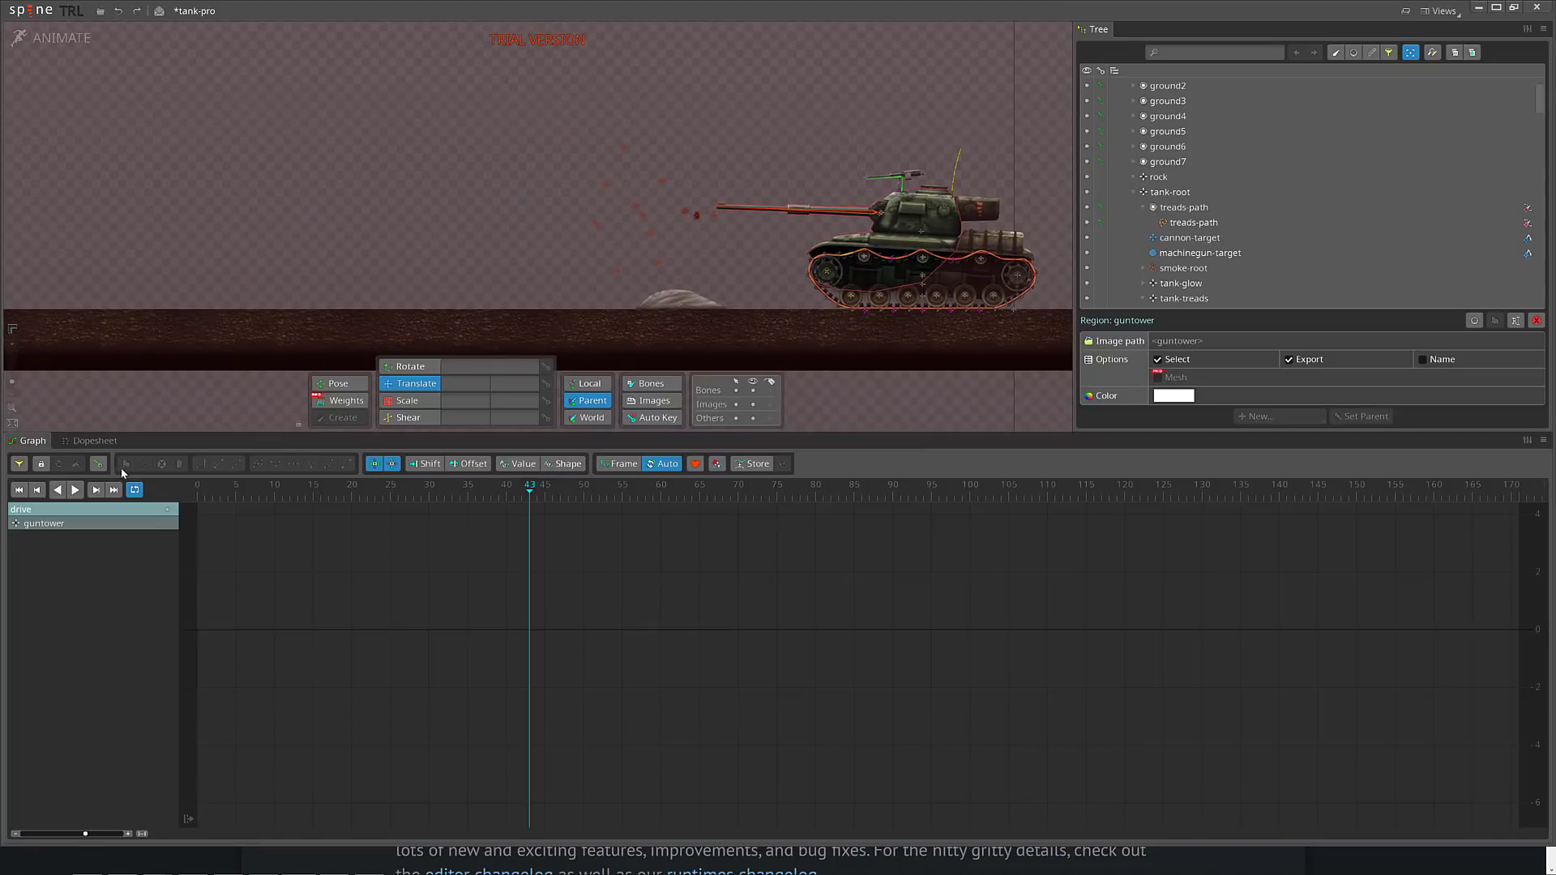
pyautogui.click(75, 490)
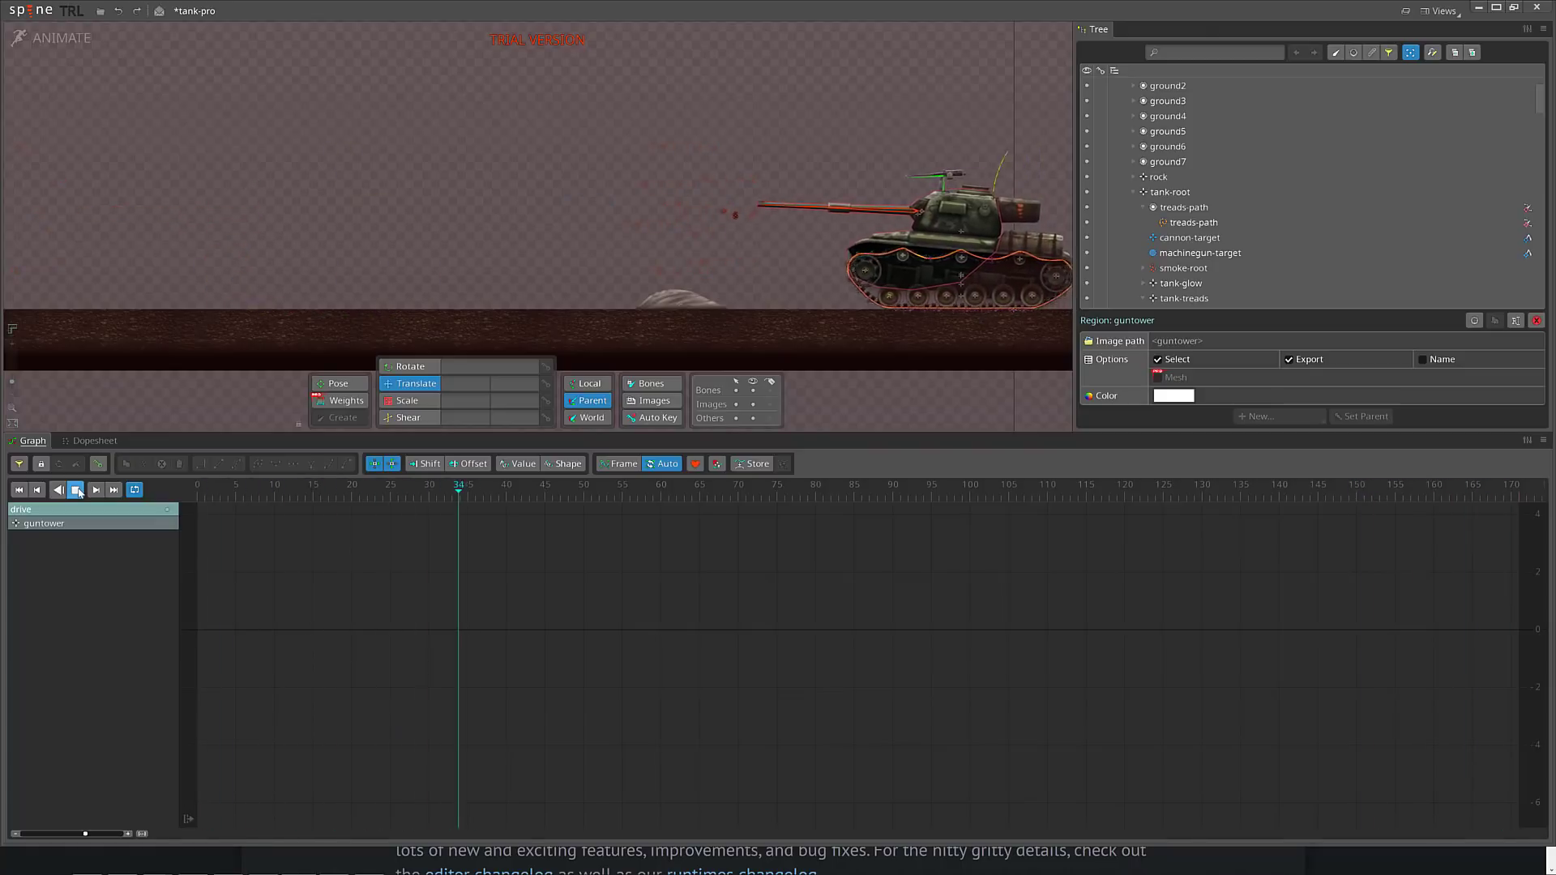
pyautogui.click(922, 486)
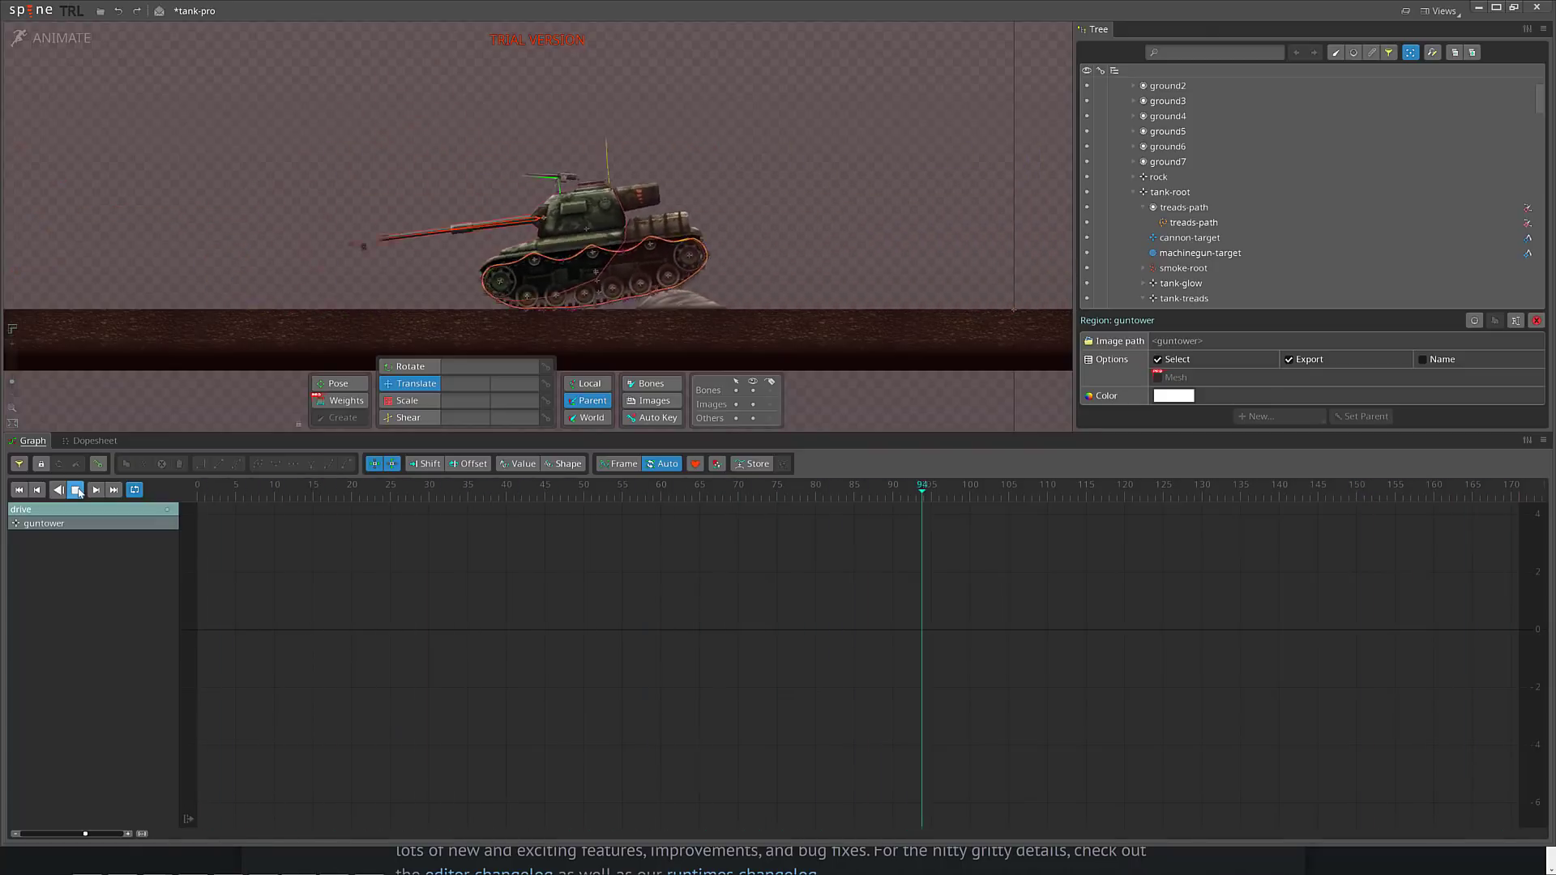
pyautogui.click(75, 490)
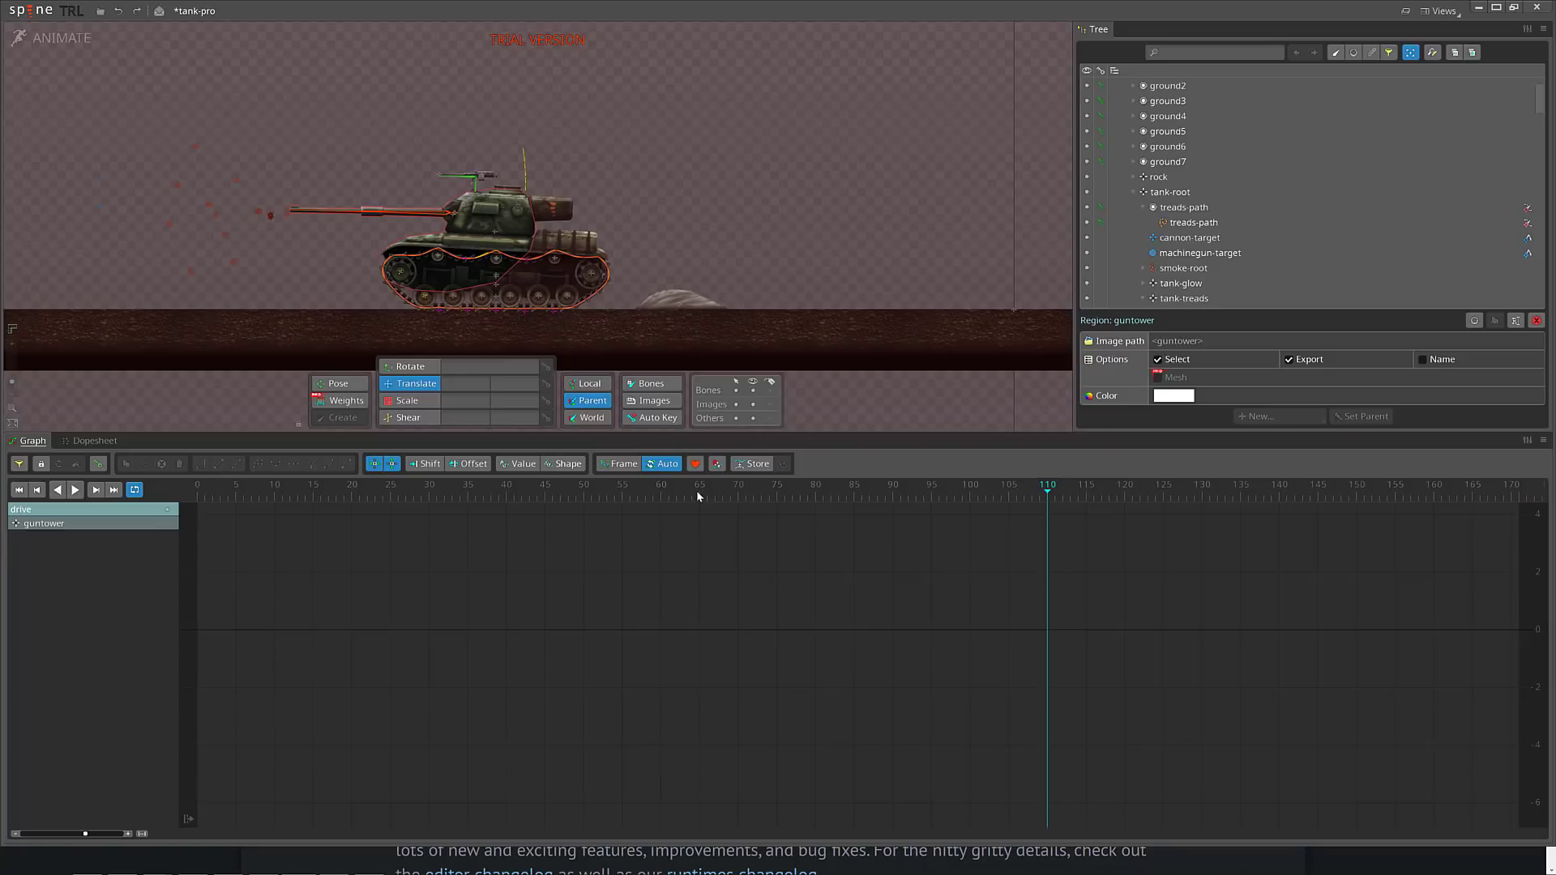
pyautogui.moveTo(486, 279)
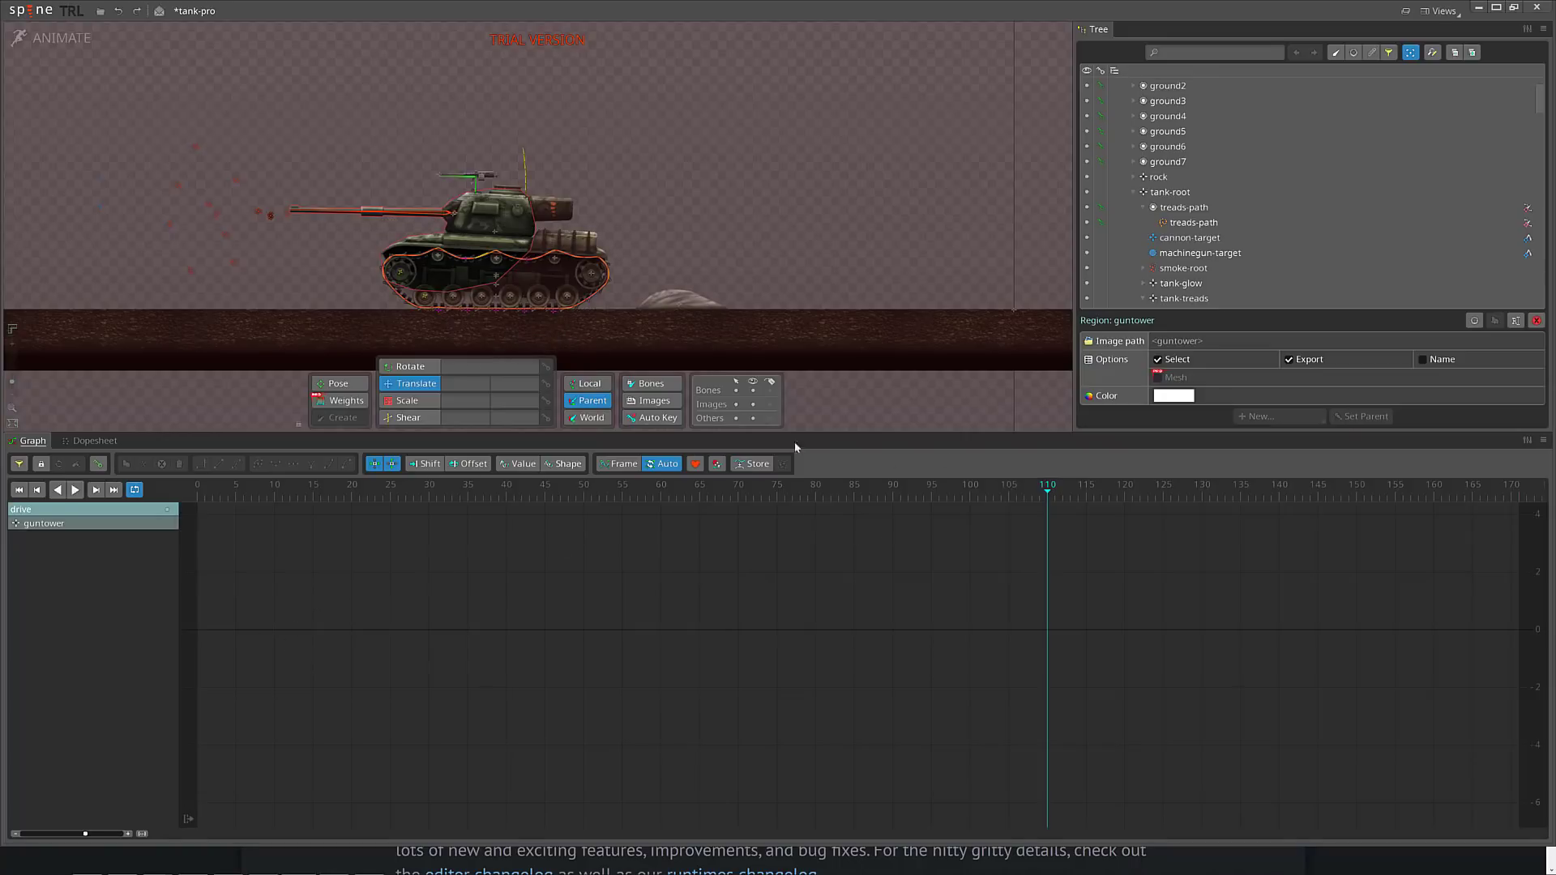
pyautogui.moveTo(695, 638)
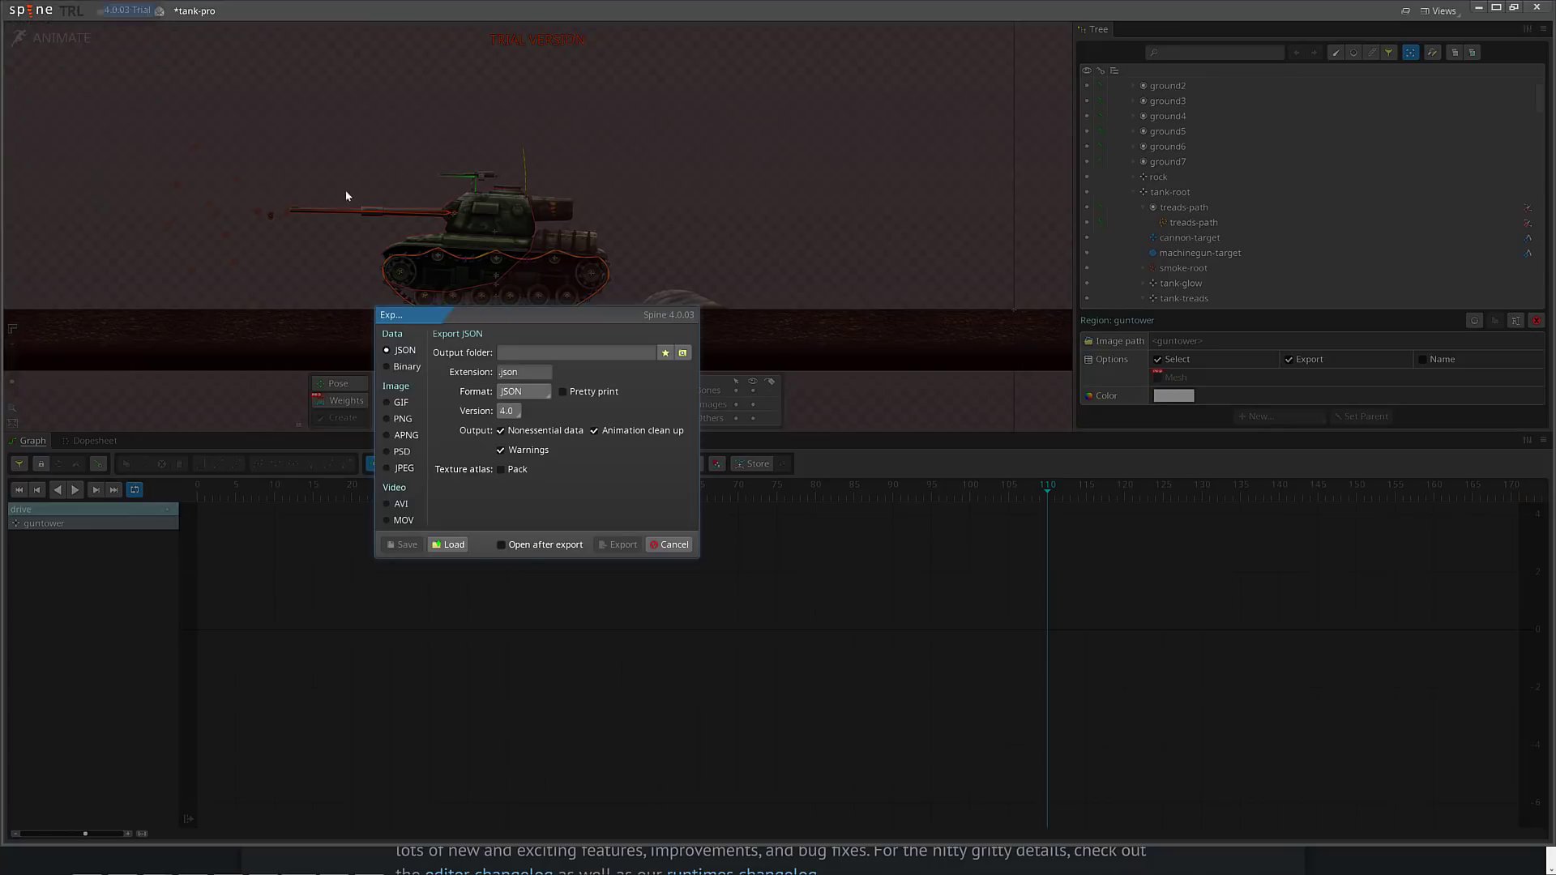
pyautogui.moveTo(490, 235)
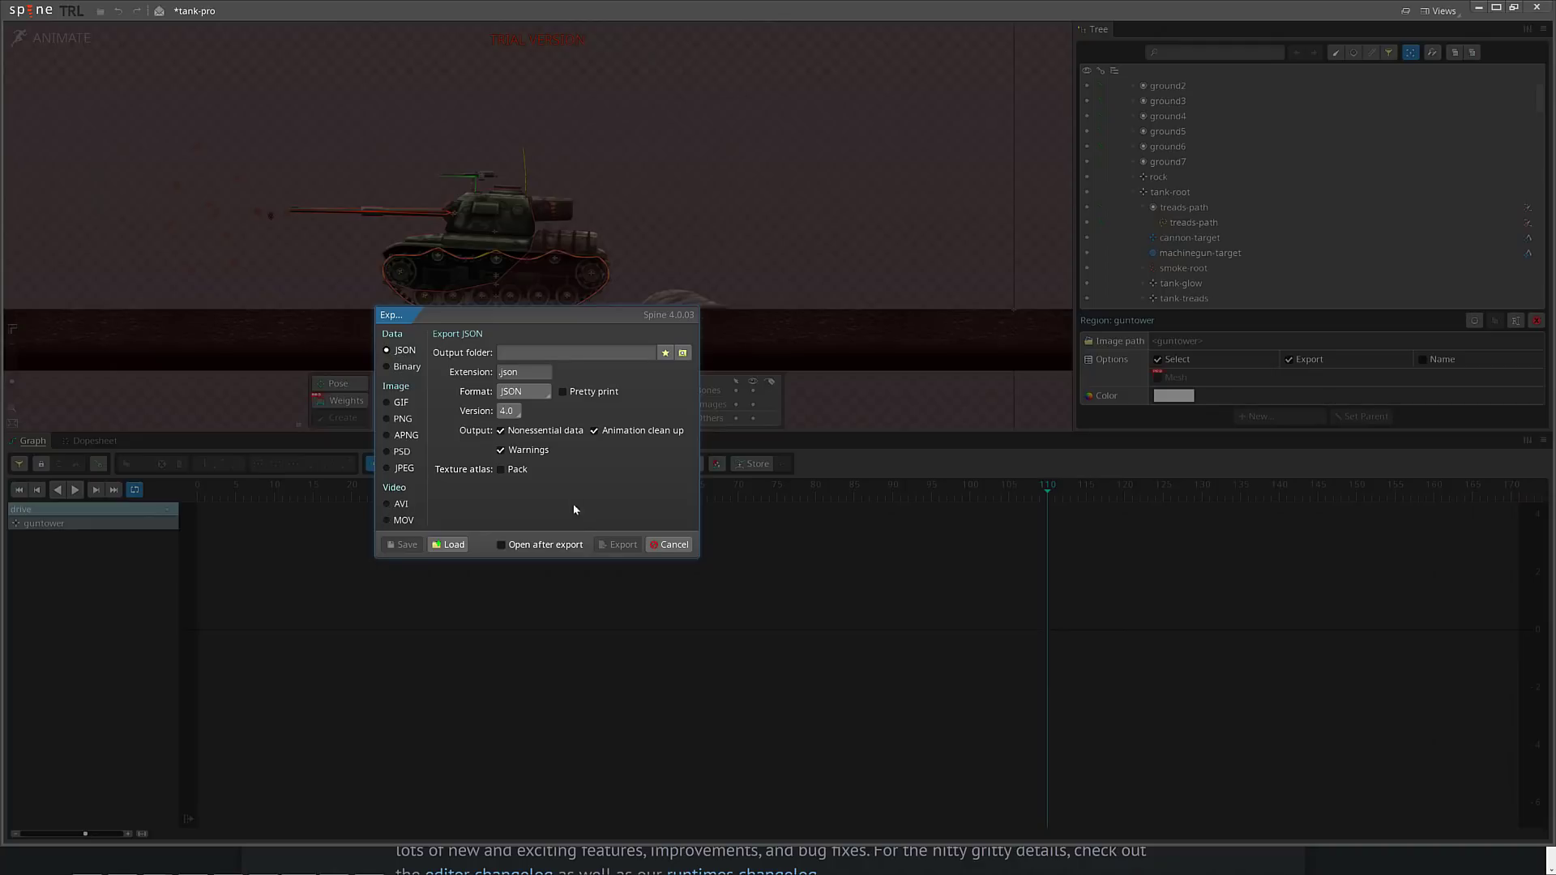
pyautogui.click(669, 544)
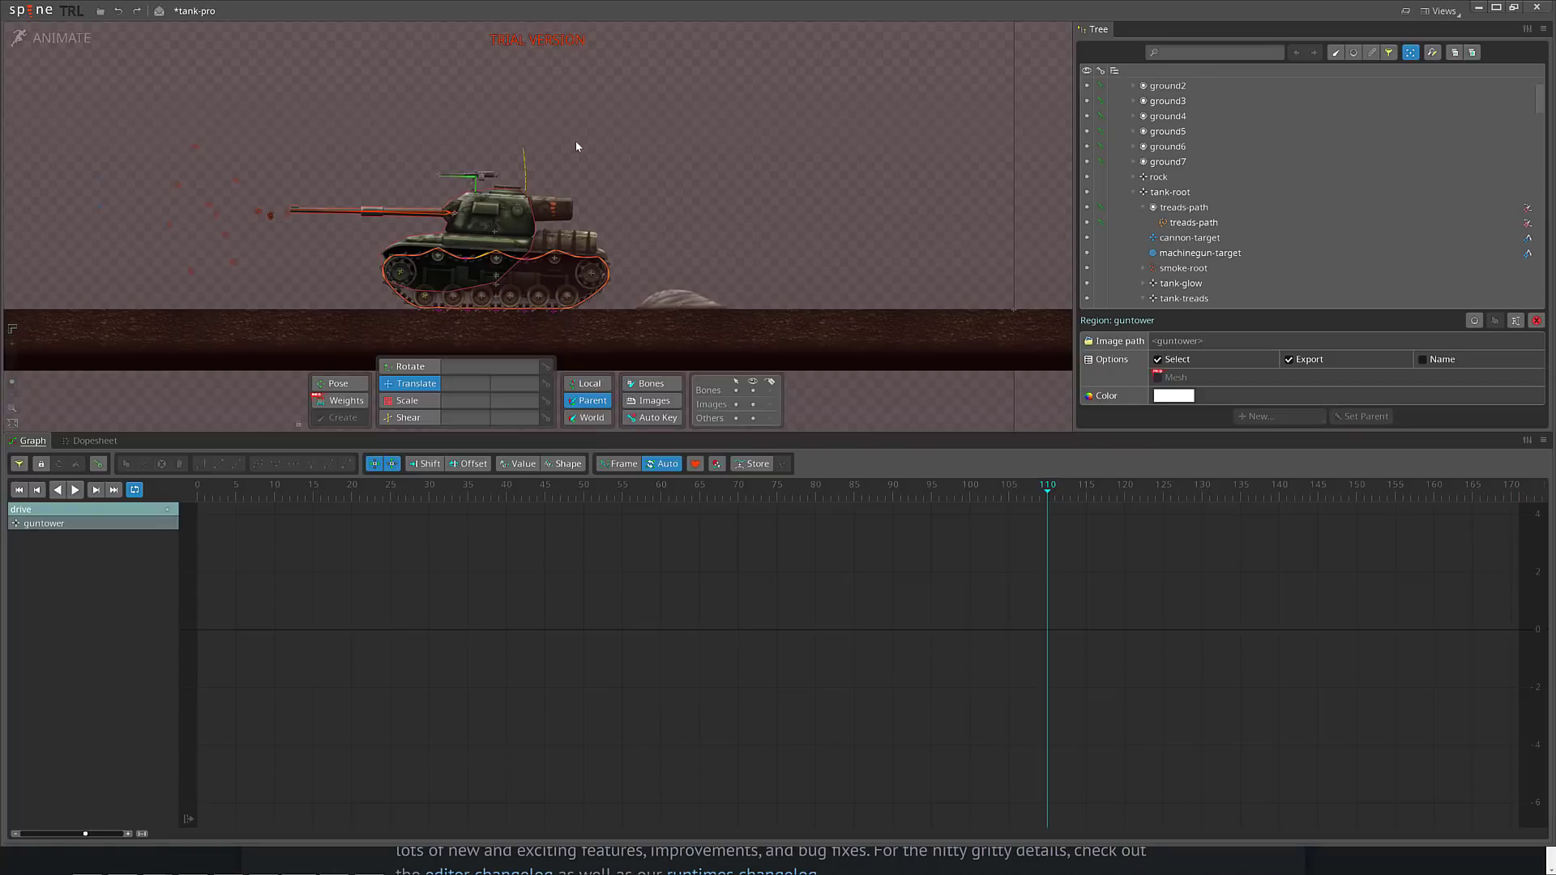
pyautogui.moveTo(752, 182)
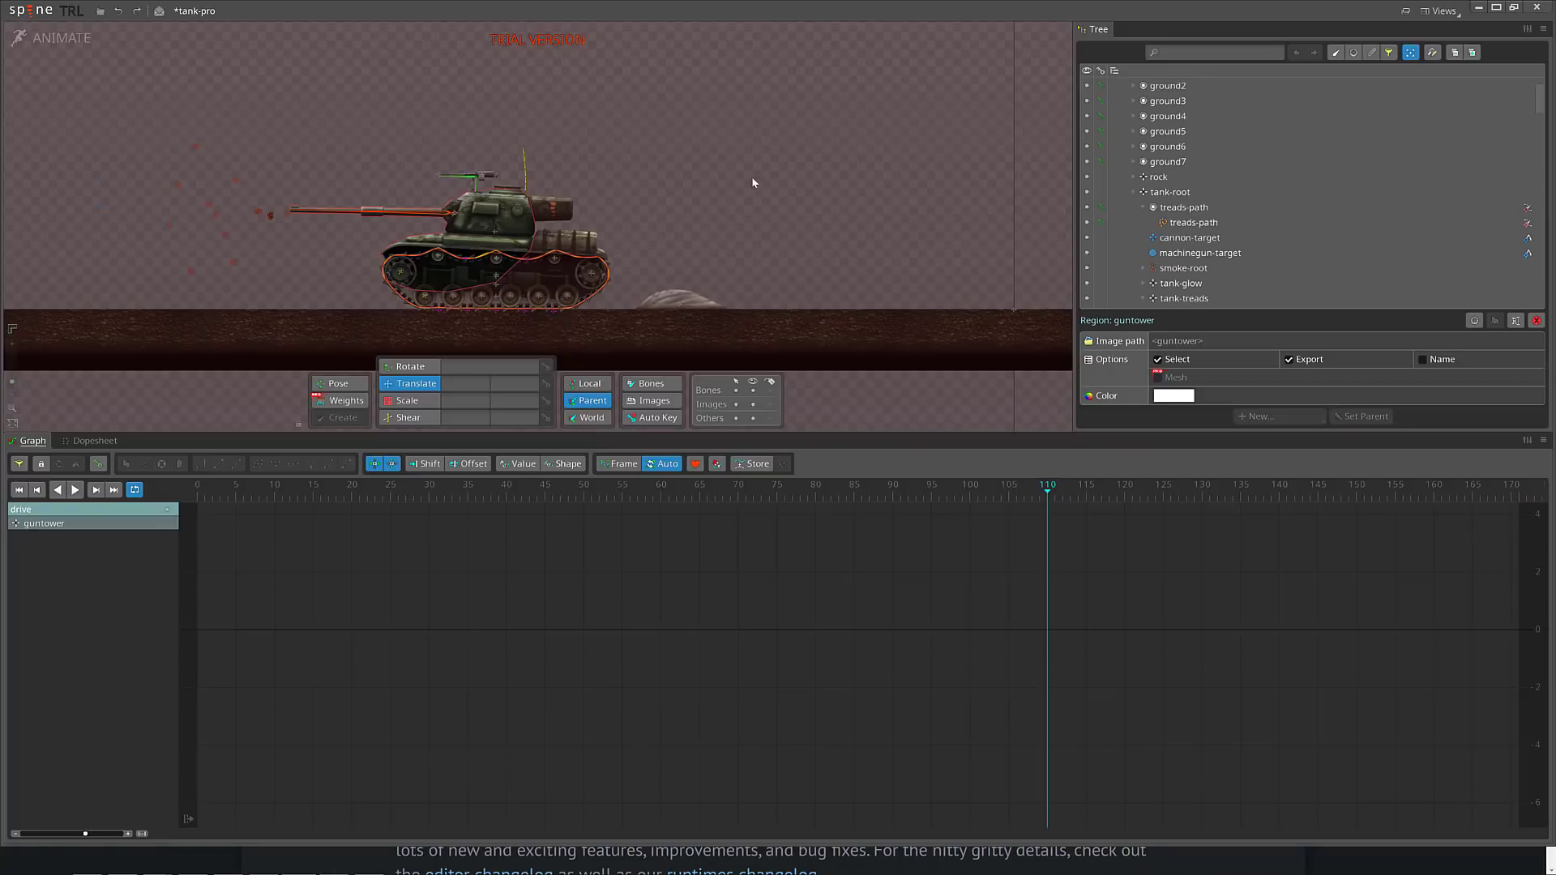
# - Switch with Alt+Tab to the browser showing the Spine 4.0 release page
pyautogui.press('alt+tab')
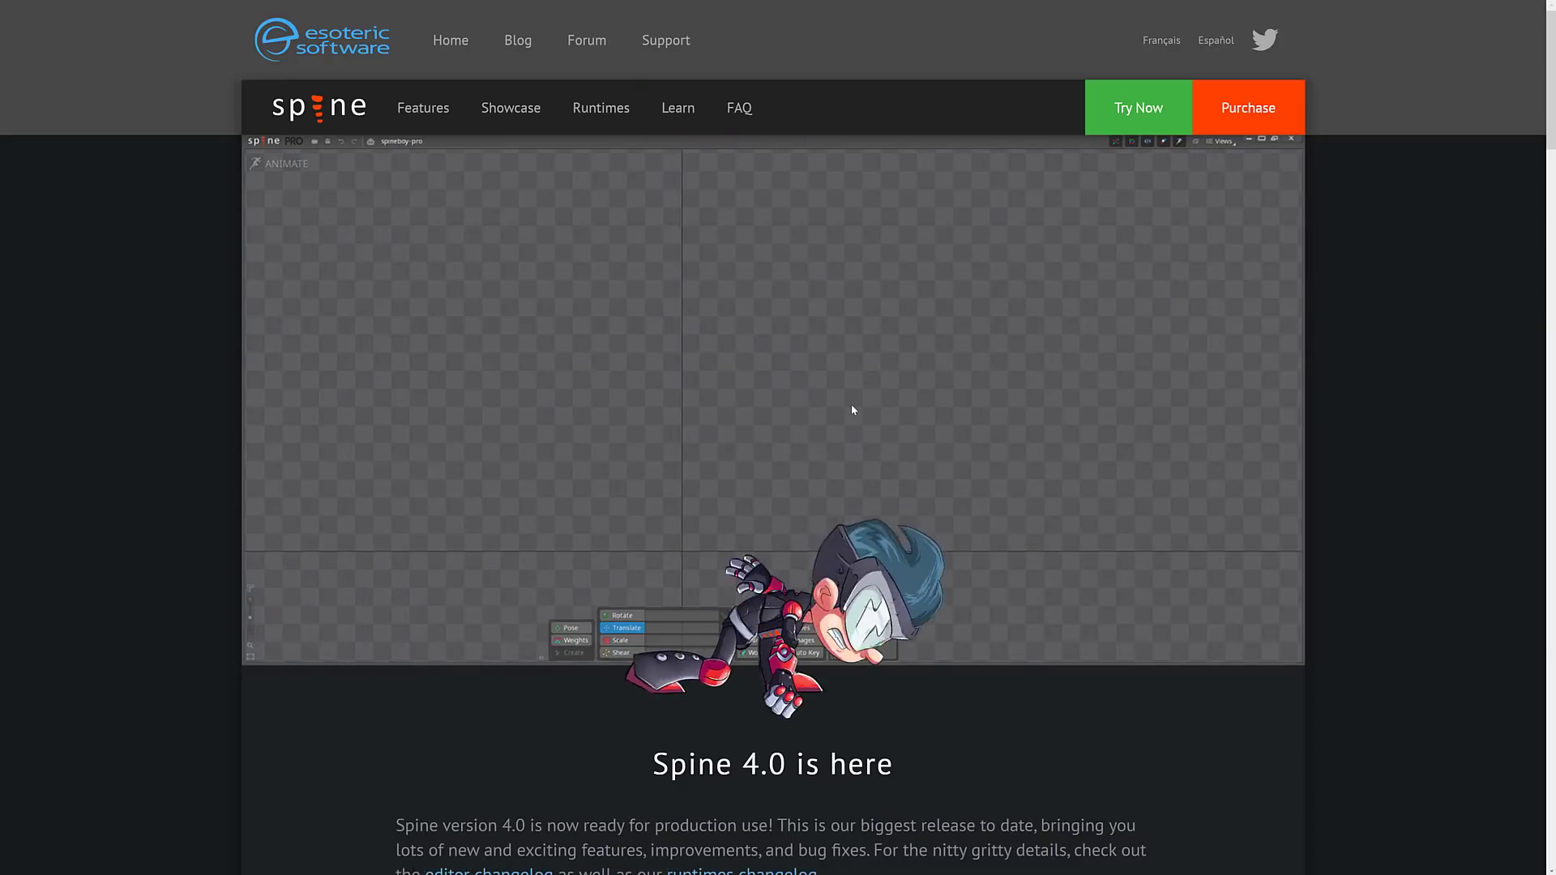
# - Scroll past 'Full control of your animations' to the 'Your new favorite tool' section
pyautogui.scroll(-3)
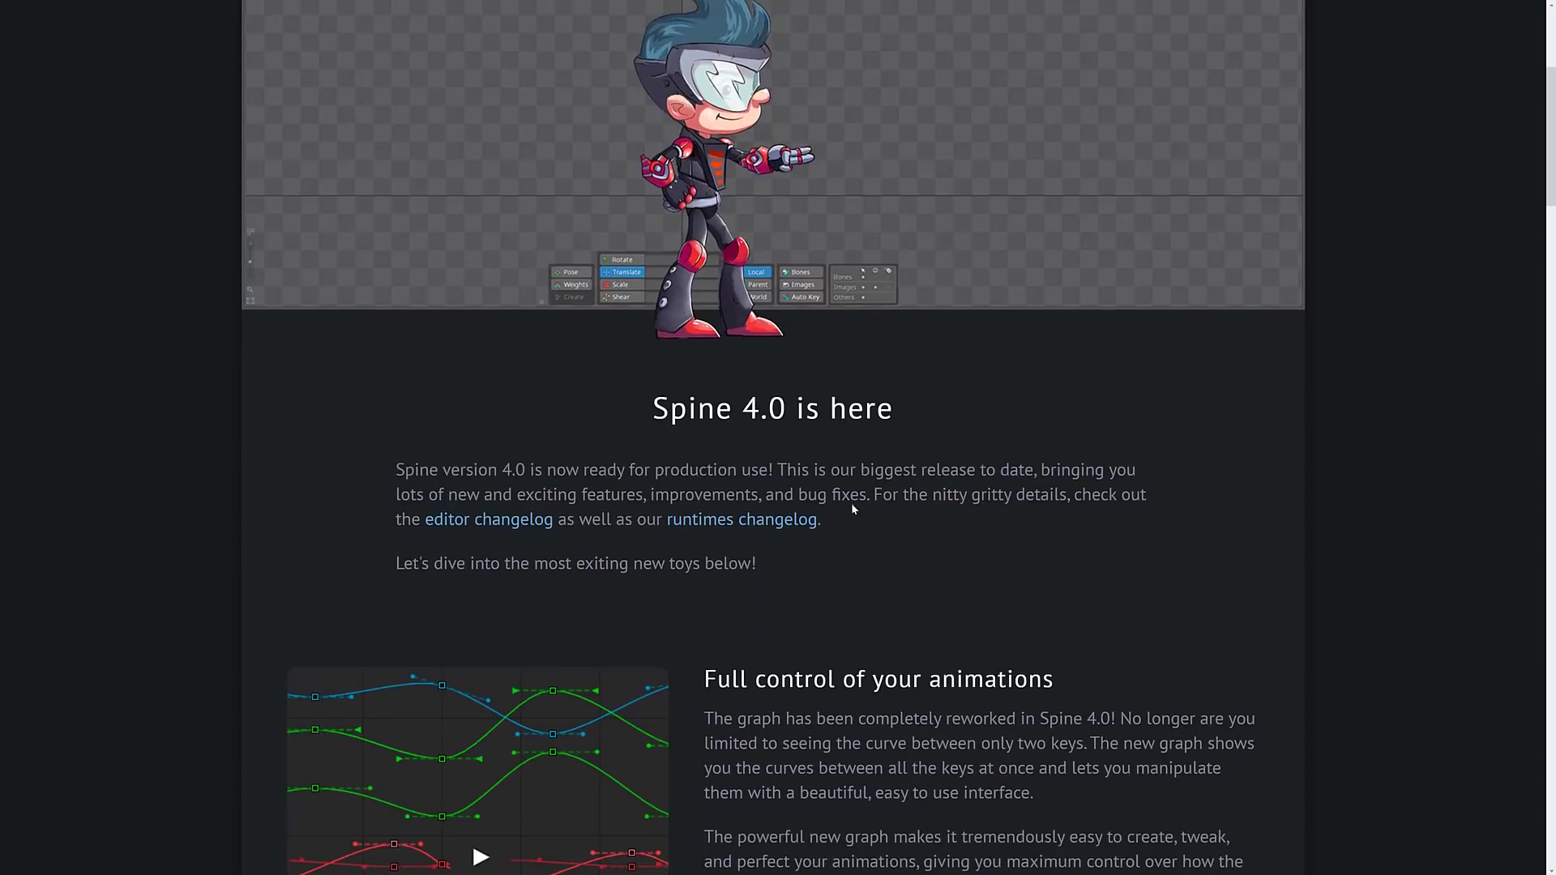
pyautogui.scroll(-3)
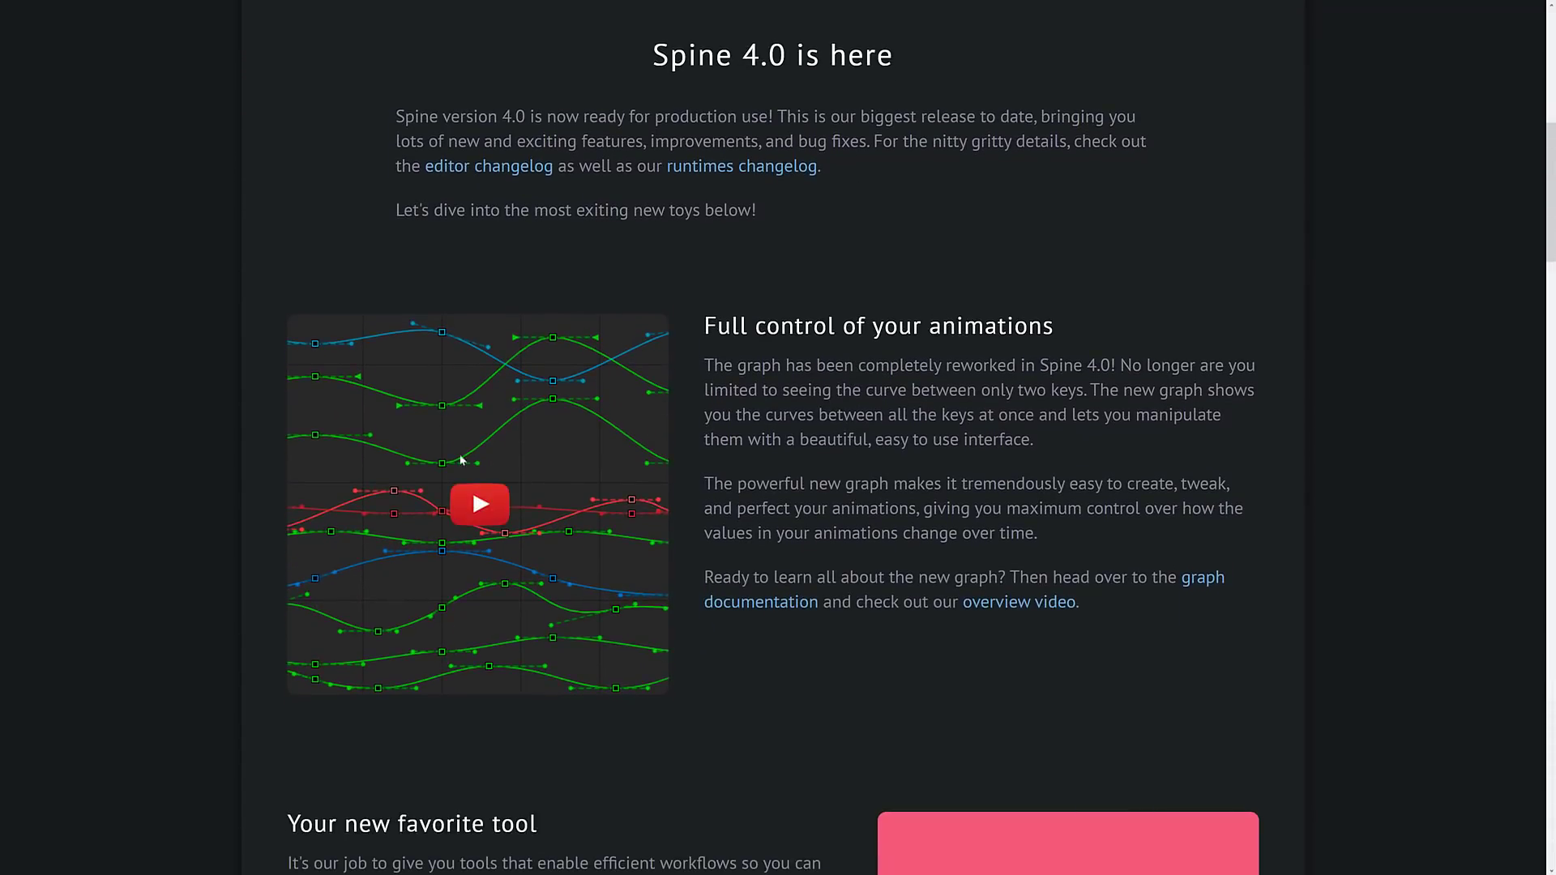
pyautogui.moveTo(533, 419)
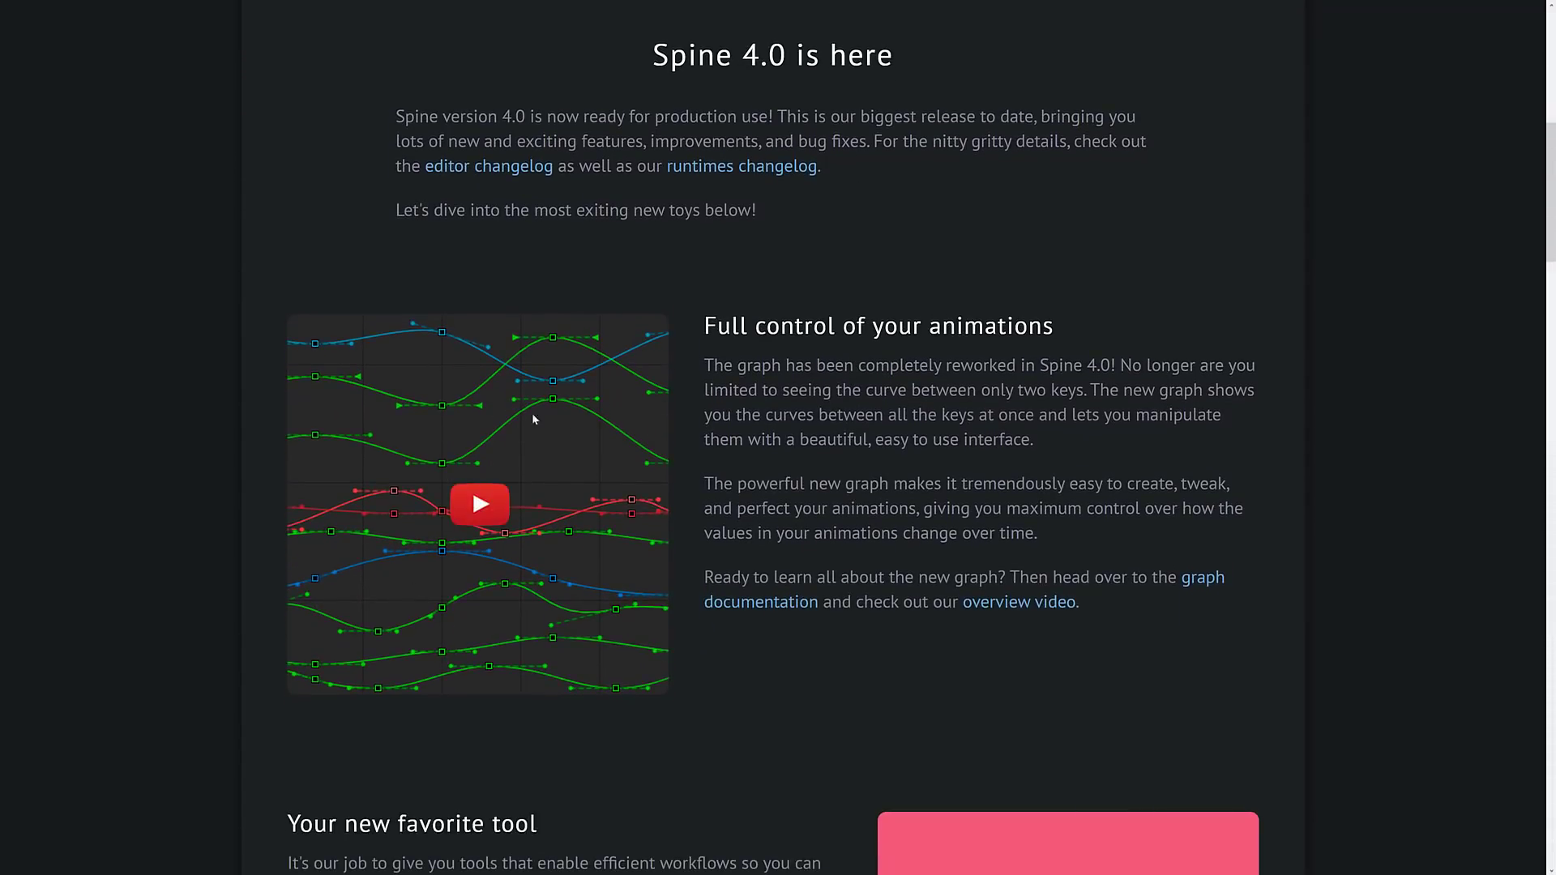
pyautogui.moveTo(585, 427)
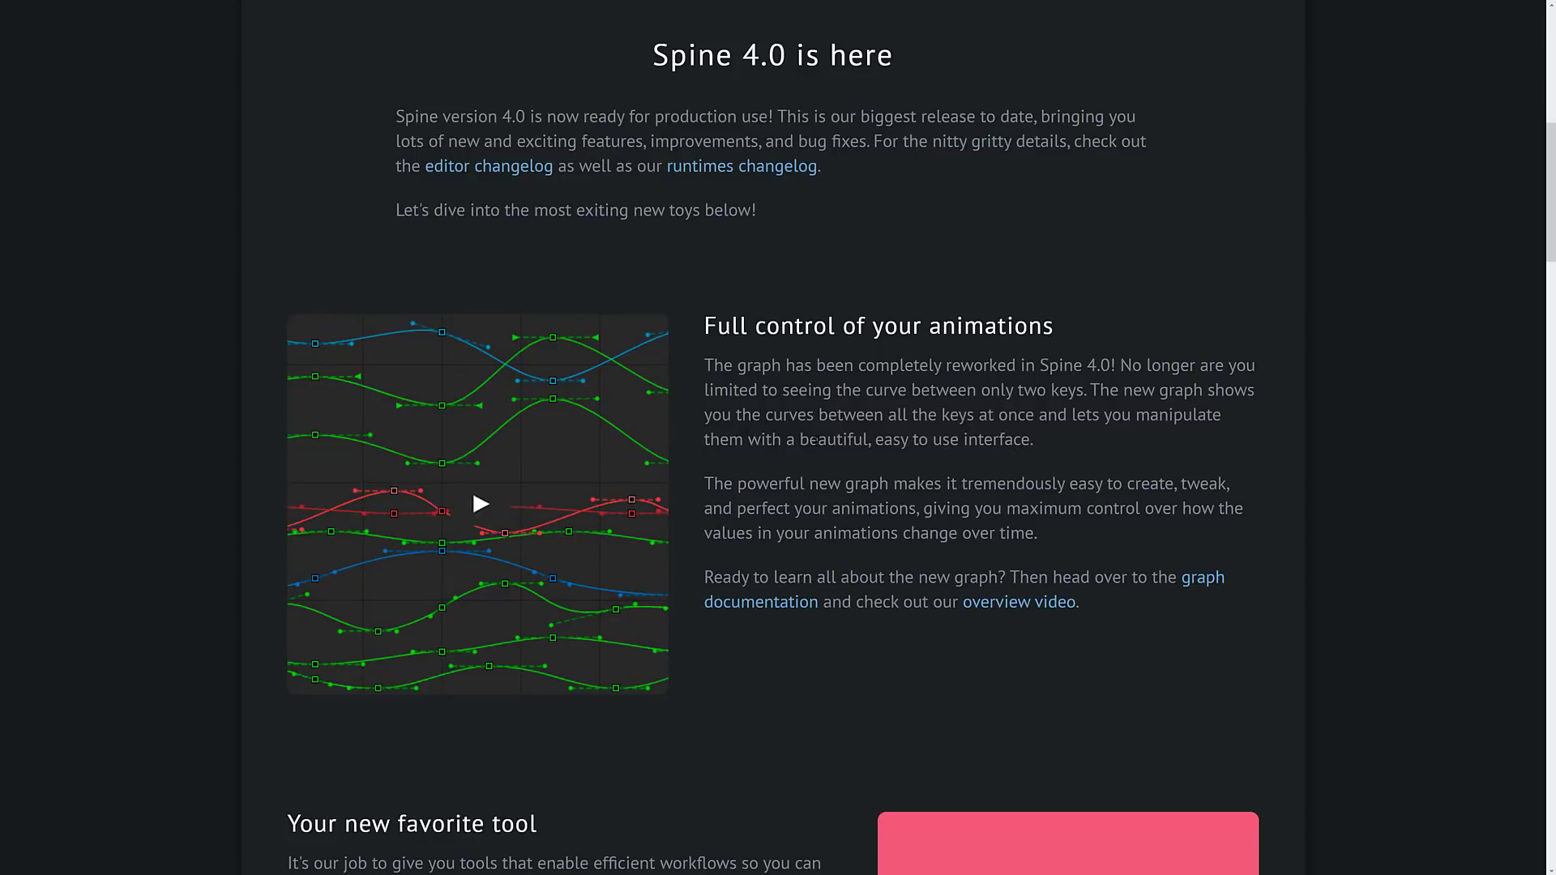
pyautogui.scroll(-3)
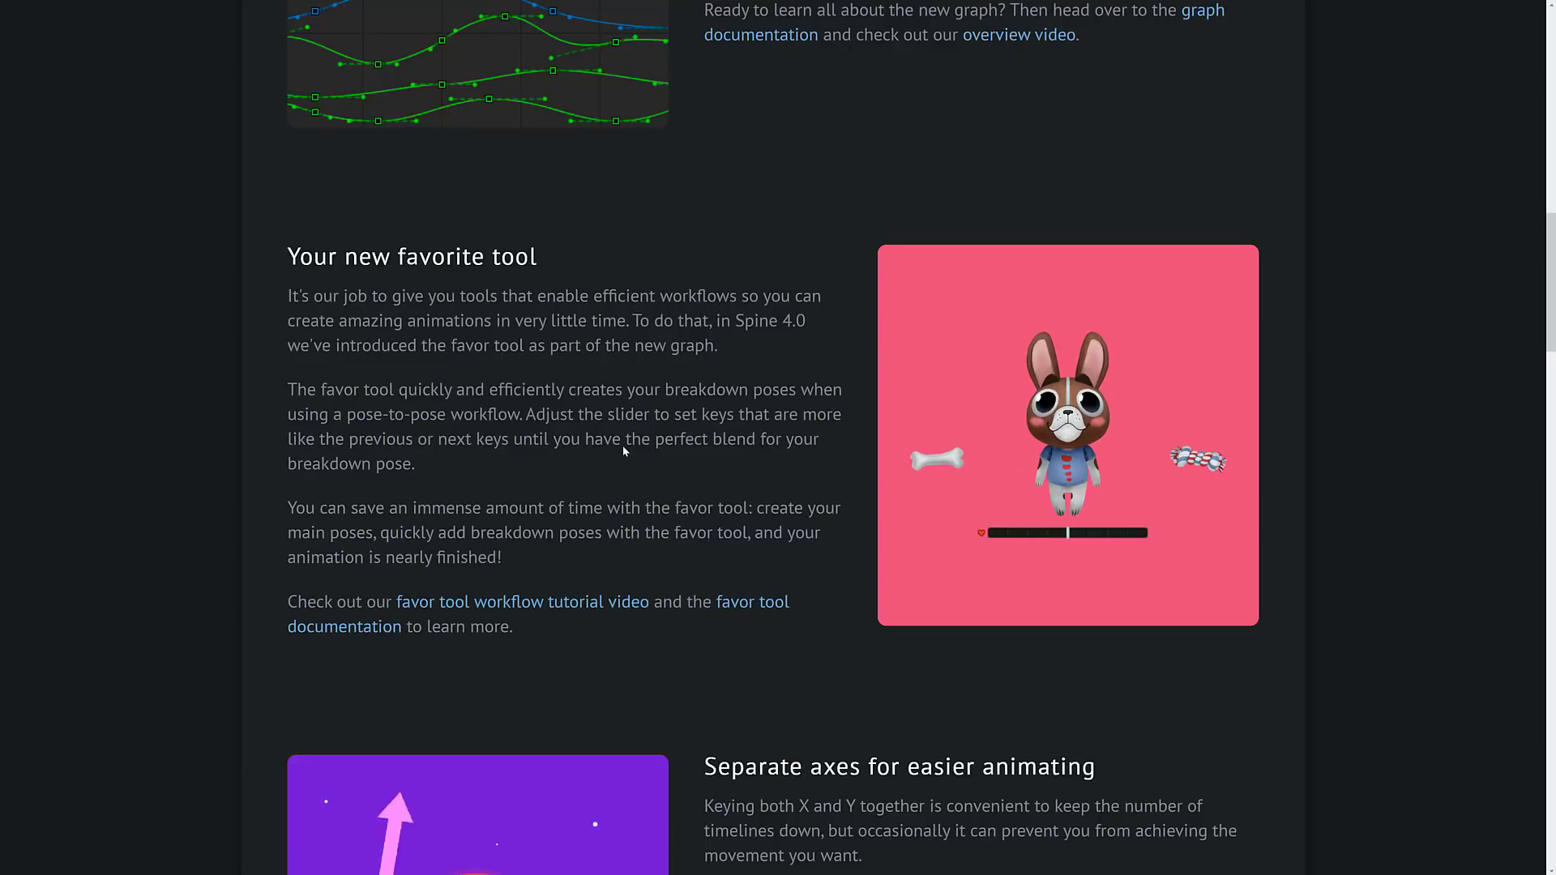
# - Scroll past 'Separate axes for easier animating' down to the 'Looking sharp!' section
pyautogui.scroll(-3)
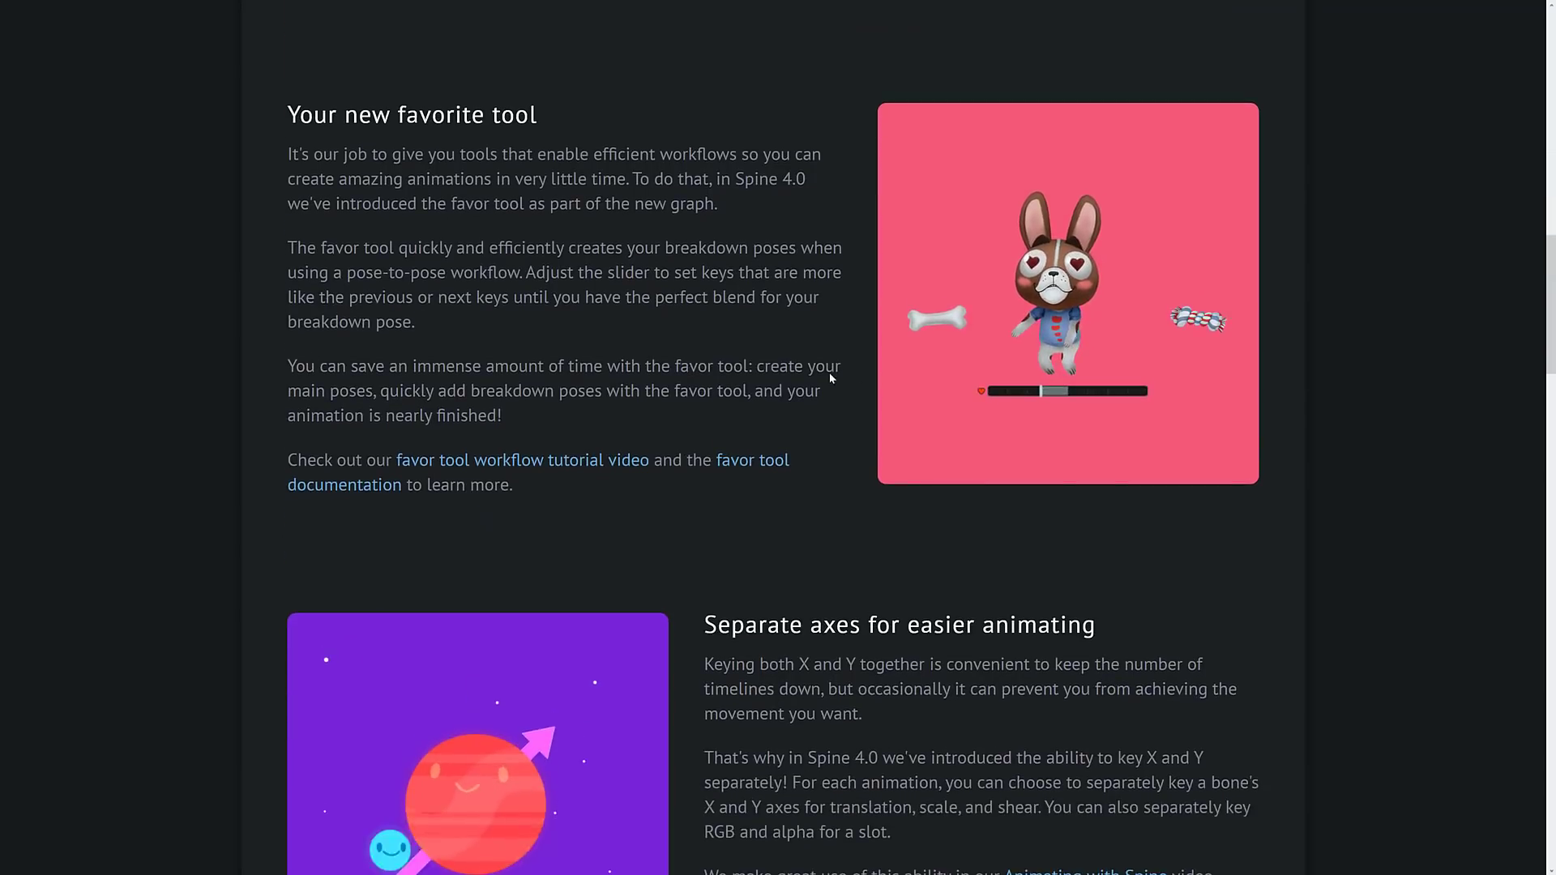
pyautogui.scroll(-3)
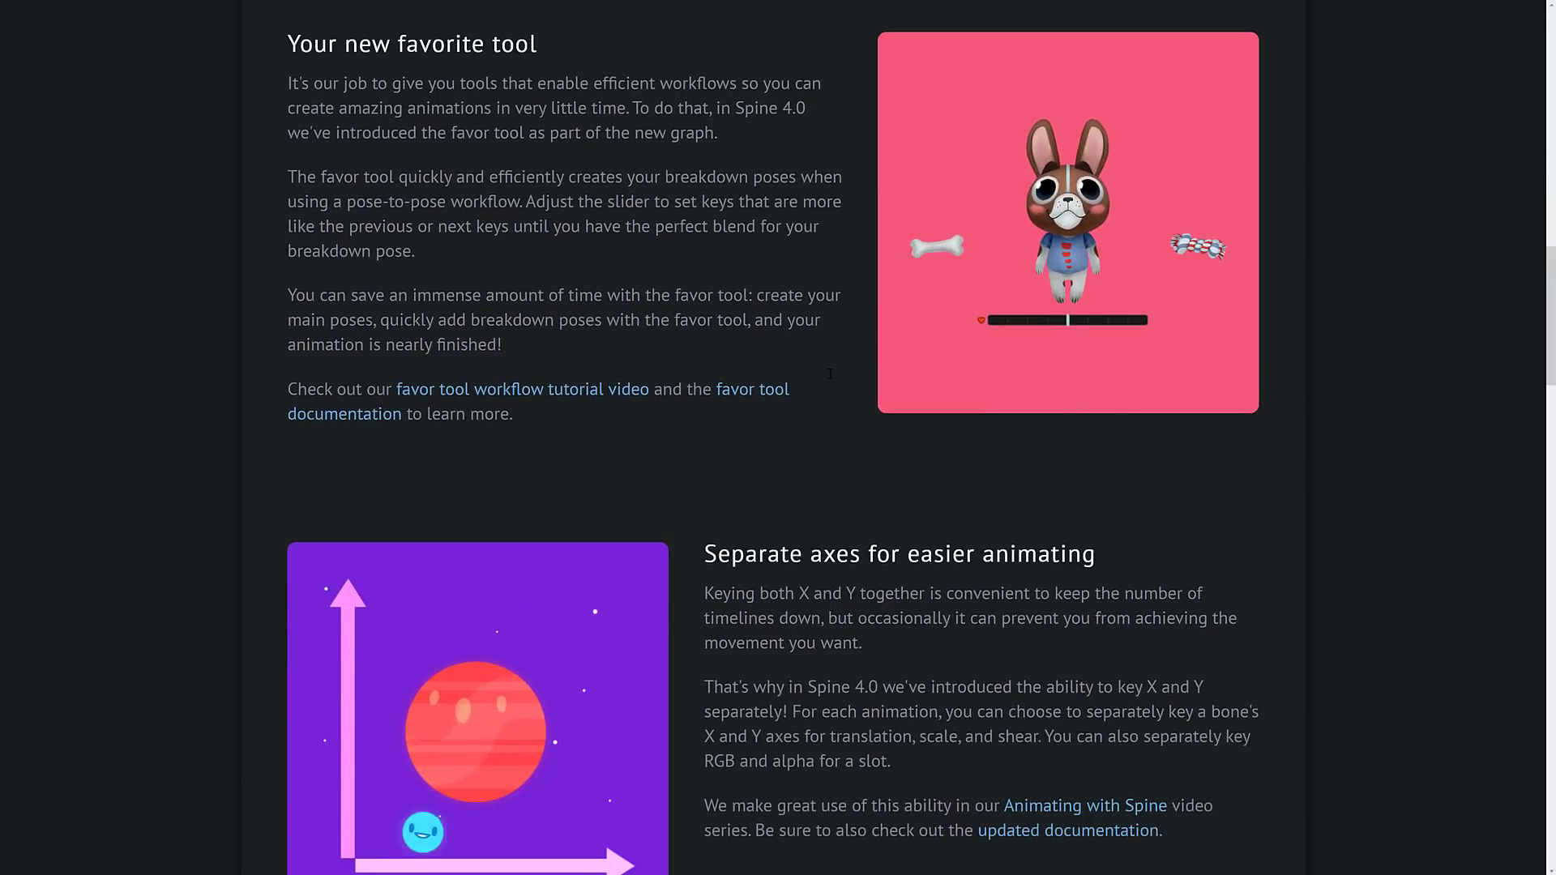
pyautogui.scroll(-3)
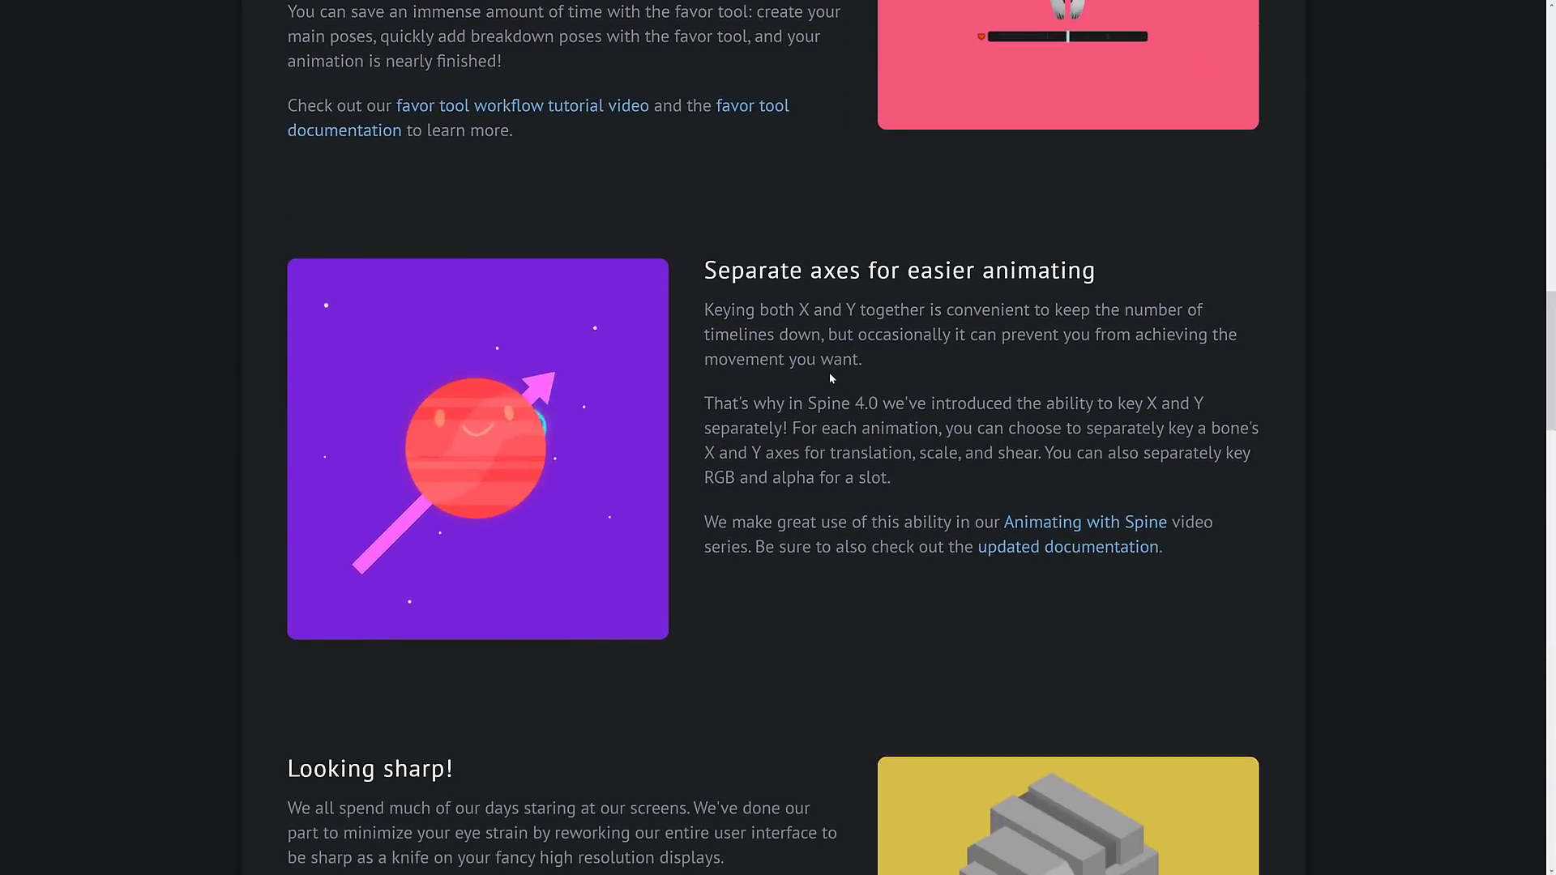
pyautogui.scroll(-3)
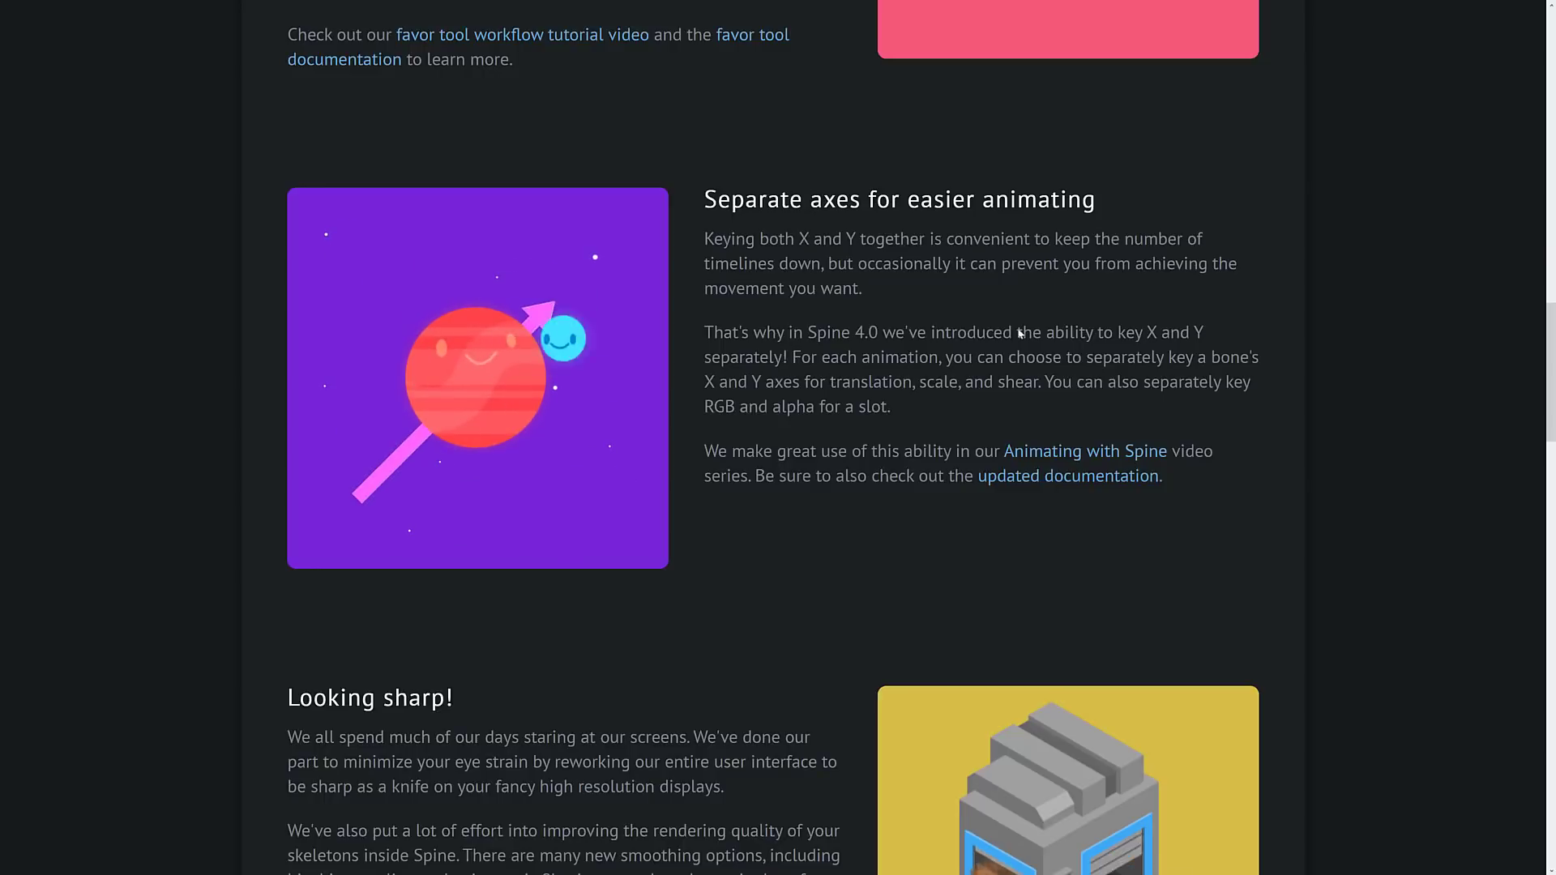
pyautogui.scroll(-3)
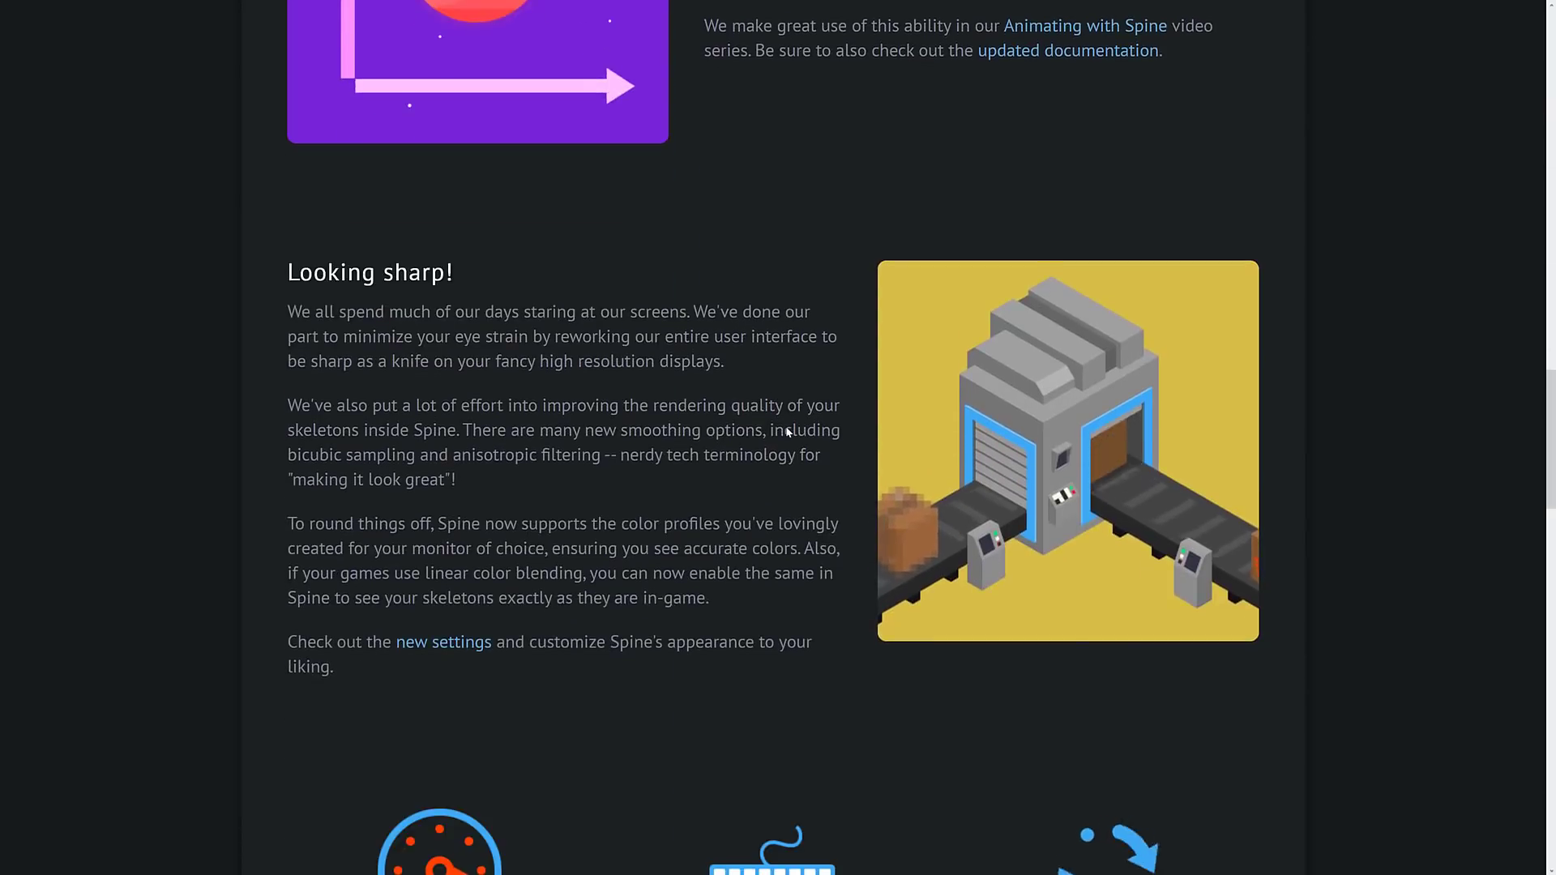
pyautogui.scroll(-3)
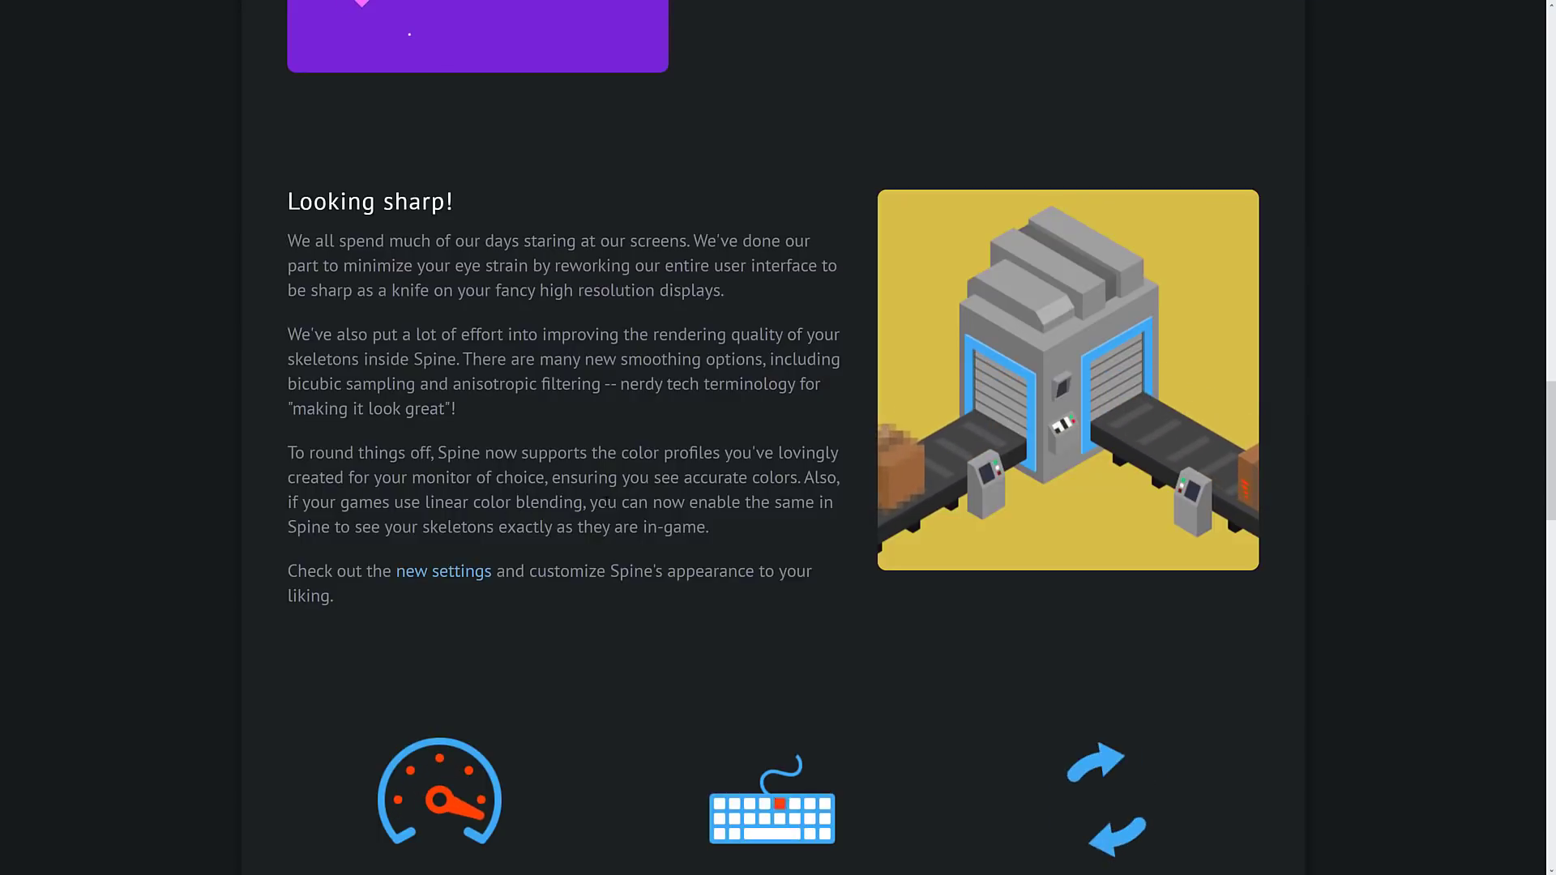
# - Scroll past the Performance, Polish and 360 Rotation columns to 'Launching Spine'
pyautogui.scroll(-3)
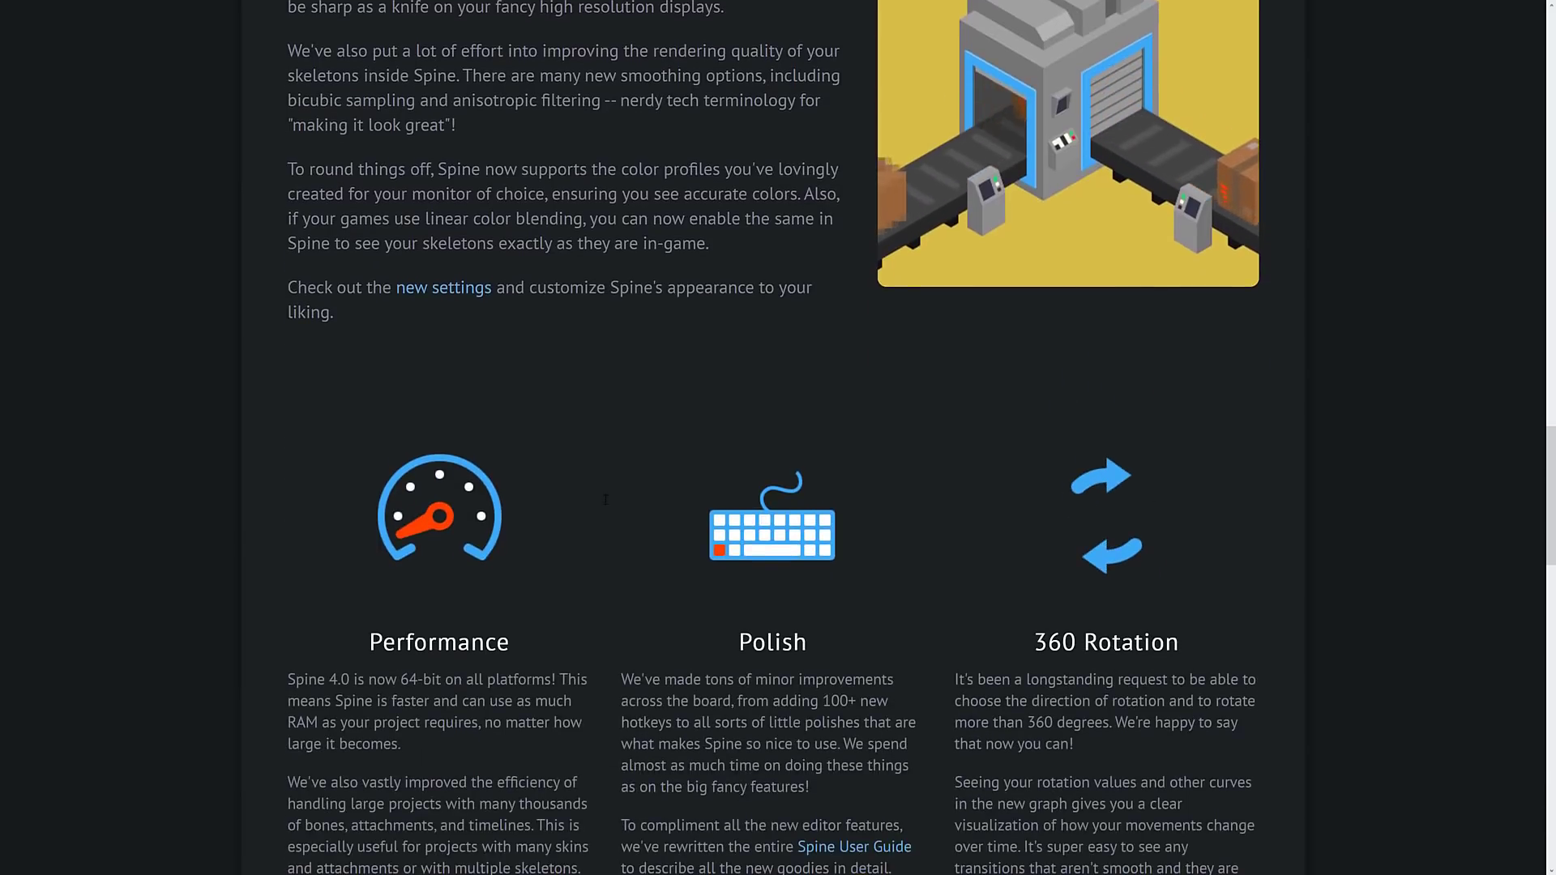
pyautogui.scroll(-3)
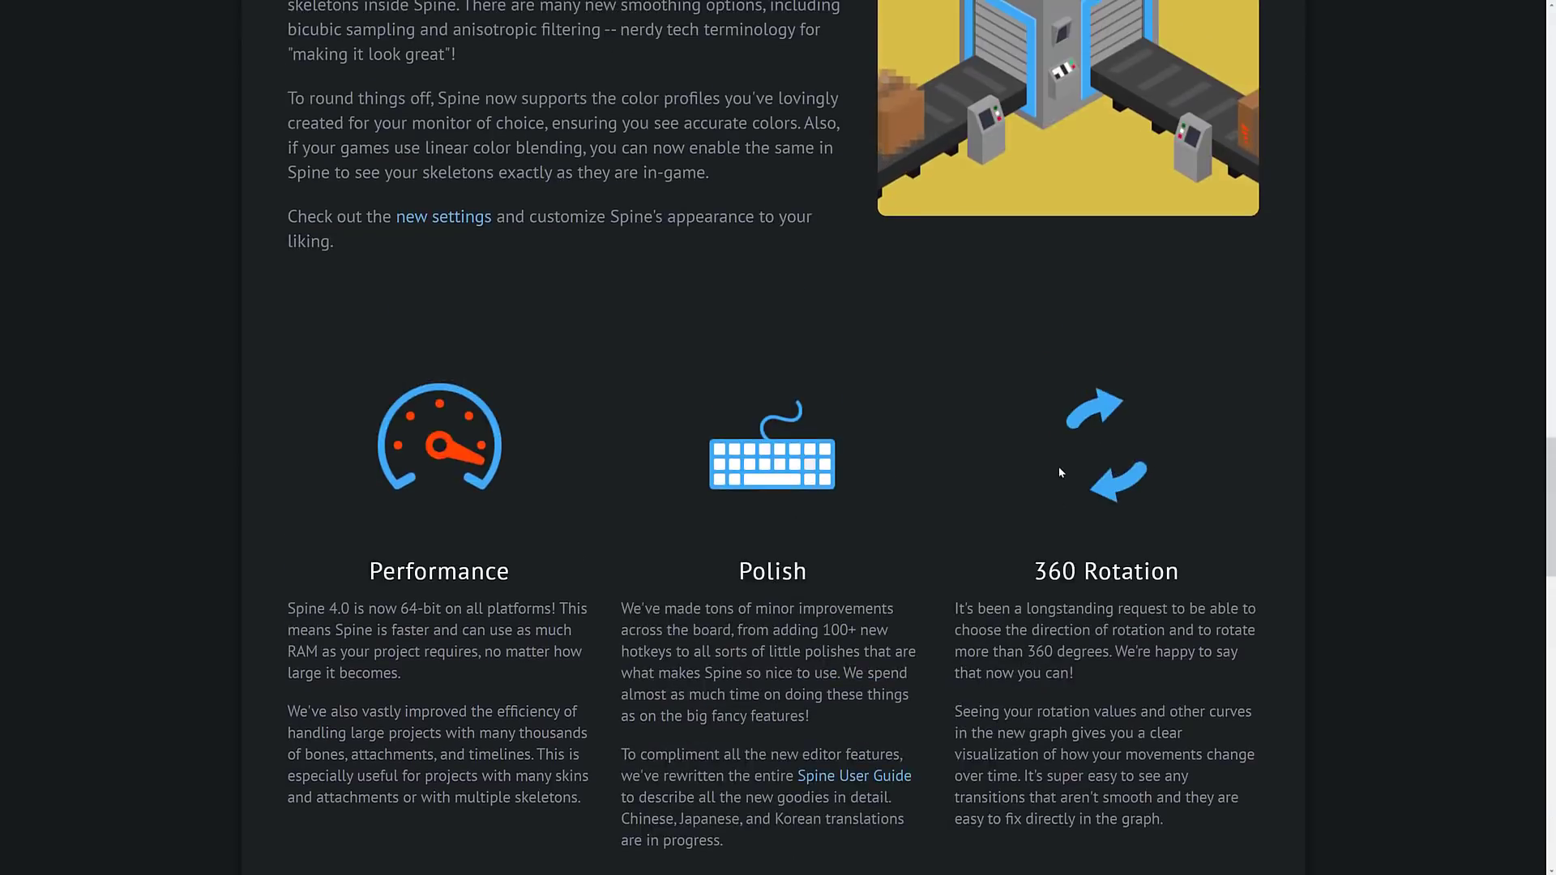
pyautogui.scroll(3)
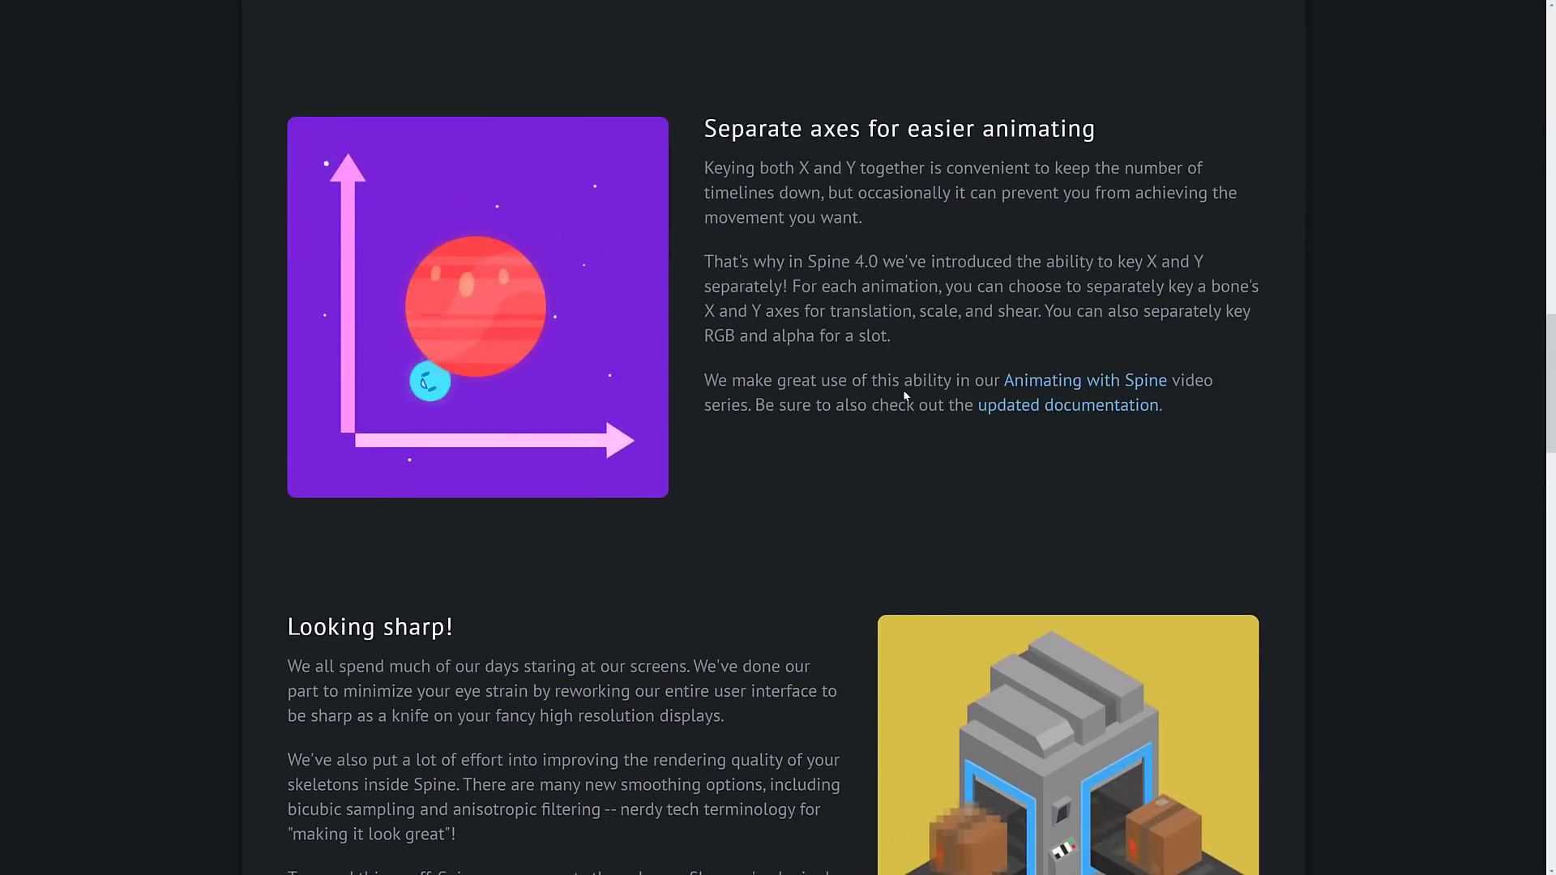
pyautogui.scroll(-3)
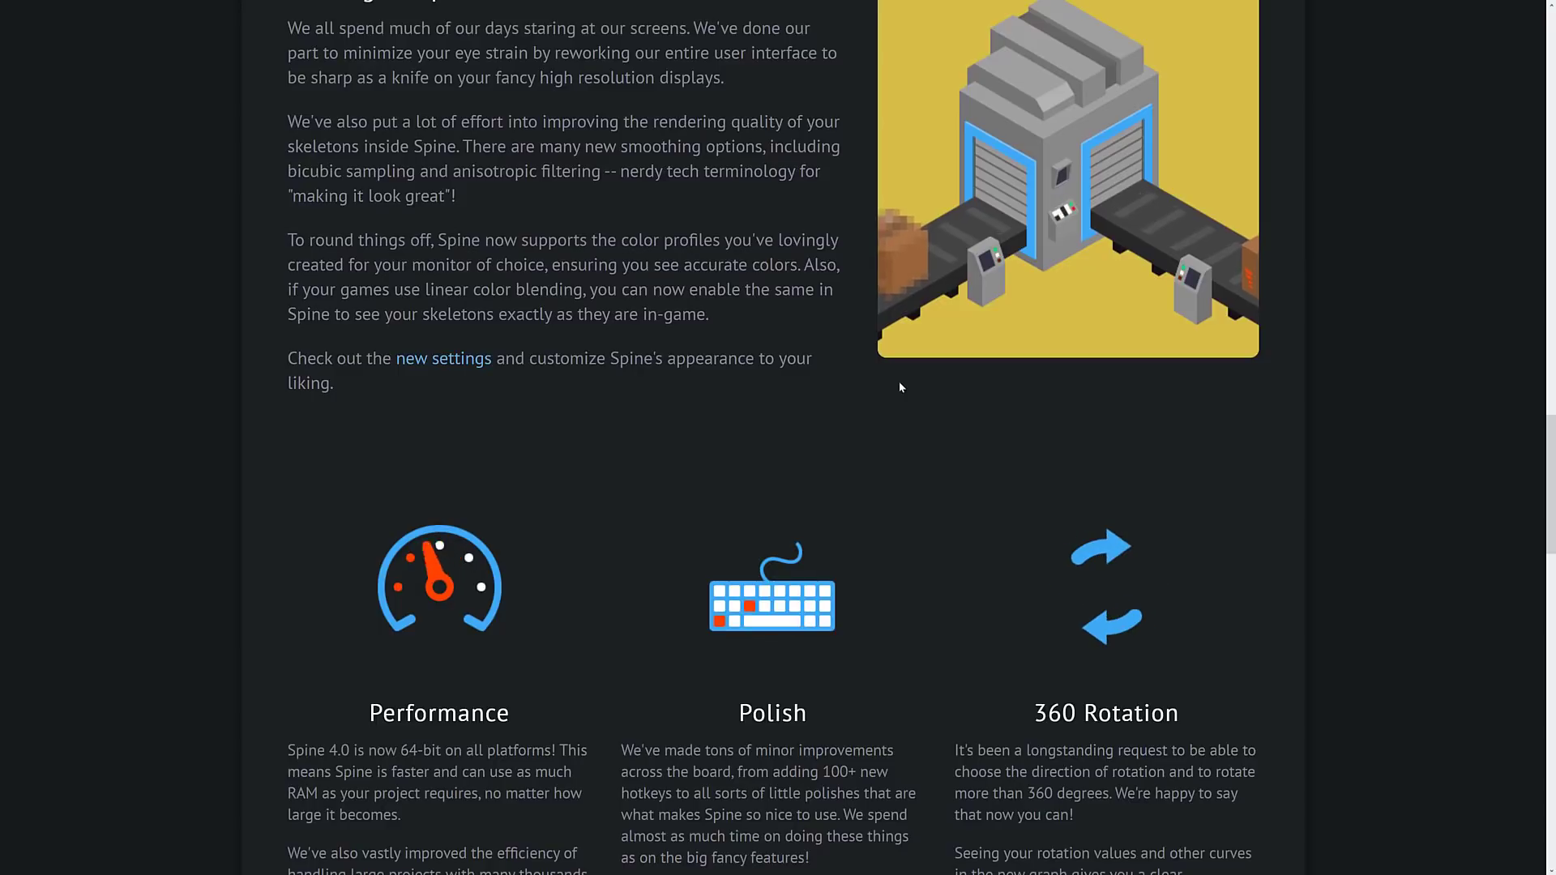
pyautogui.scroll(-3)
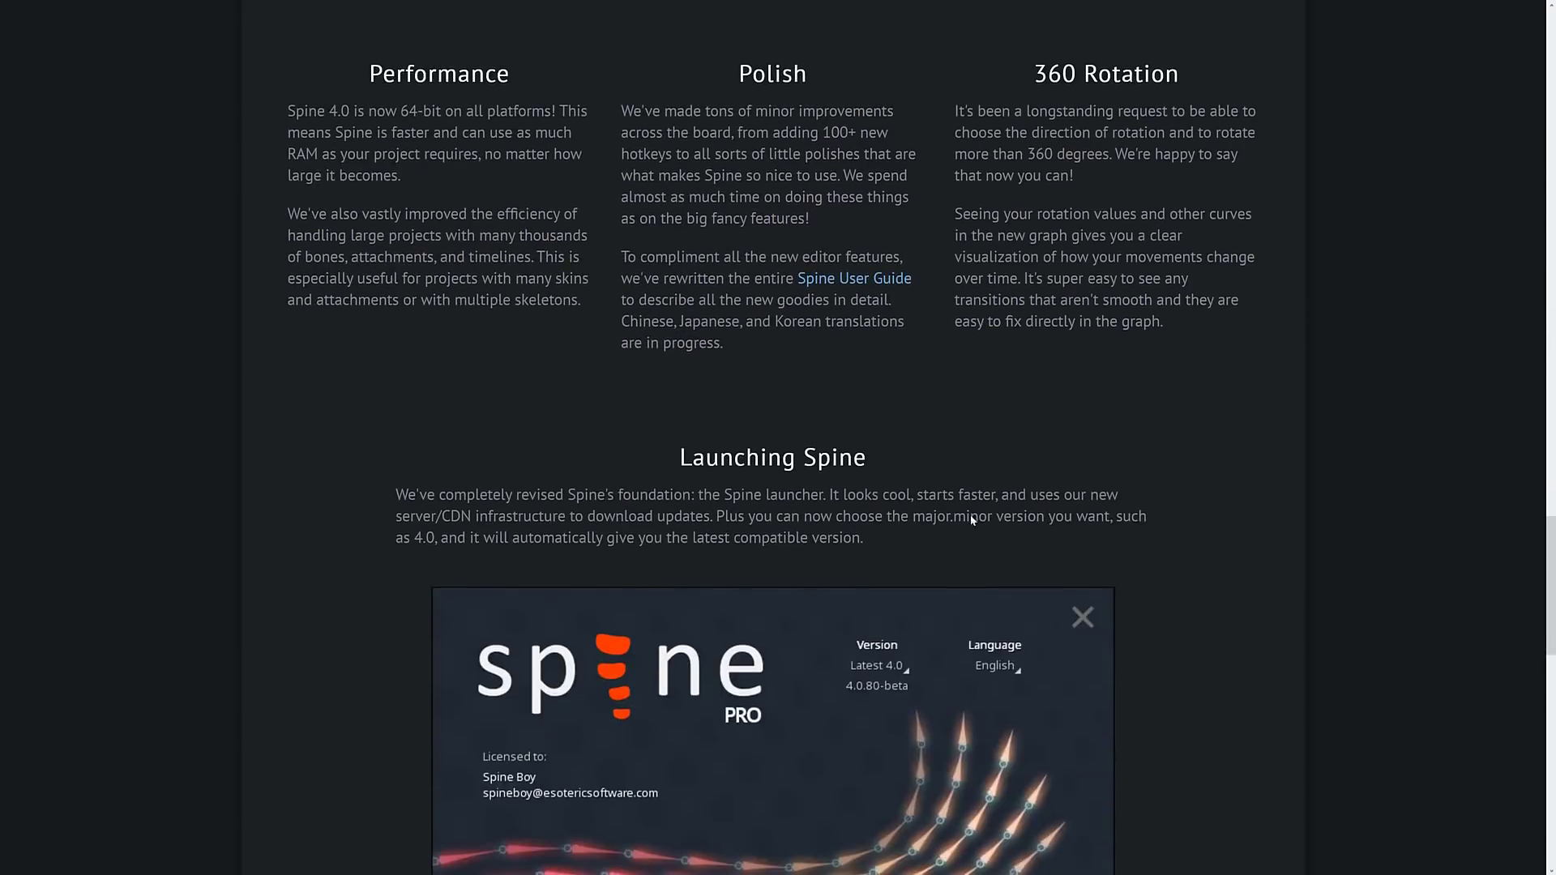
pyautogui.scroll(-3)
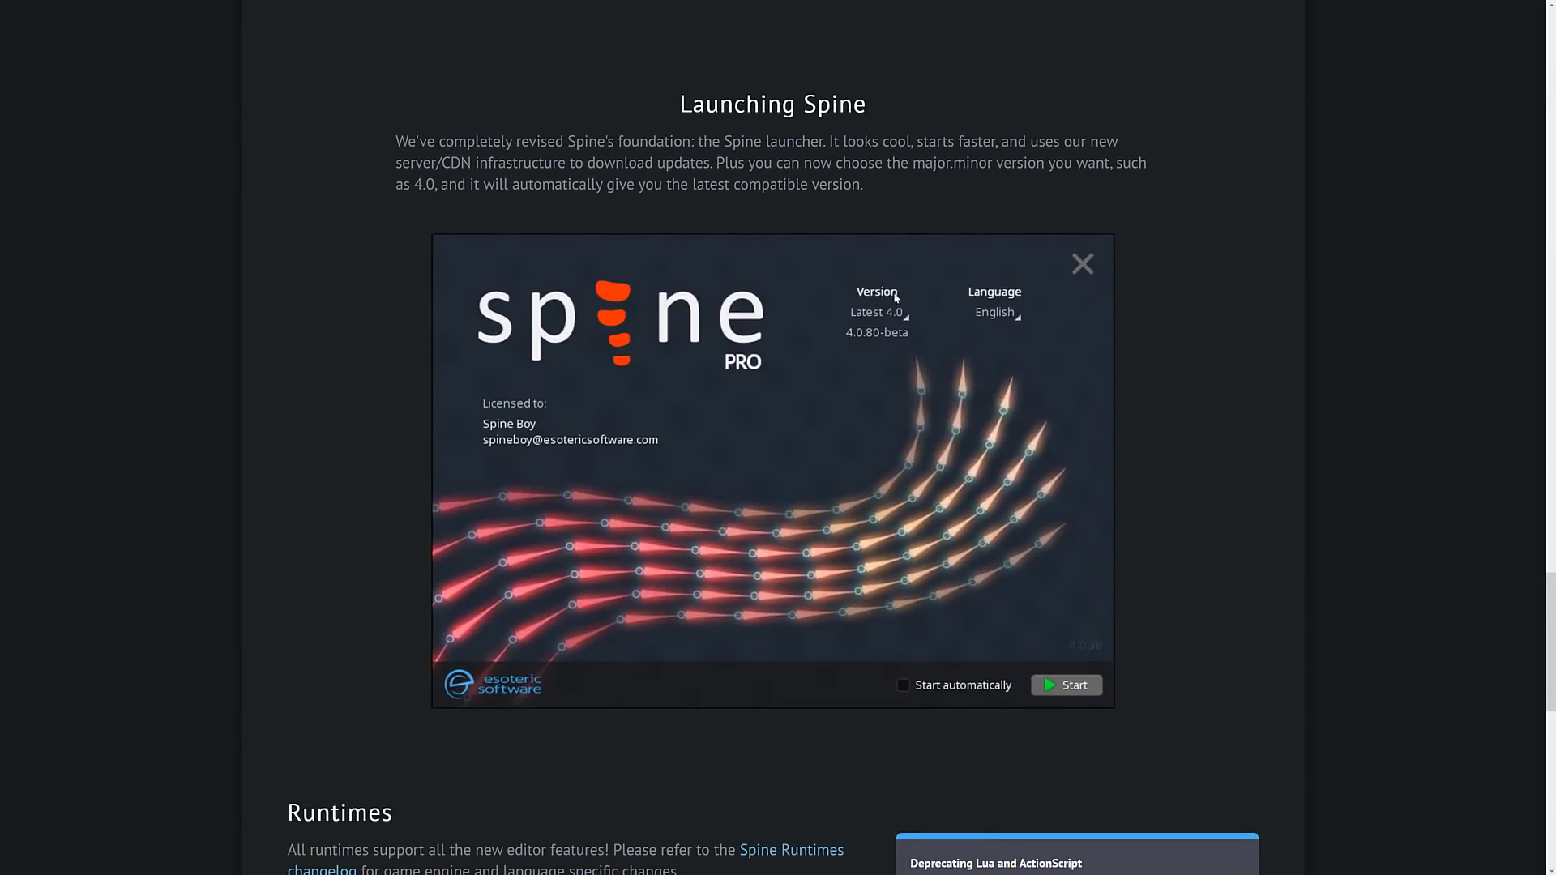
pyautogui.moveTo(708, 455)
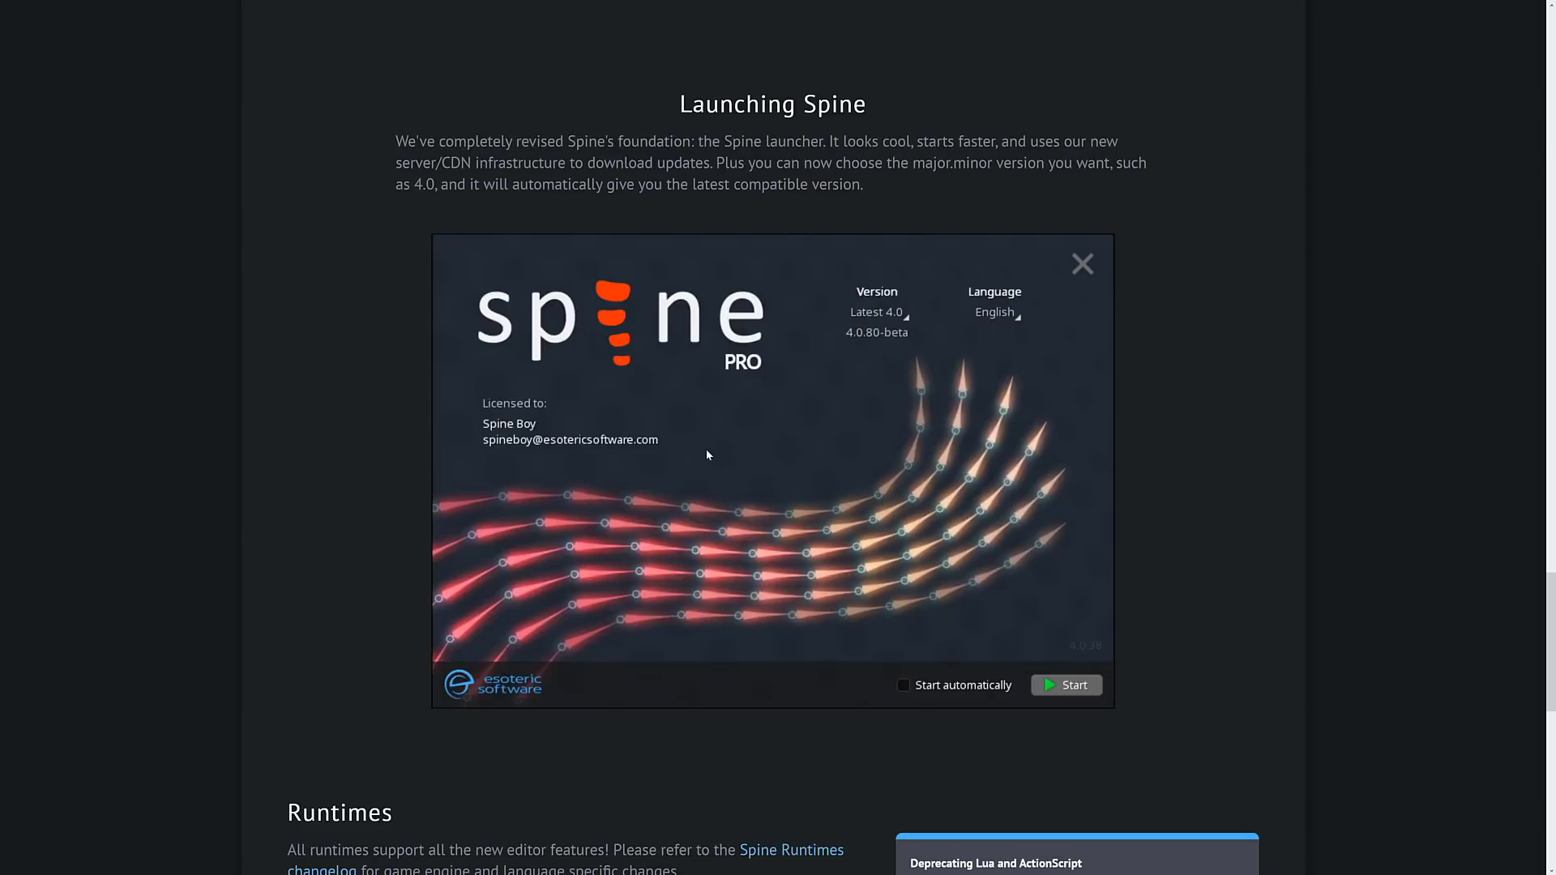
pyautogui.scroll(-3)
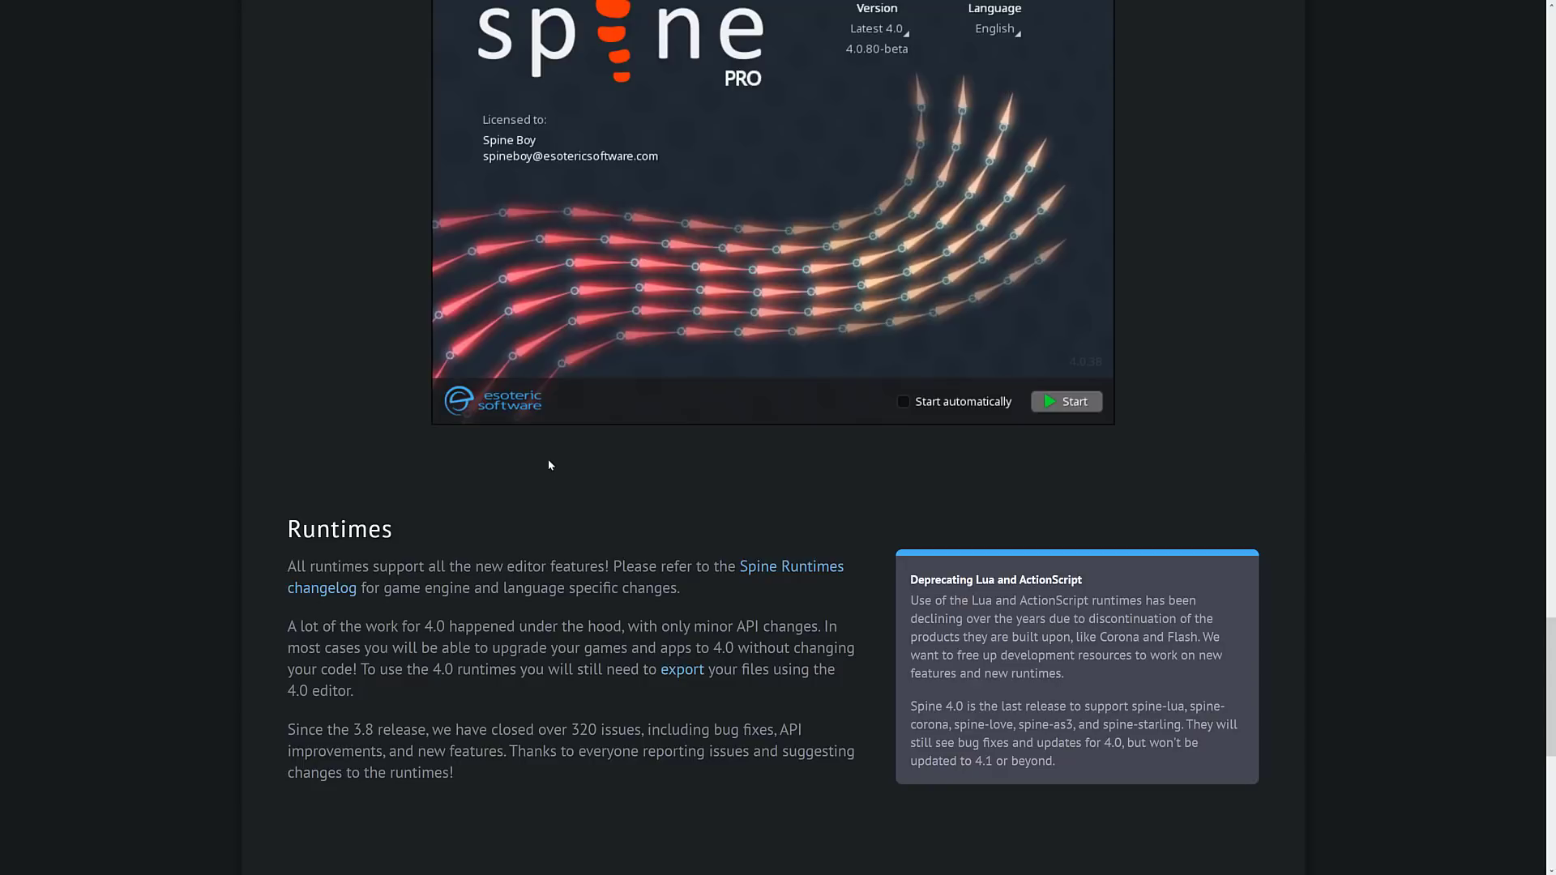
pyautogui.scroll(-3)
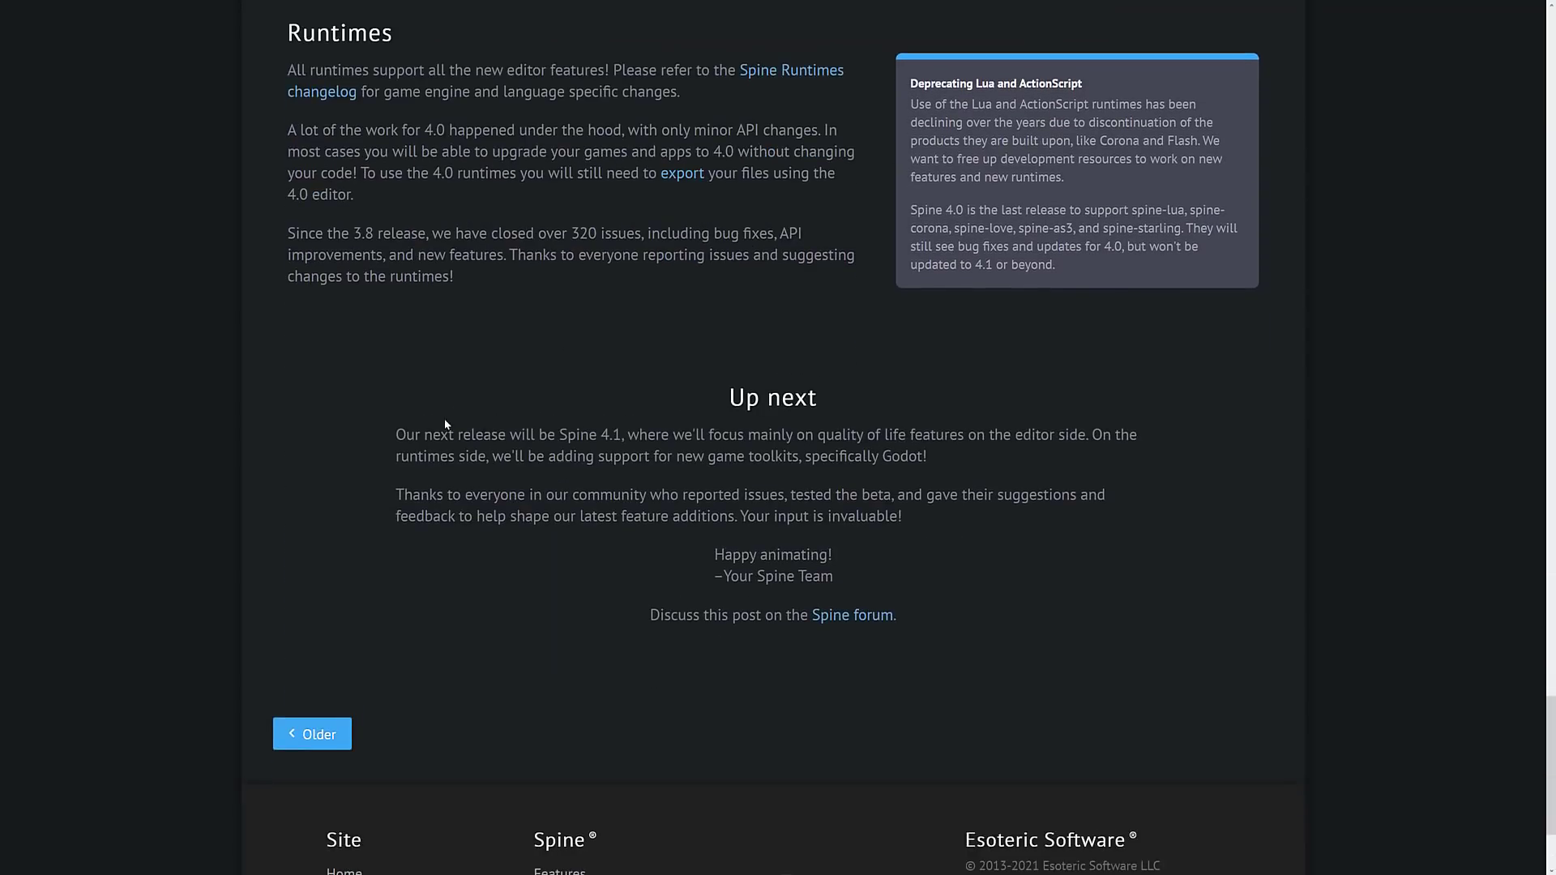
pyautogui.moveTo(397, 435); pyautogui.dragTo(723, 435)
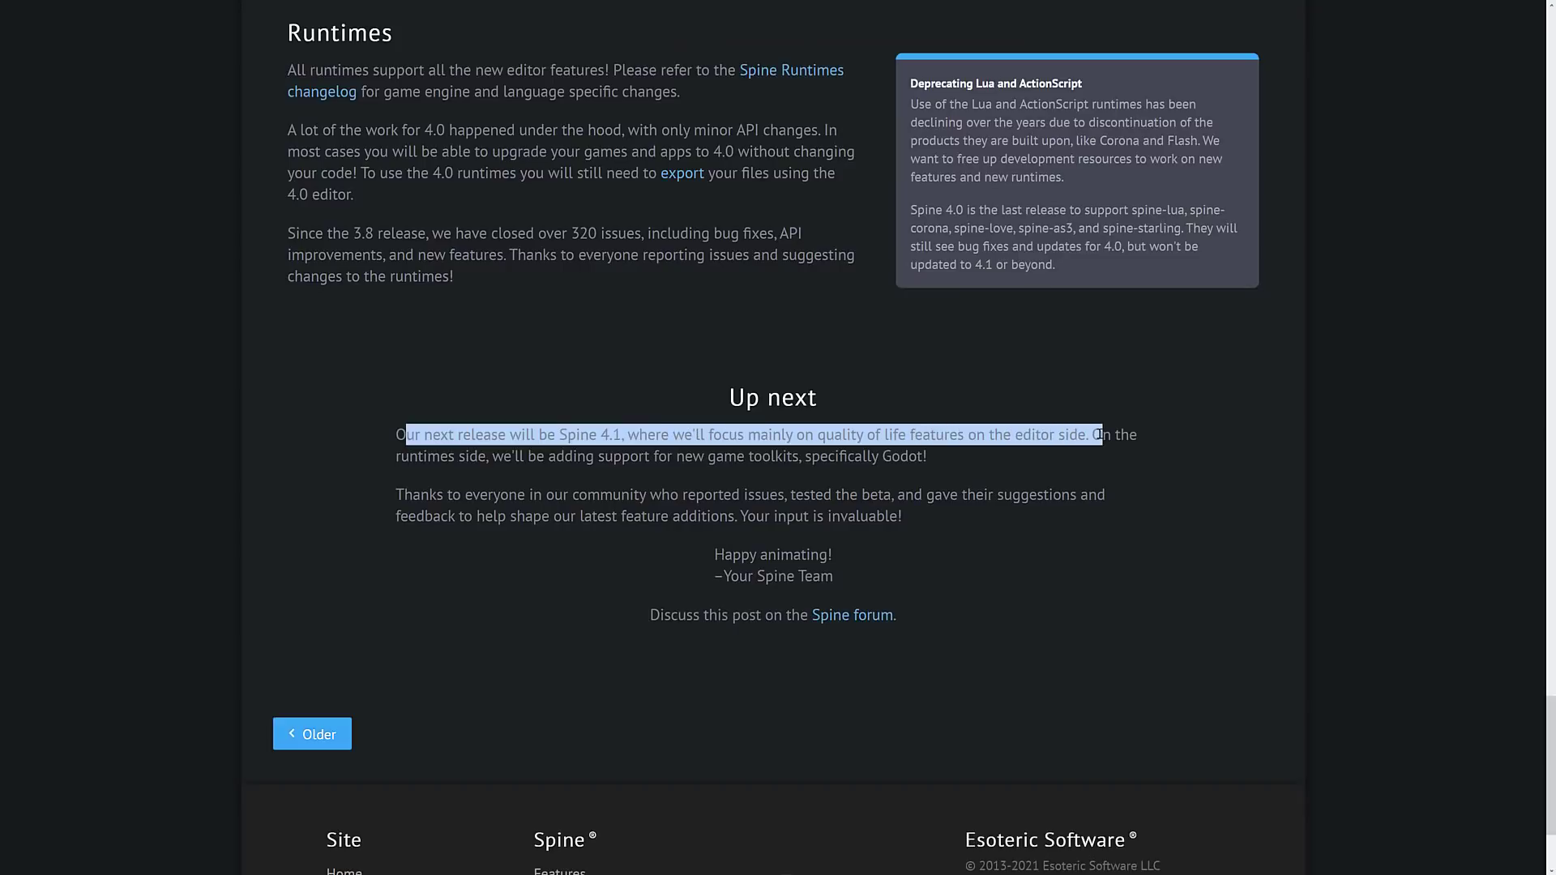
pyautogui.moveTo(1091, 434); pyautogui.dragTo(849, 455)
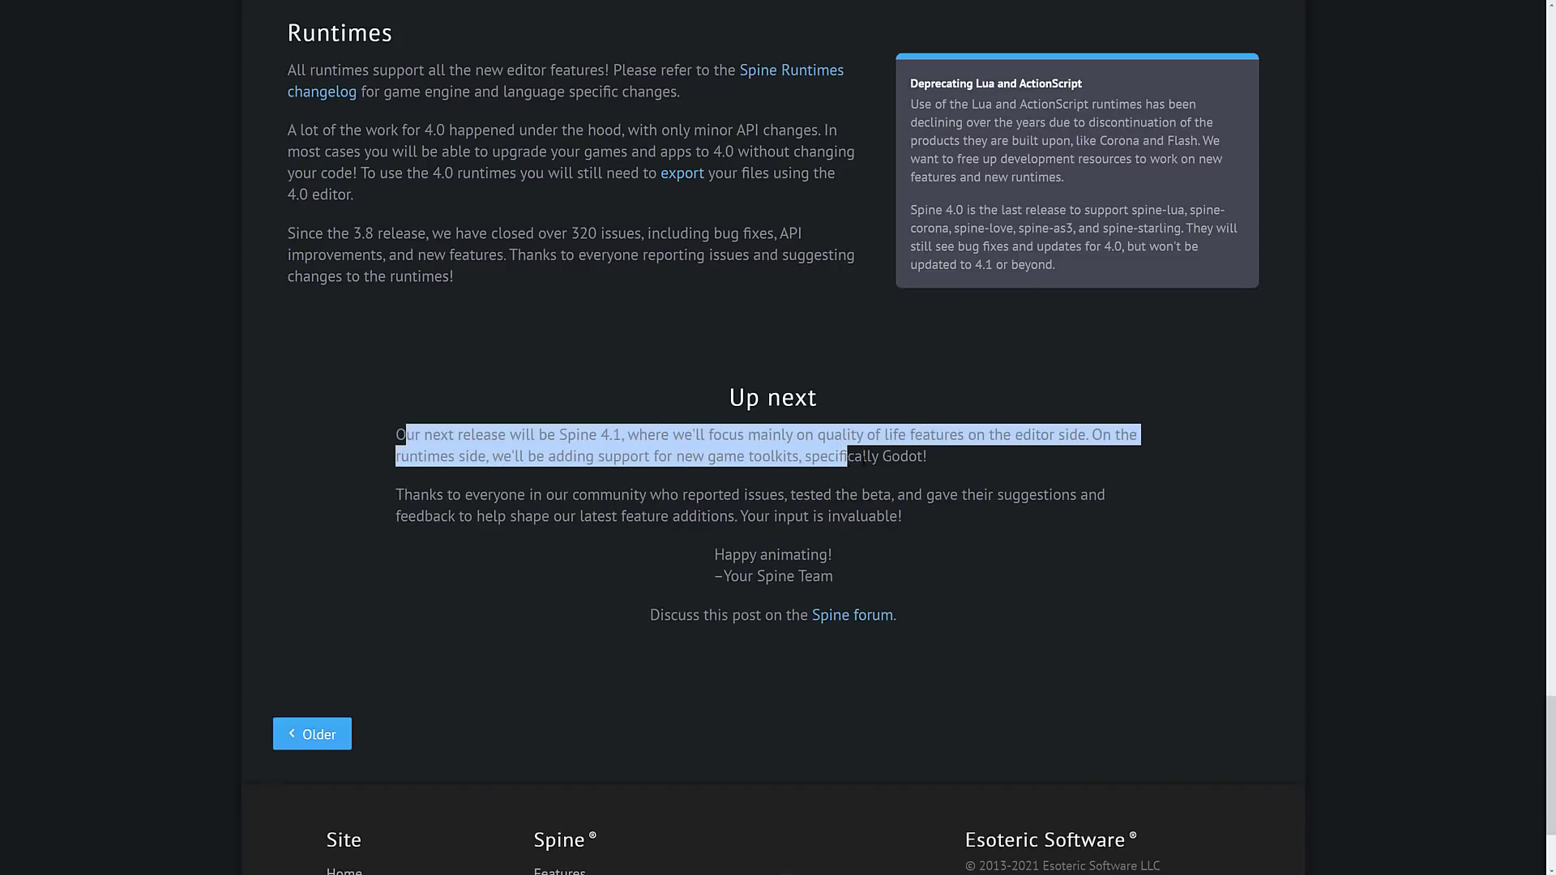
pyautogui.click(932, 464)
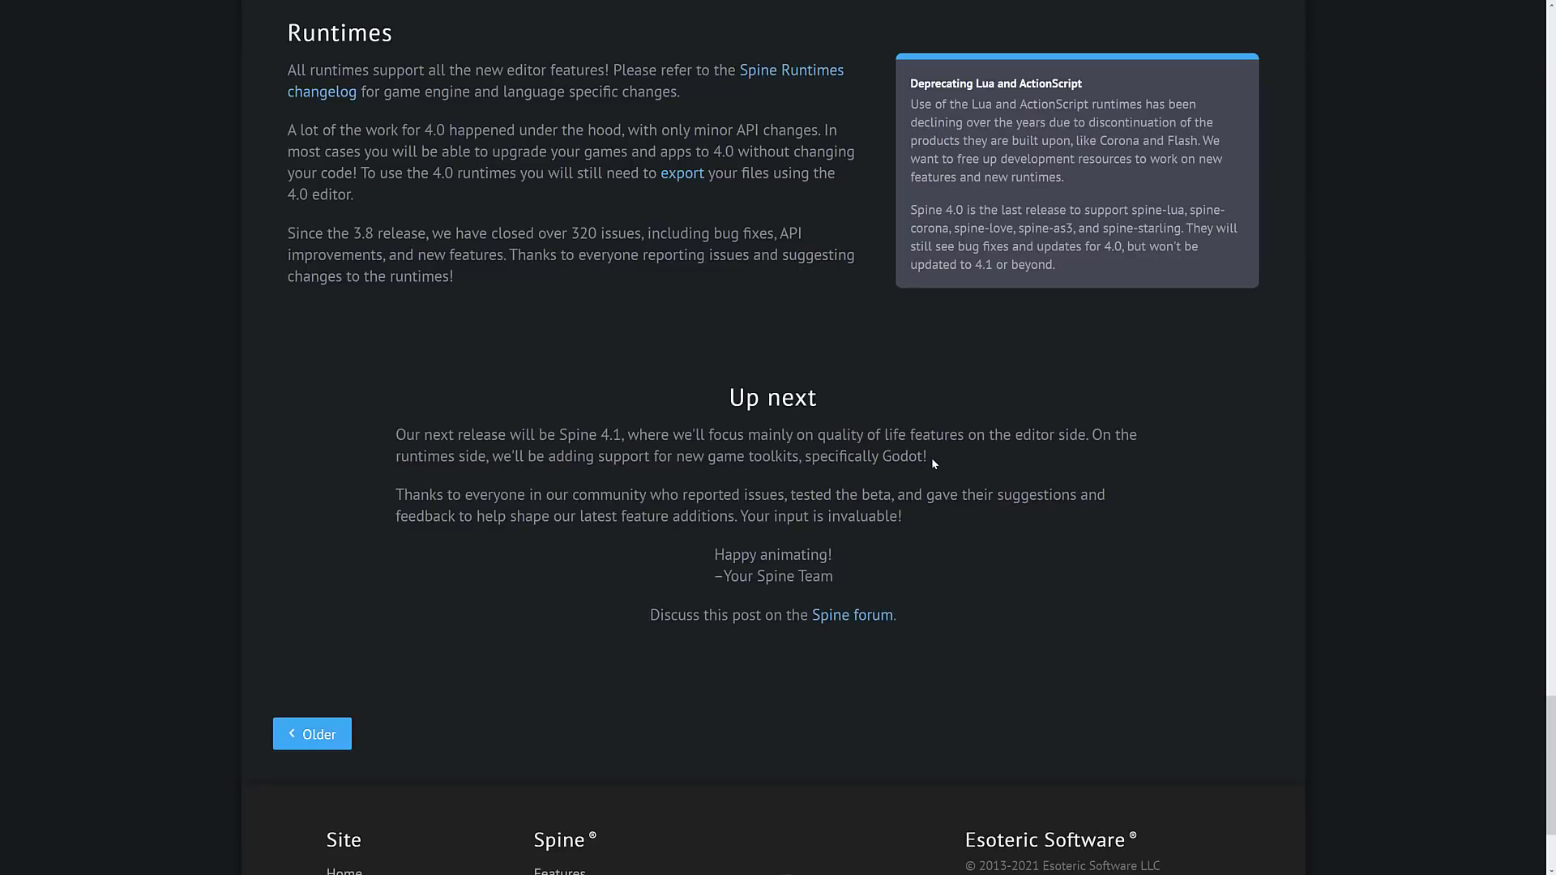
pyautogui.moveTo(964, 78)
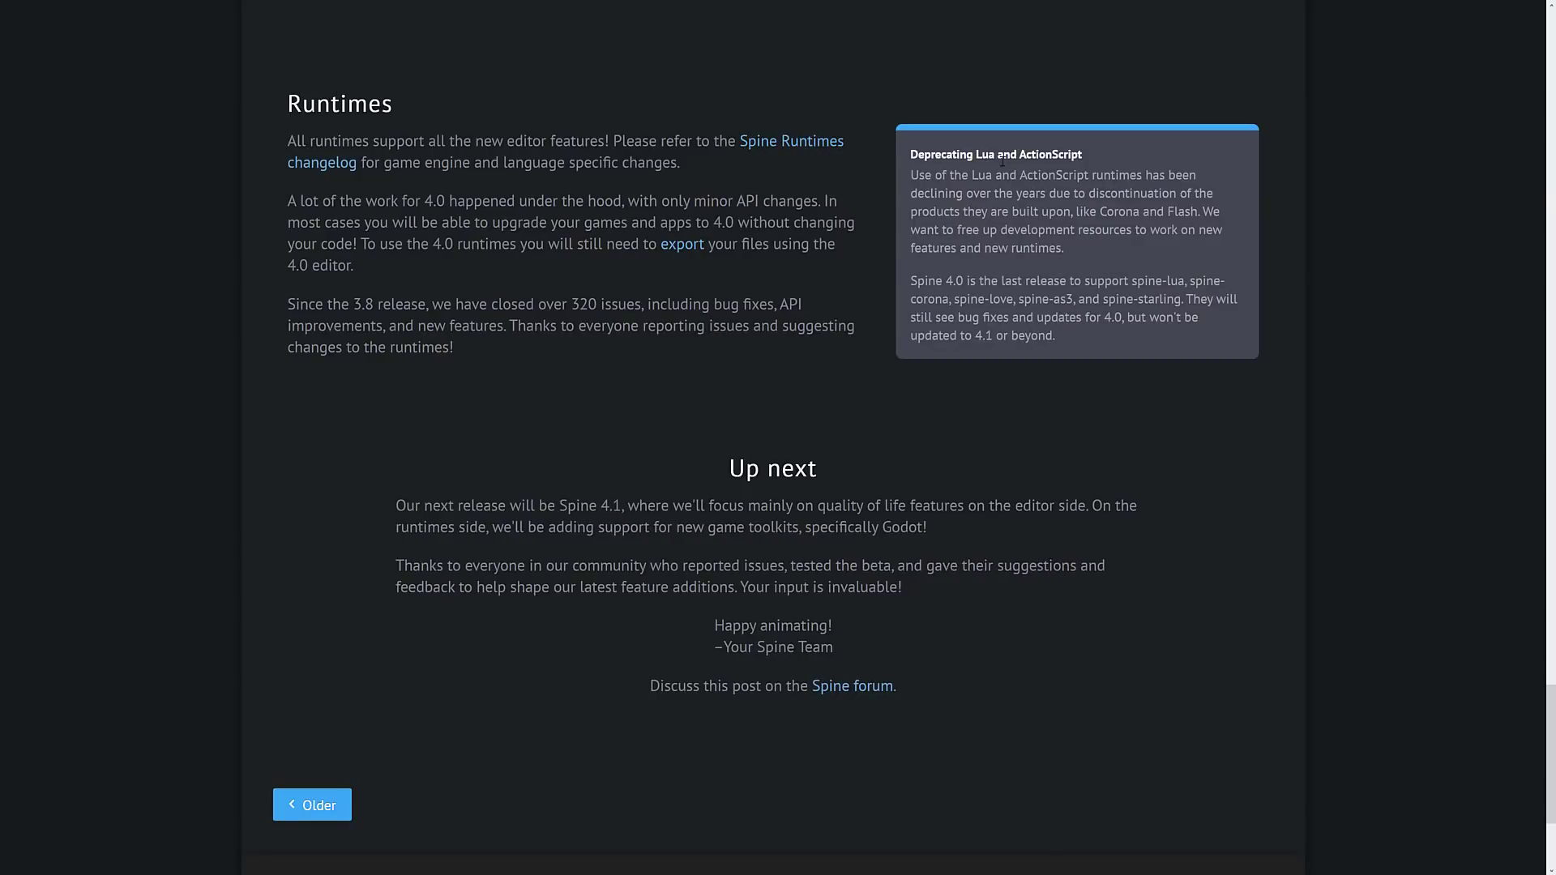
pyautogui.doubleClick(980, 175)
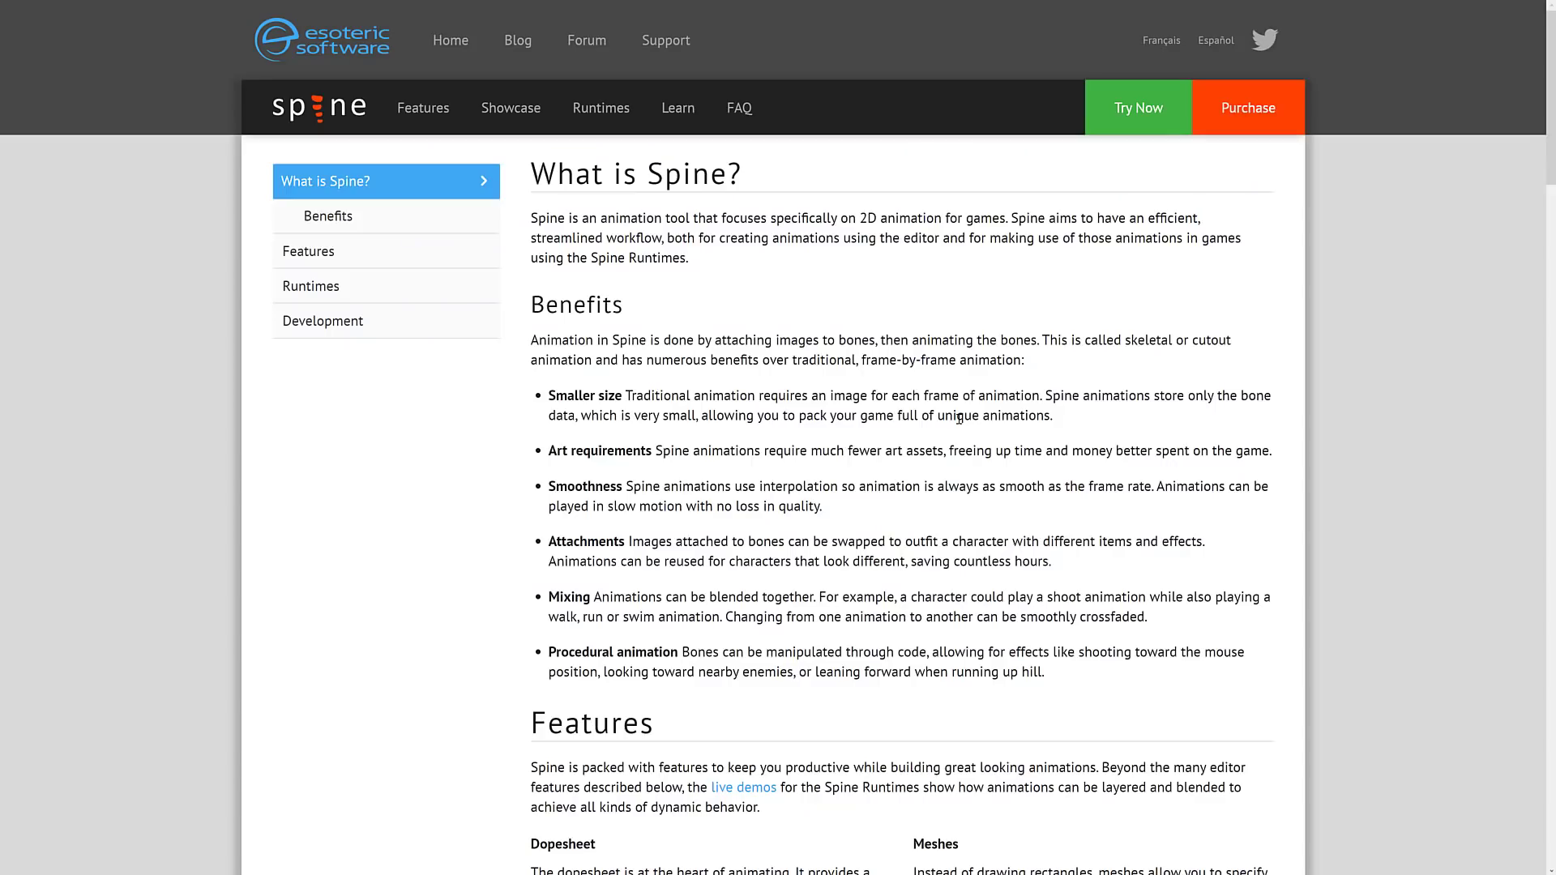
# - Scroll through the What is Spine? features list down to the Runtimes section
pyautogui.scroll(-3)
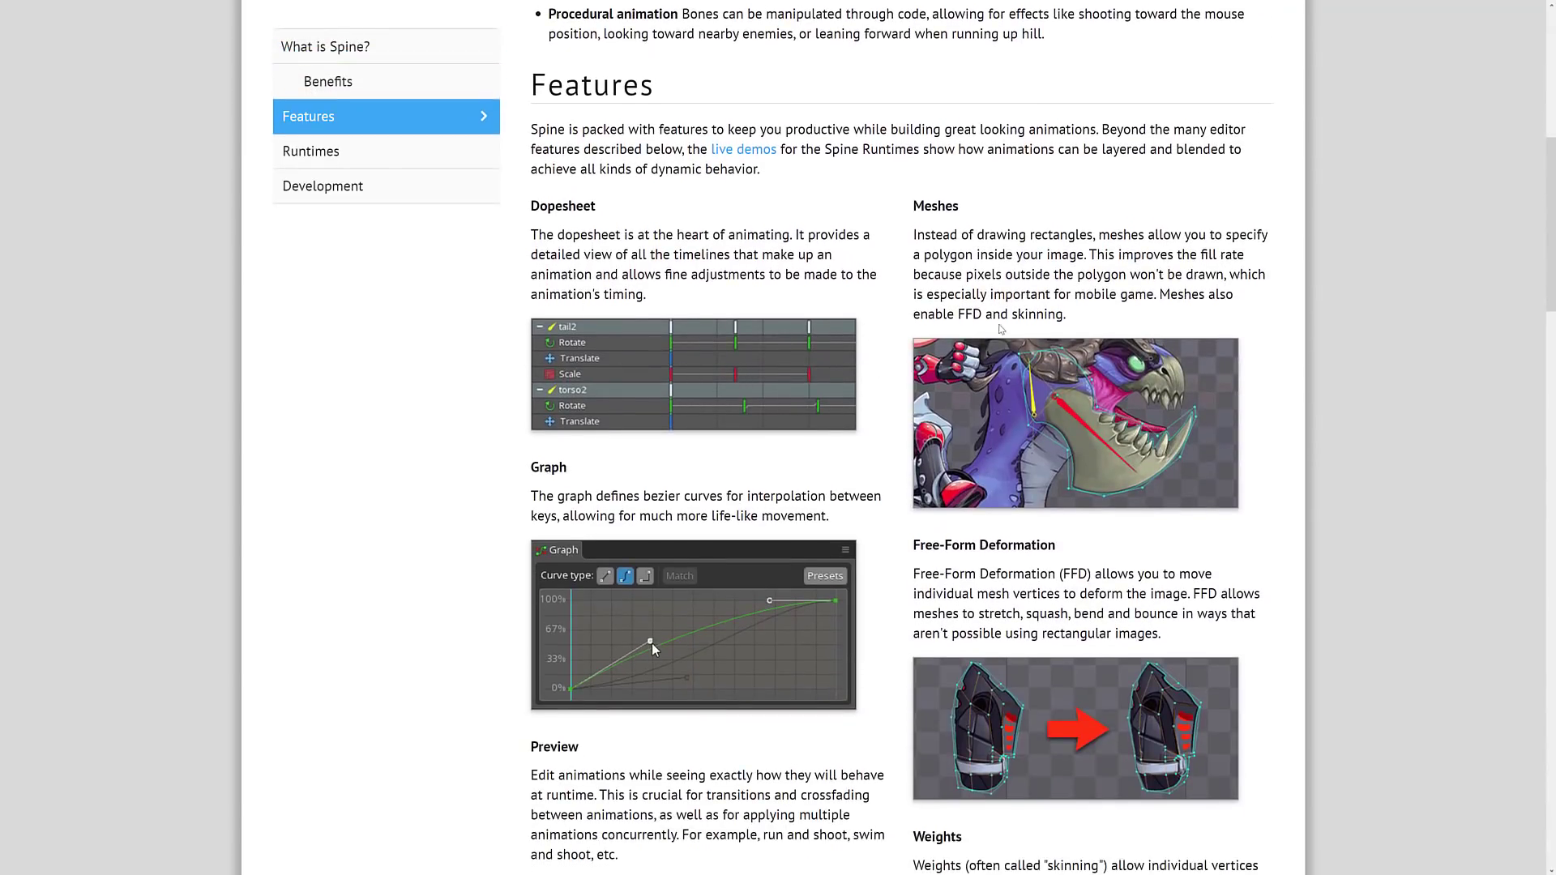
pyautogui.scroll(-3)
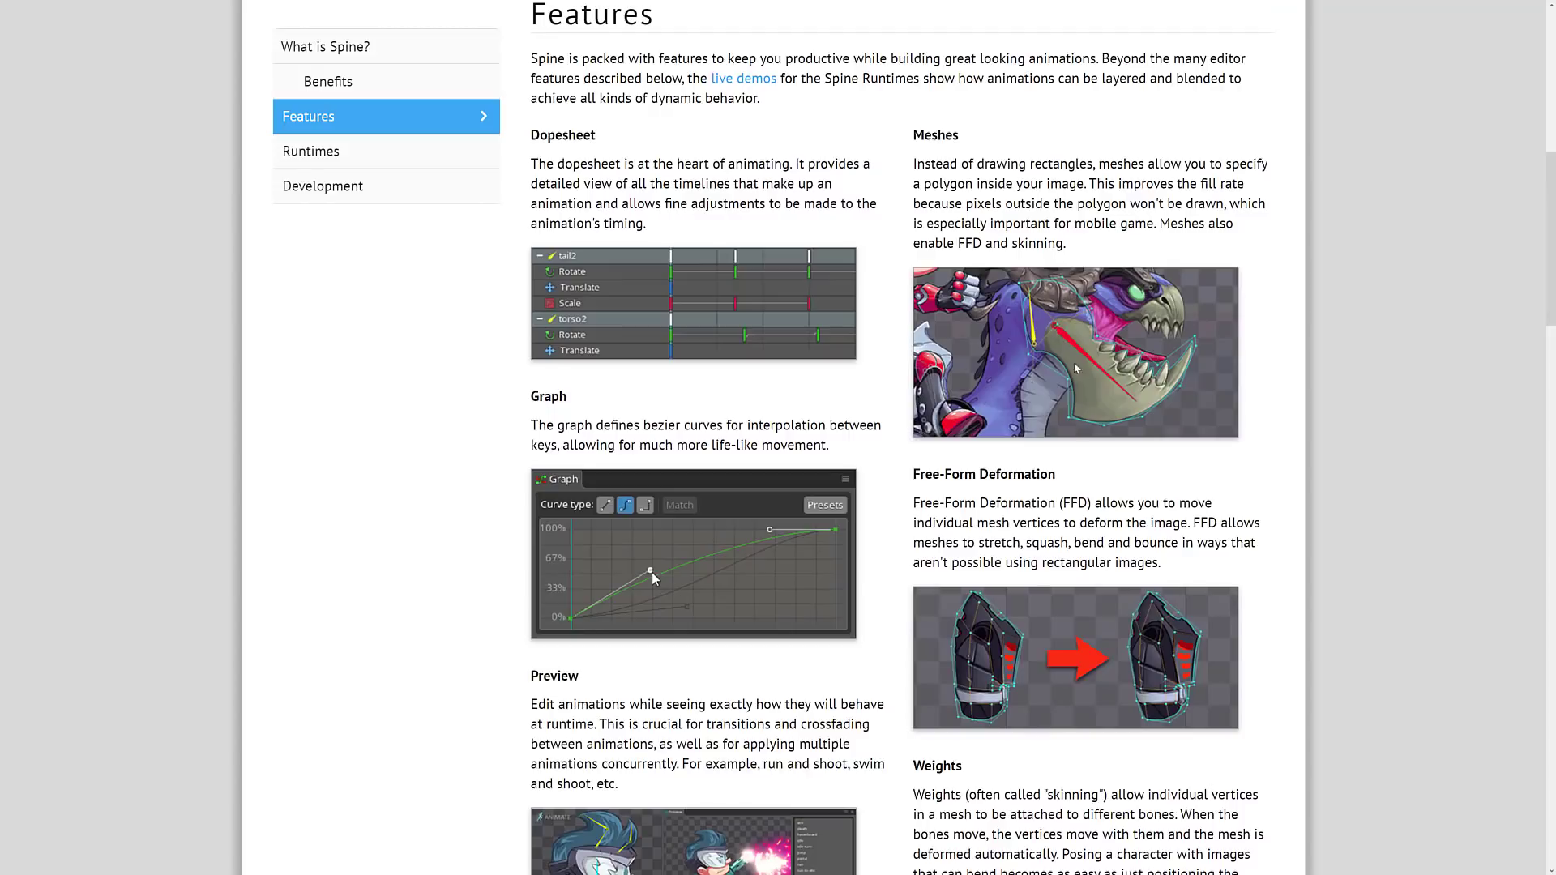
pyautogui.moveTo(1110, 165)
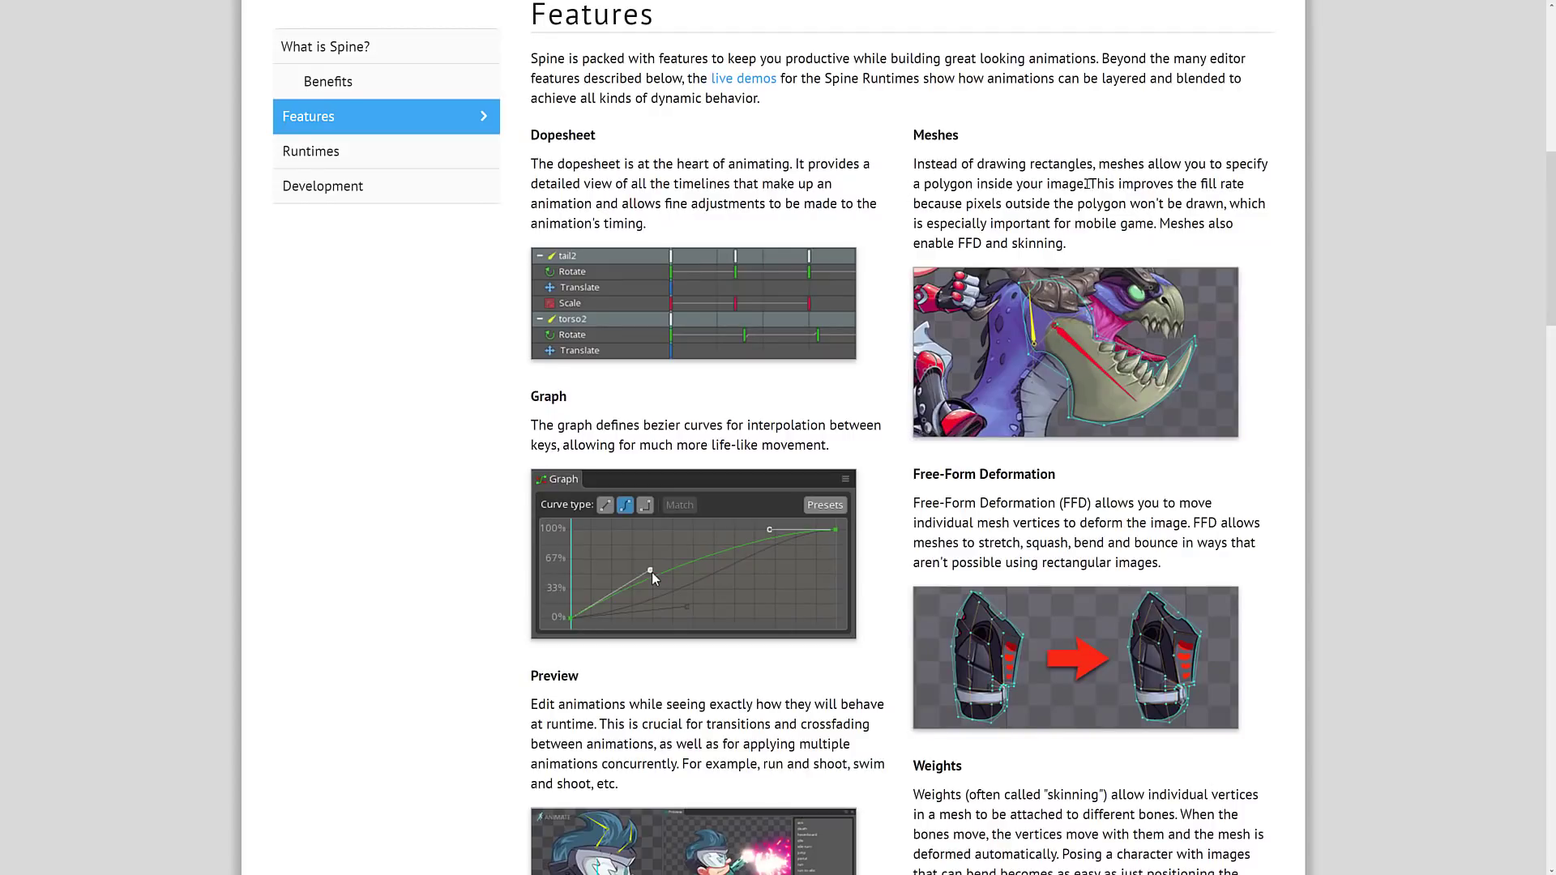
pyautogui.scroll(-3)
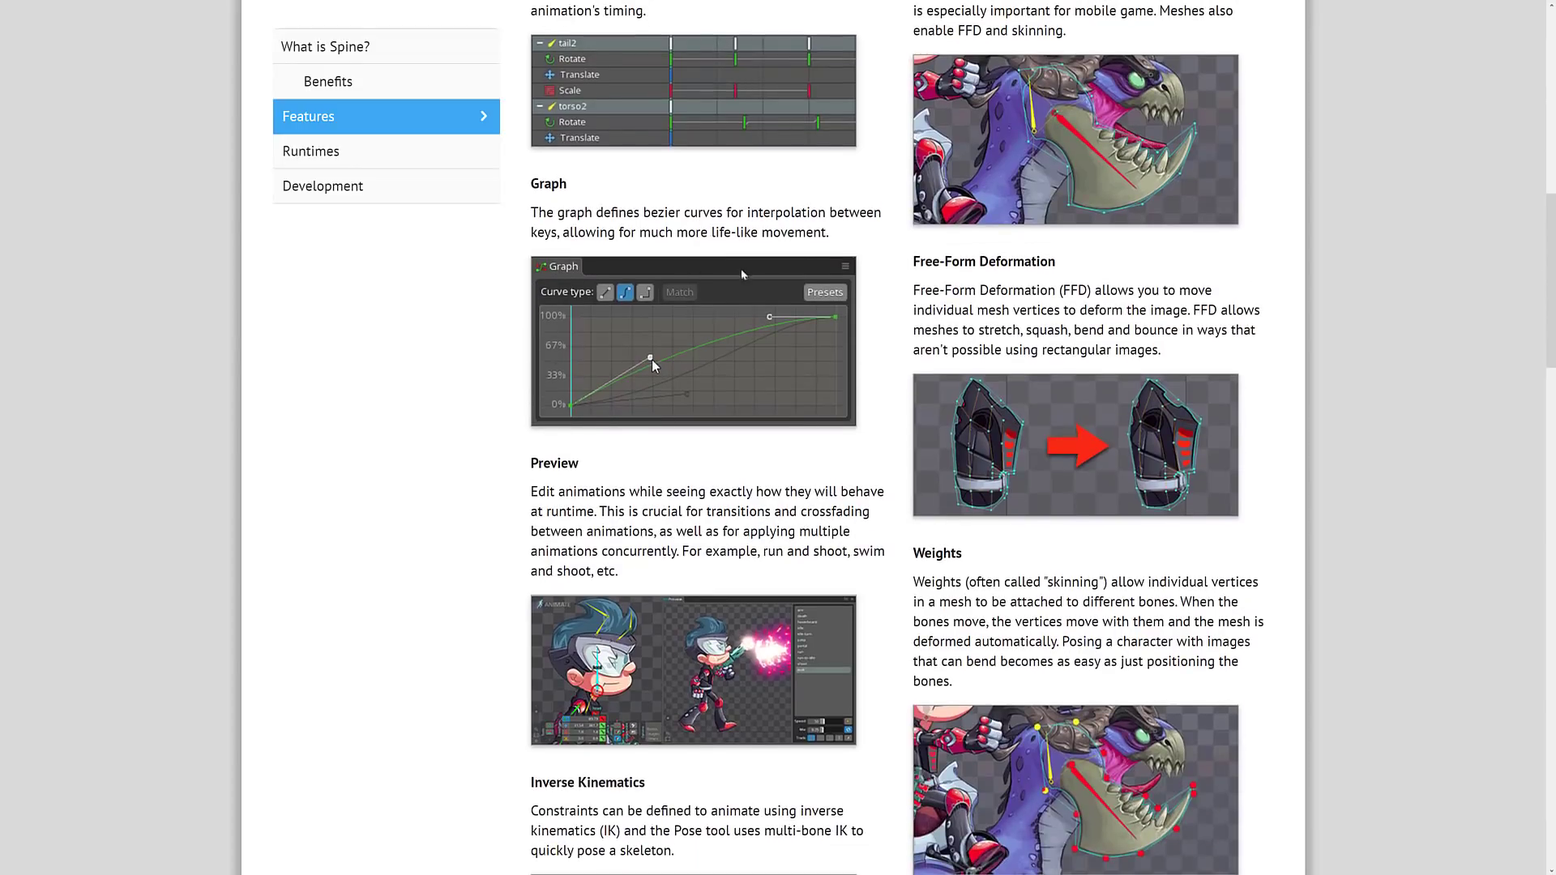
pyautogui.moveTo(793, 439)
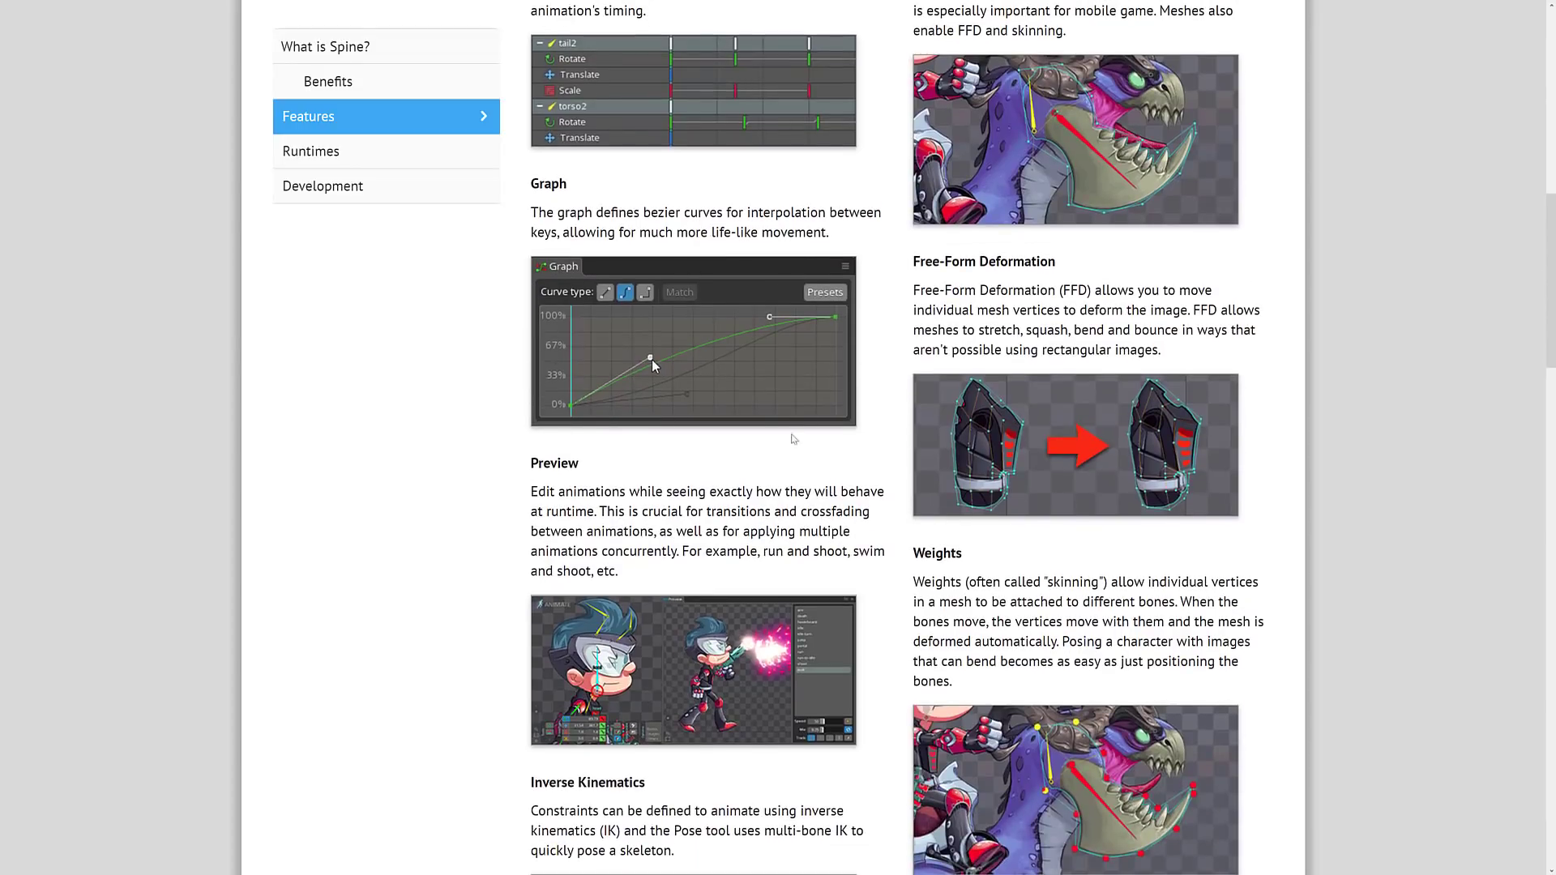
pyautogui.moveTo(636, 340)
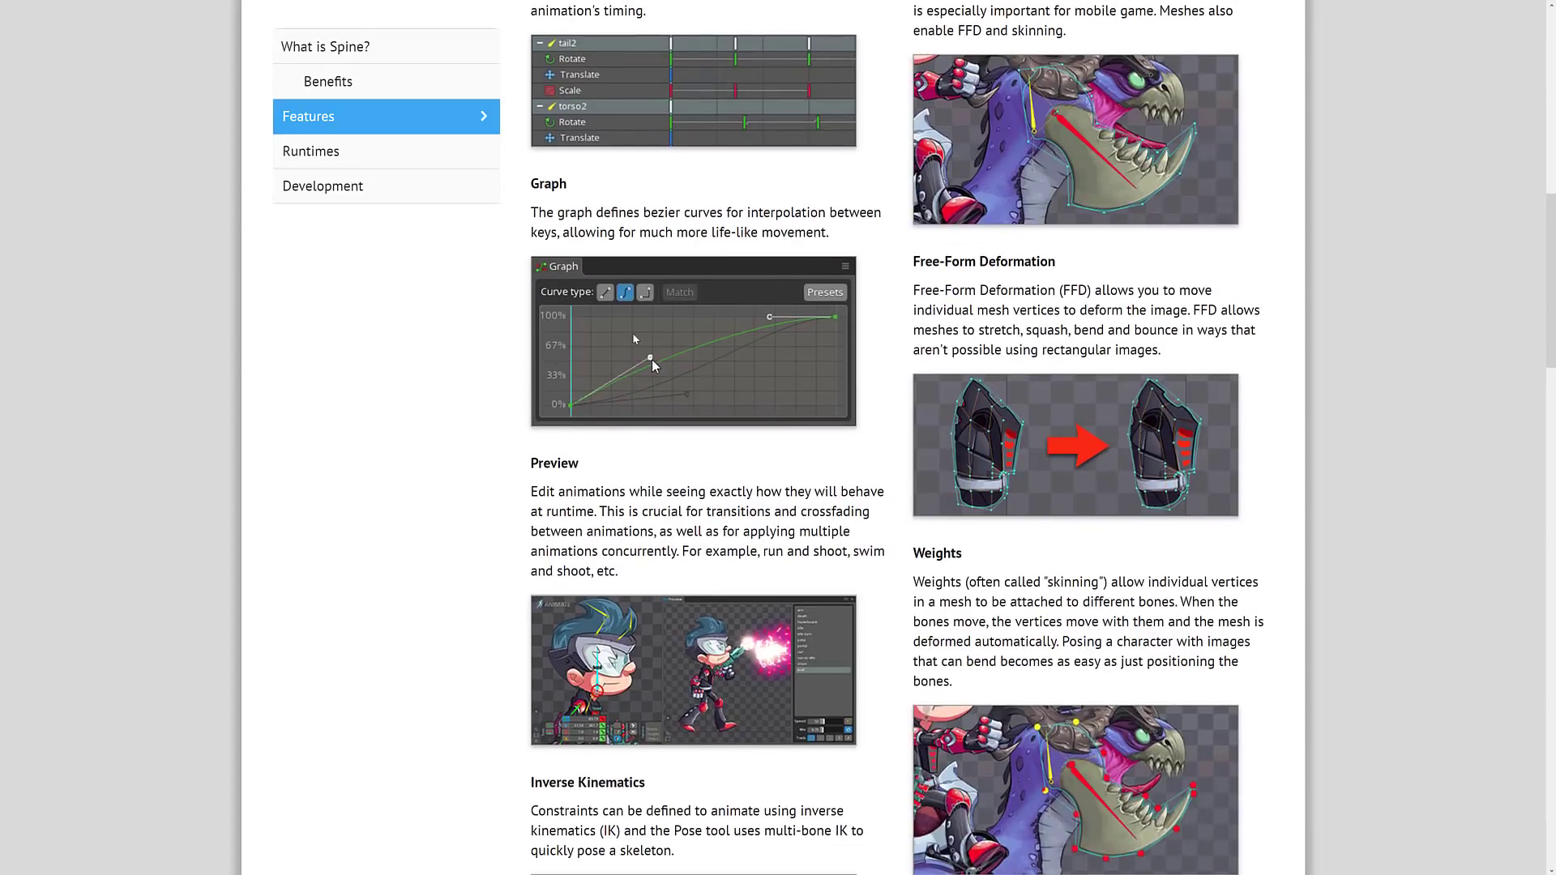
pyautogui.scroll(-3)
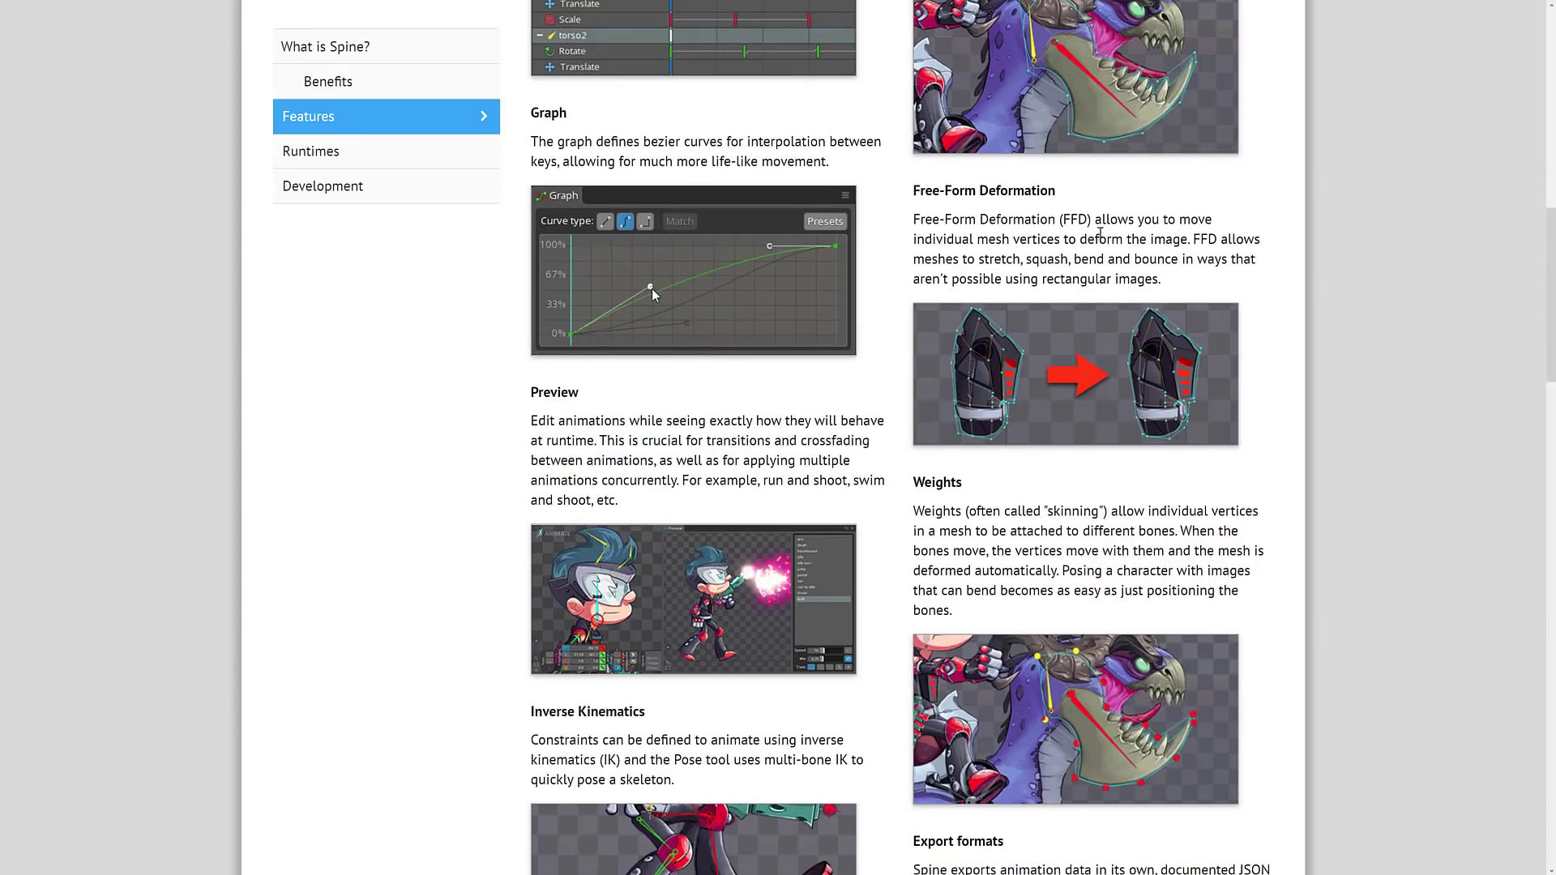
pyautogui.scroll(-3)
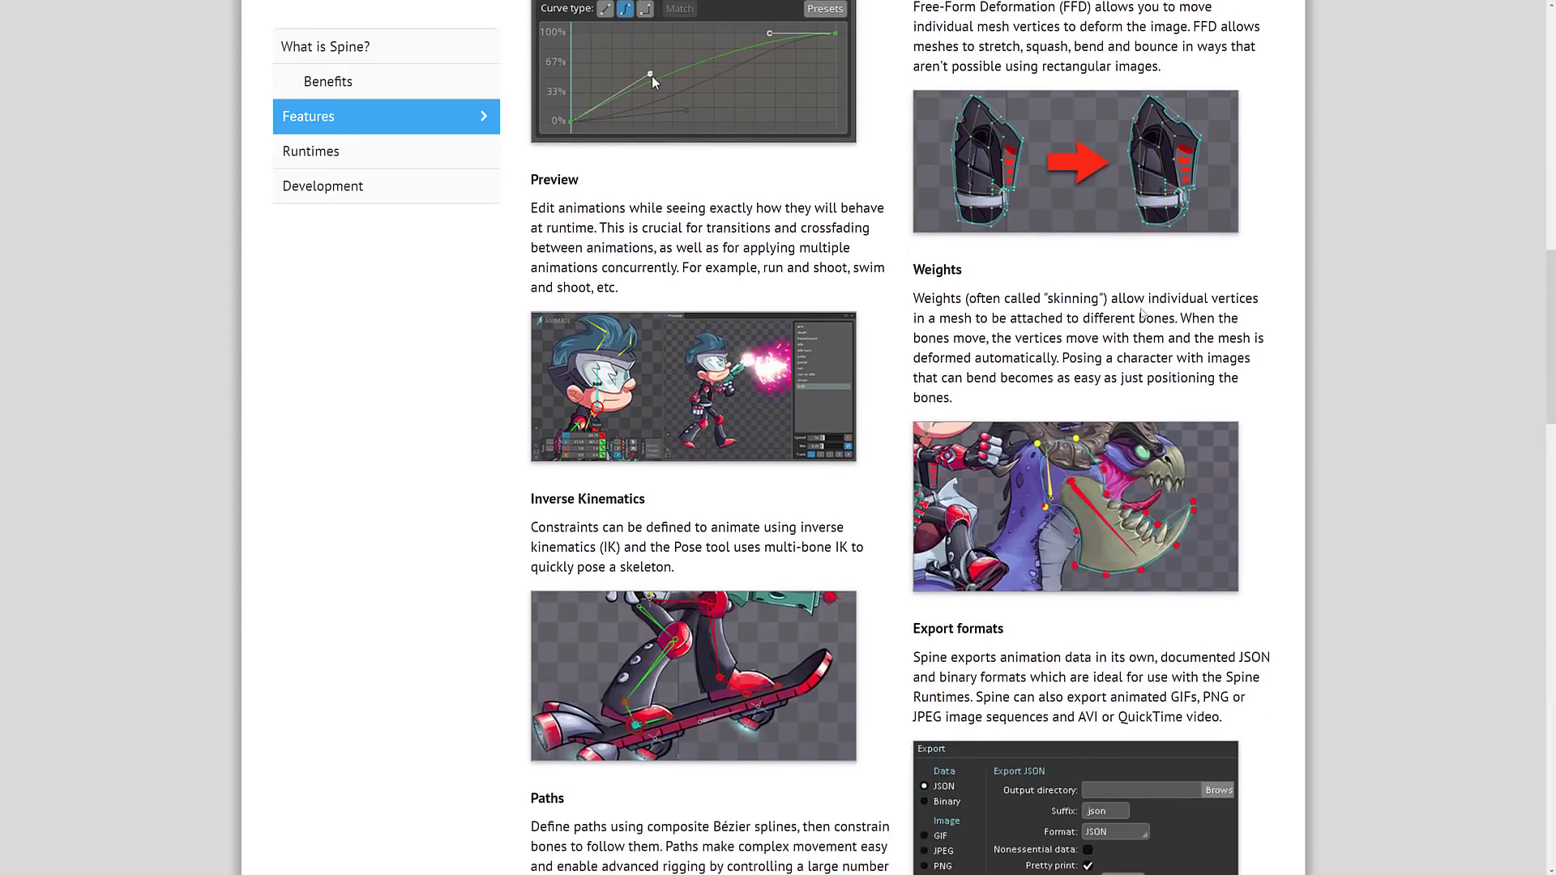
pyautogui.scroll(-3)
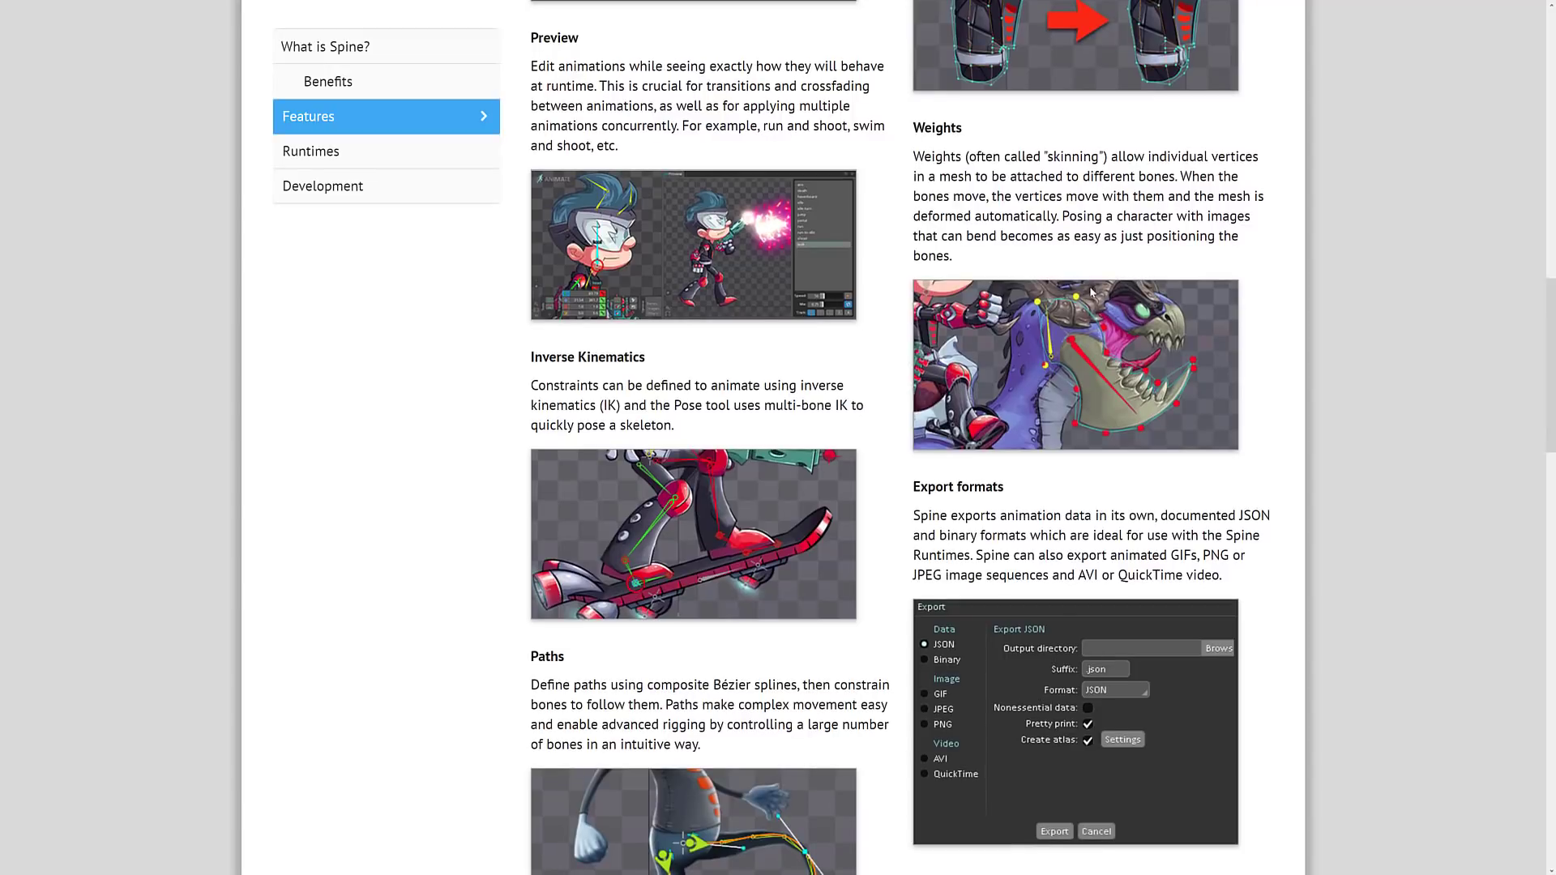
pyautogui.scroll(-3)
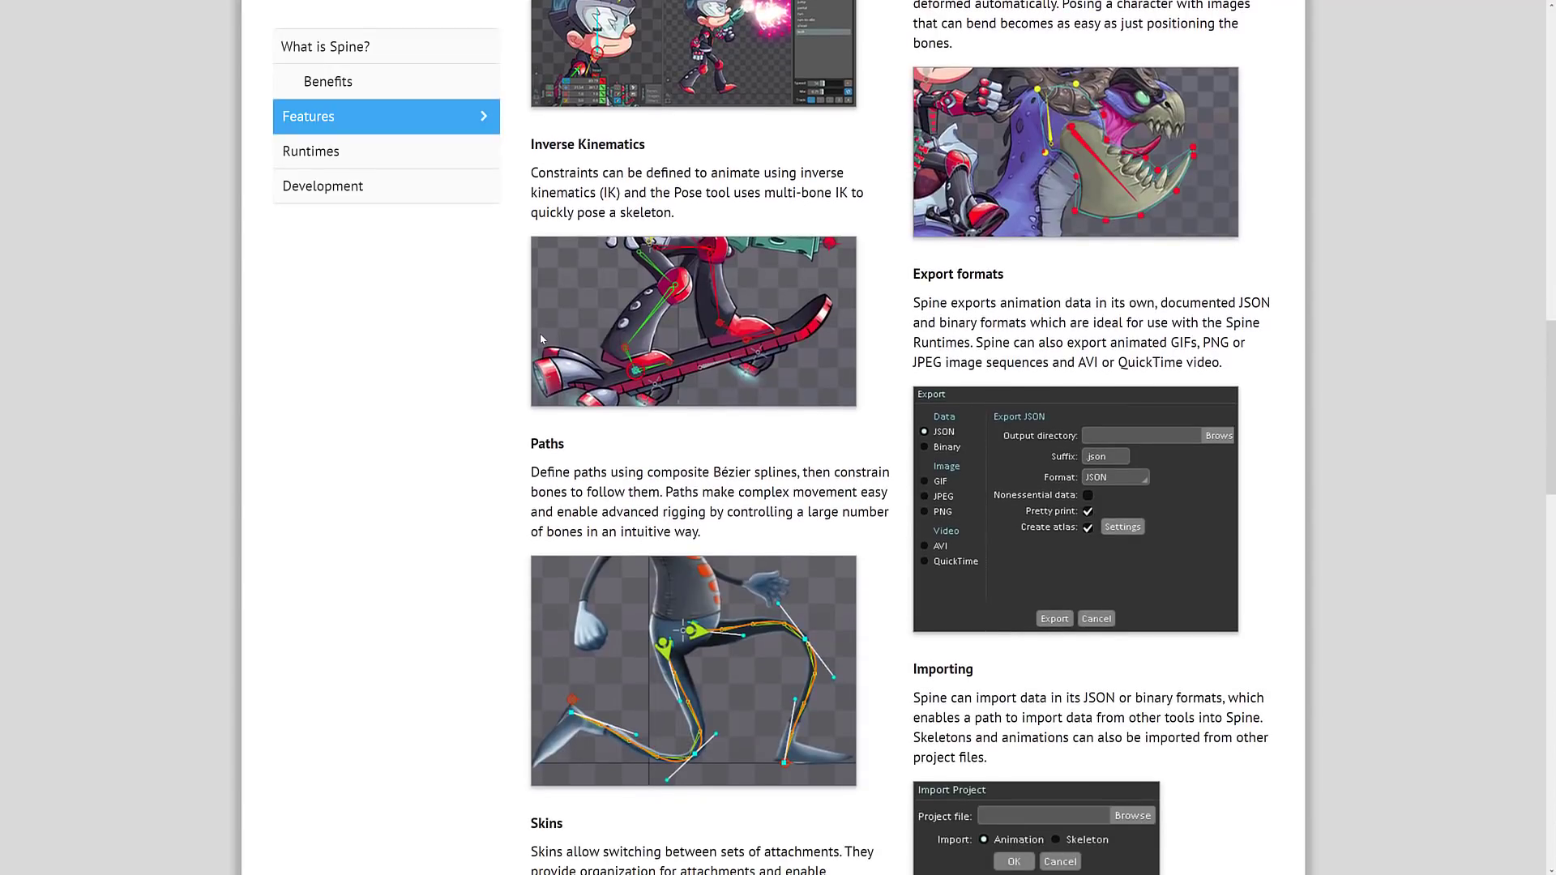
pyautogui.scroll(-3)
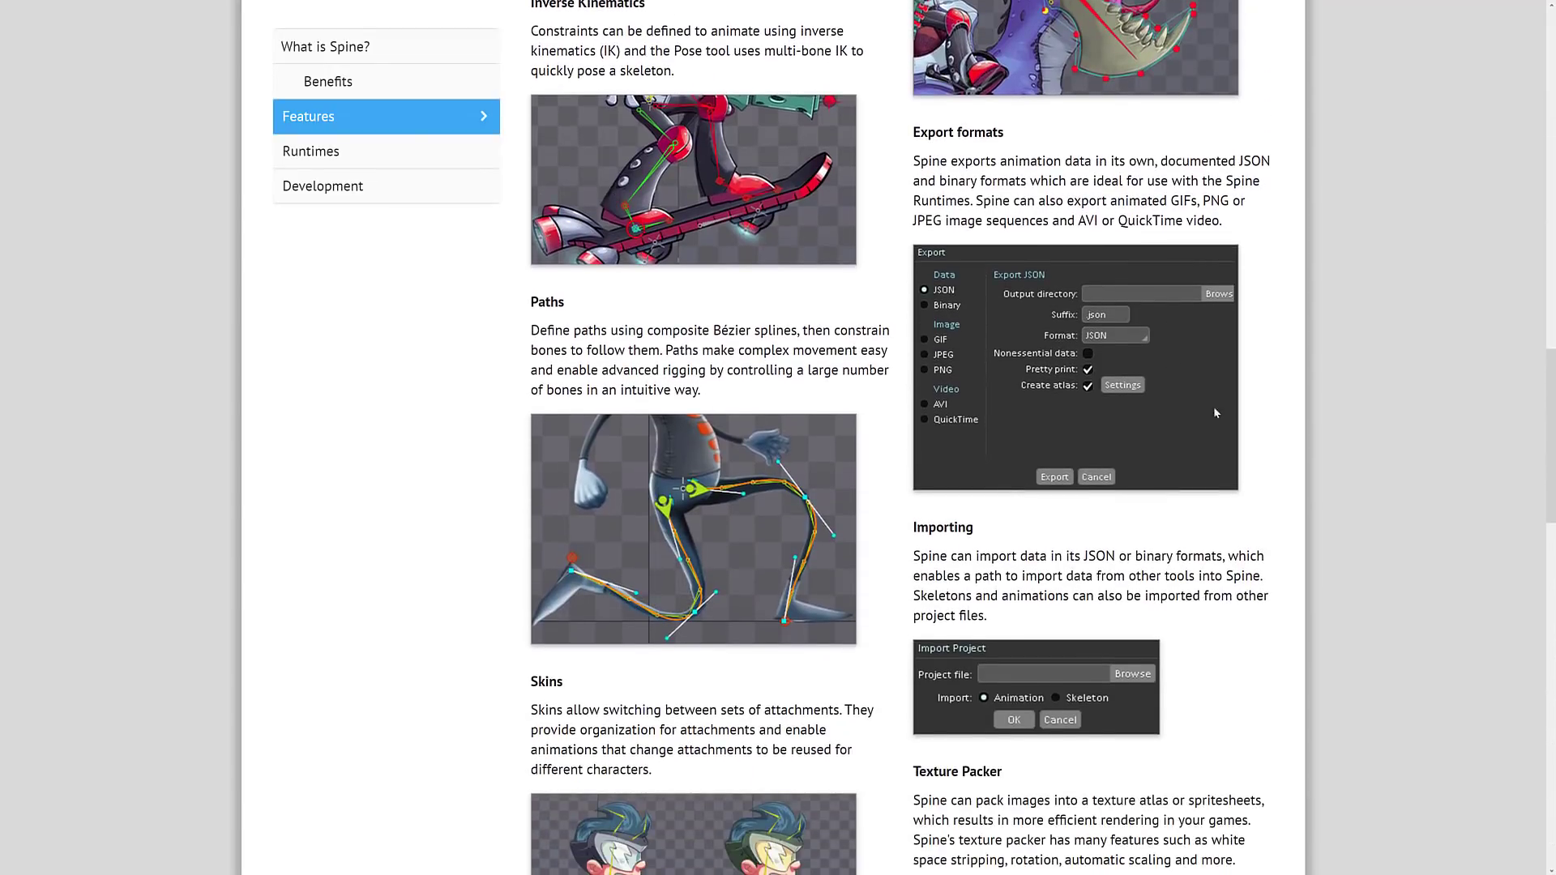
pyautogui.scroll(-3)
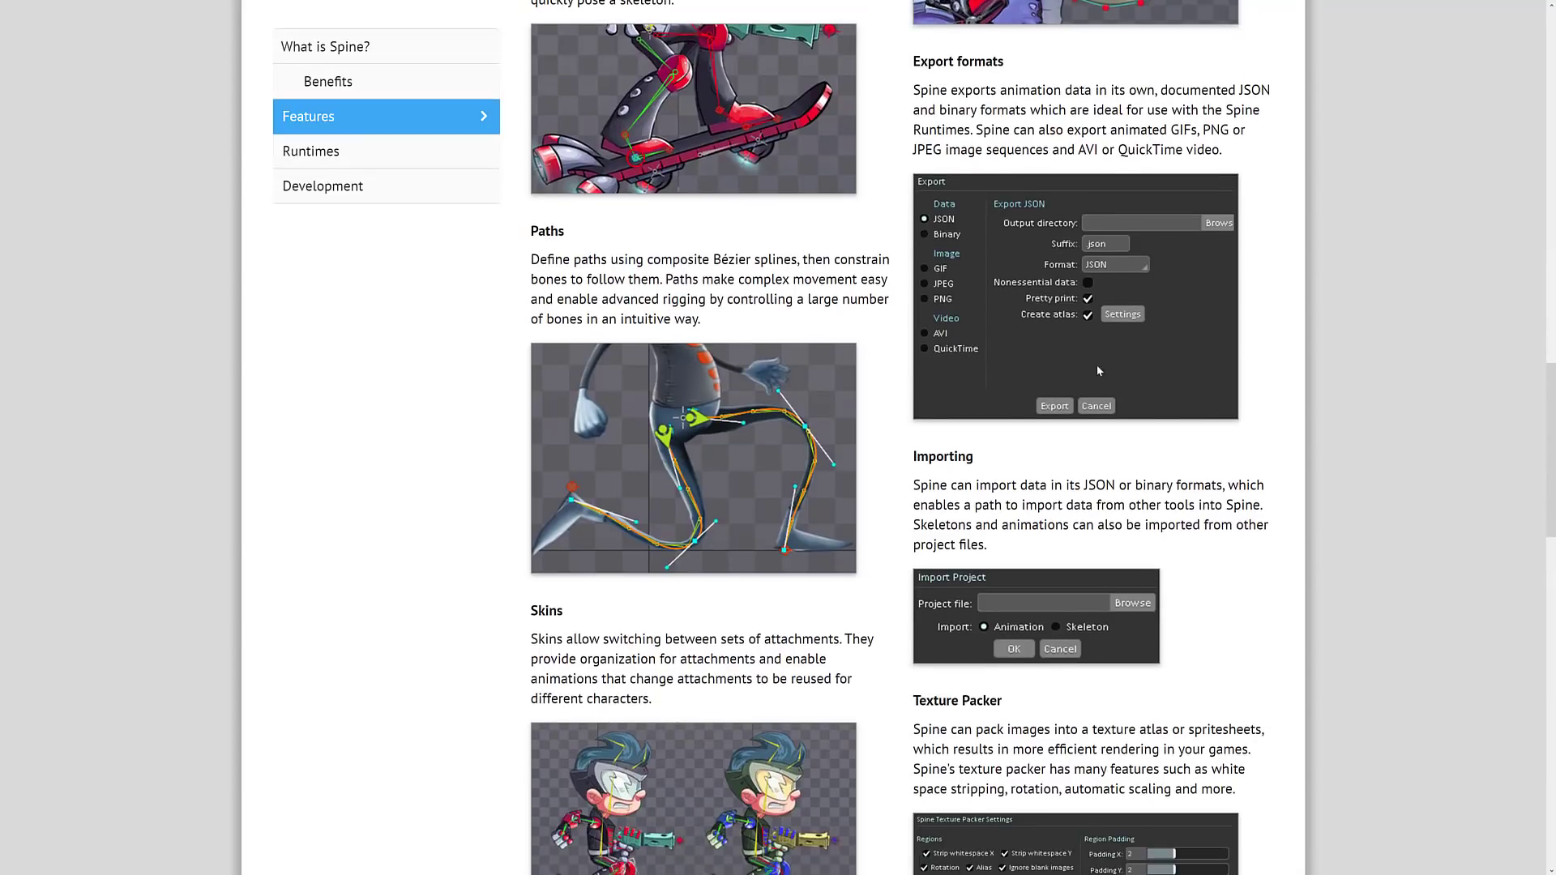
pyautogui.scroll(-3)
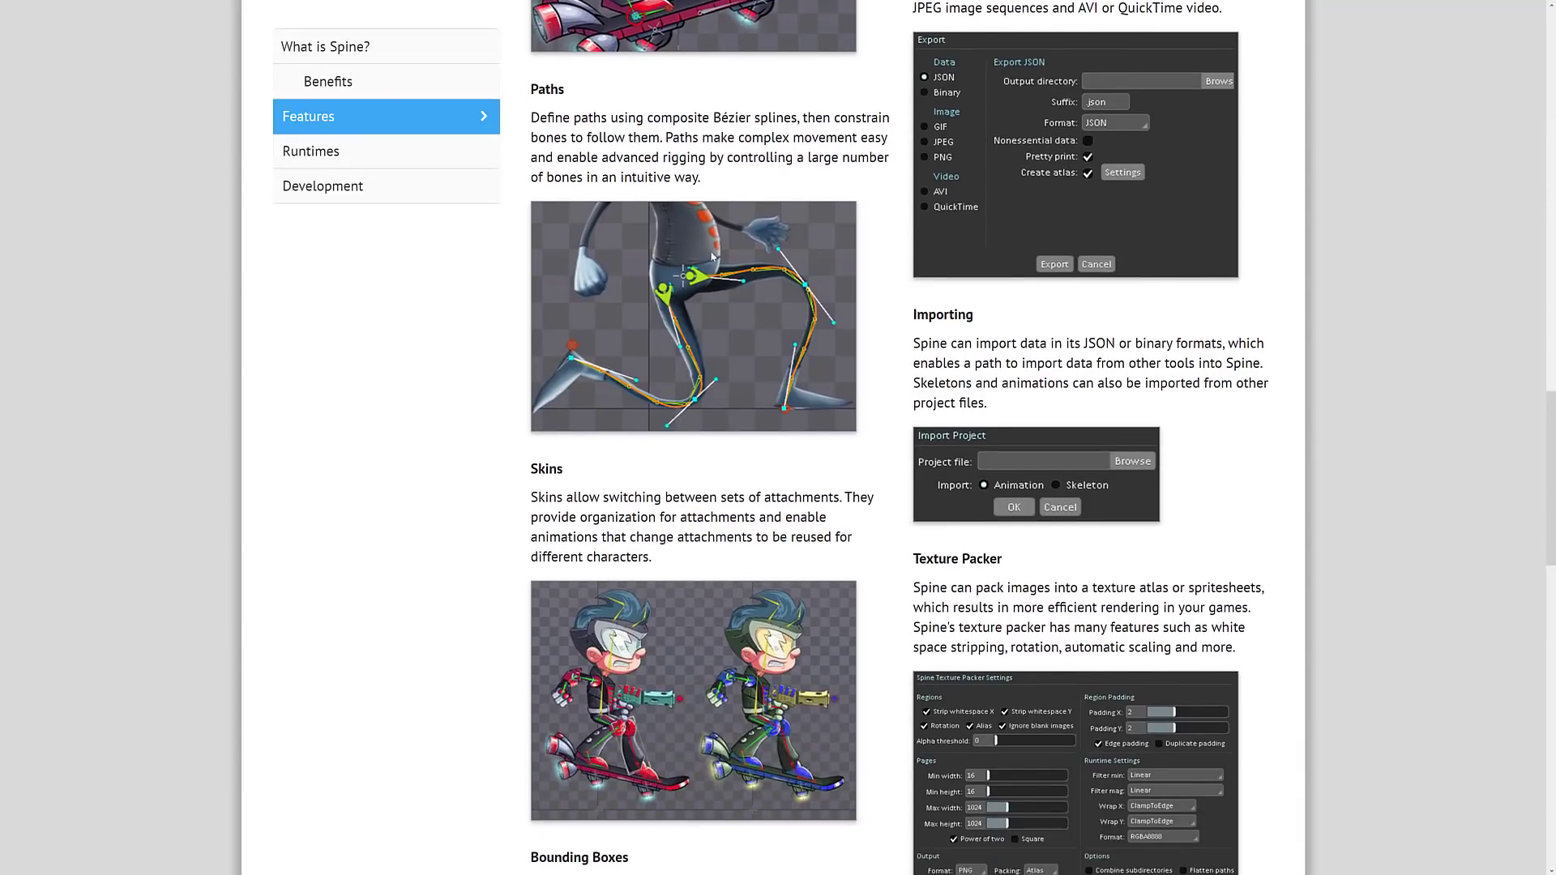
pyautogui.scroll(-3)
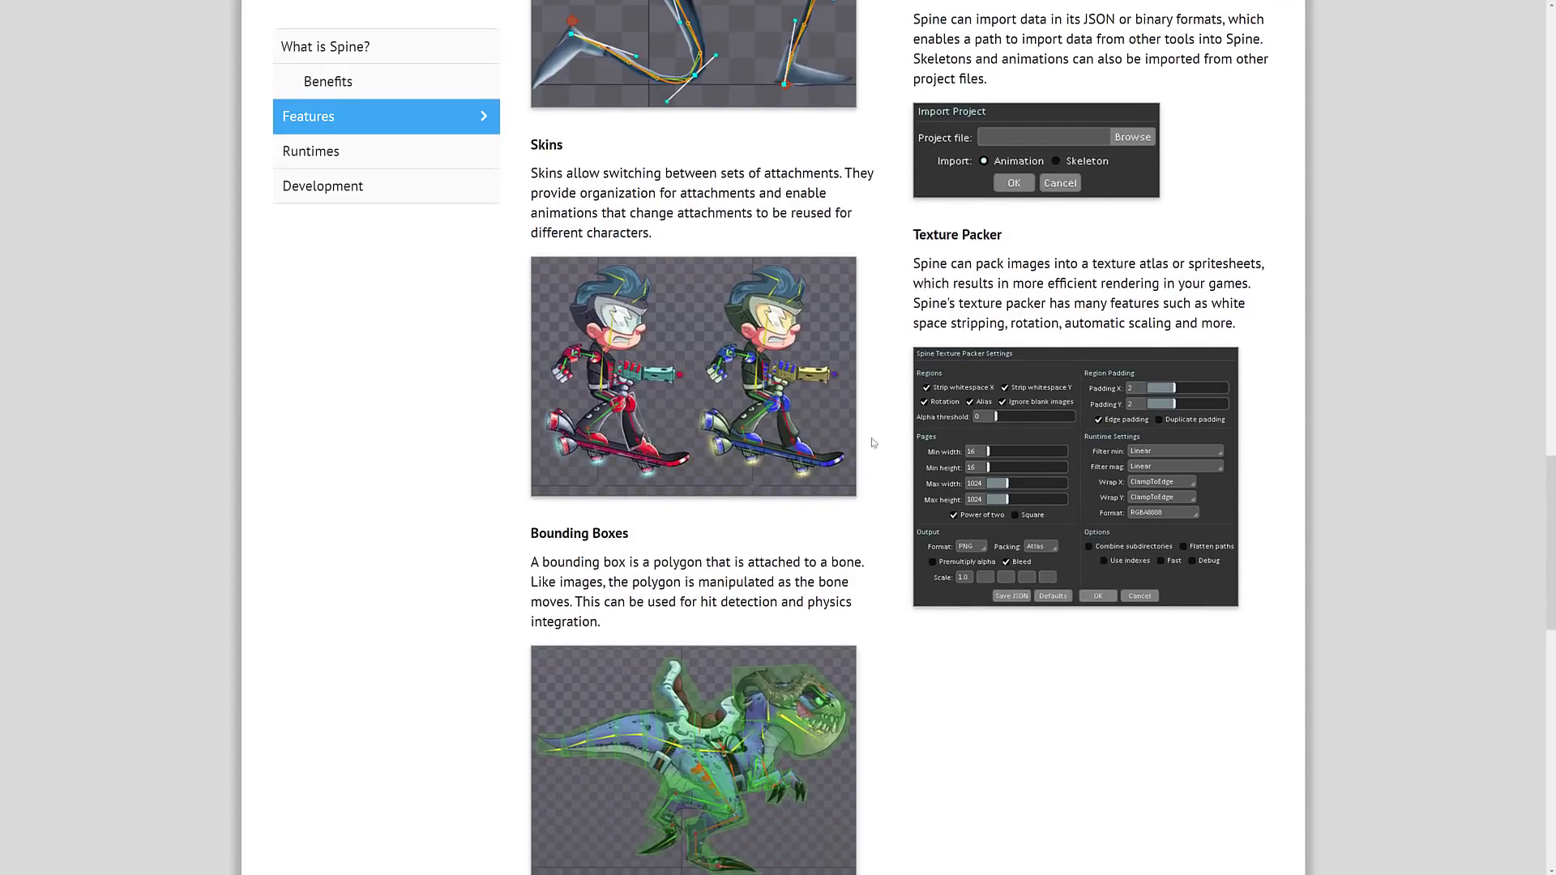
pyautogui.scroll(-3)
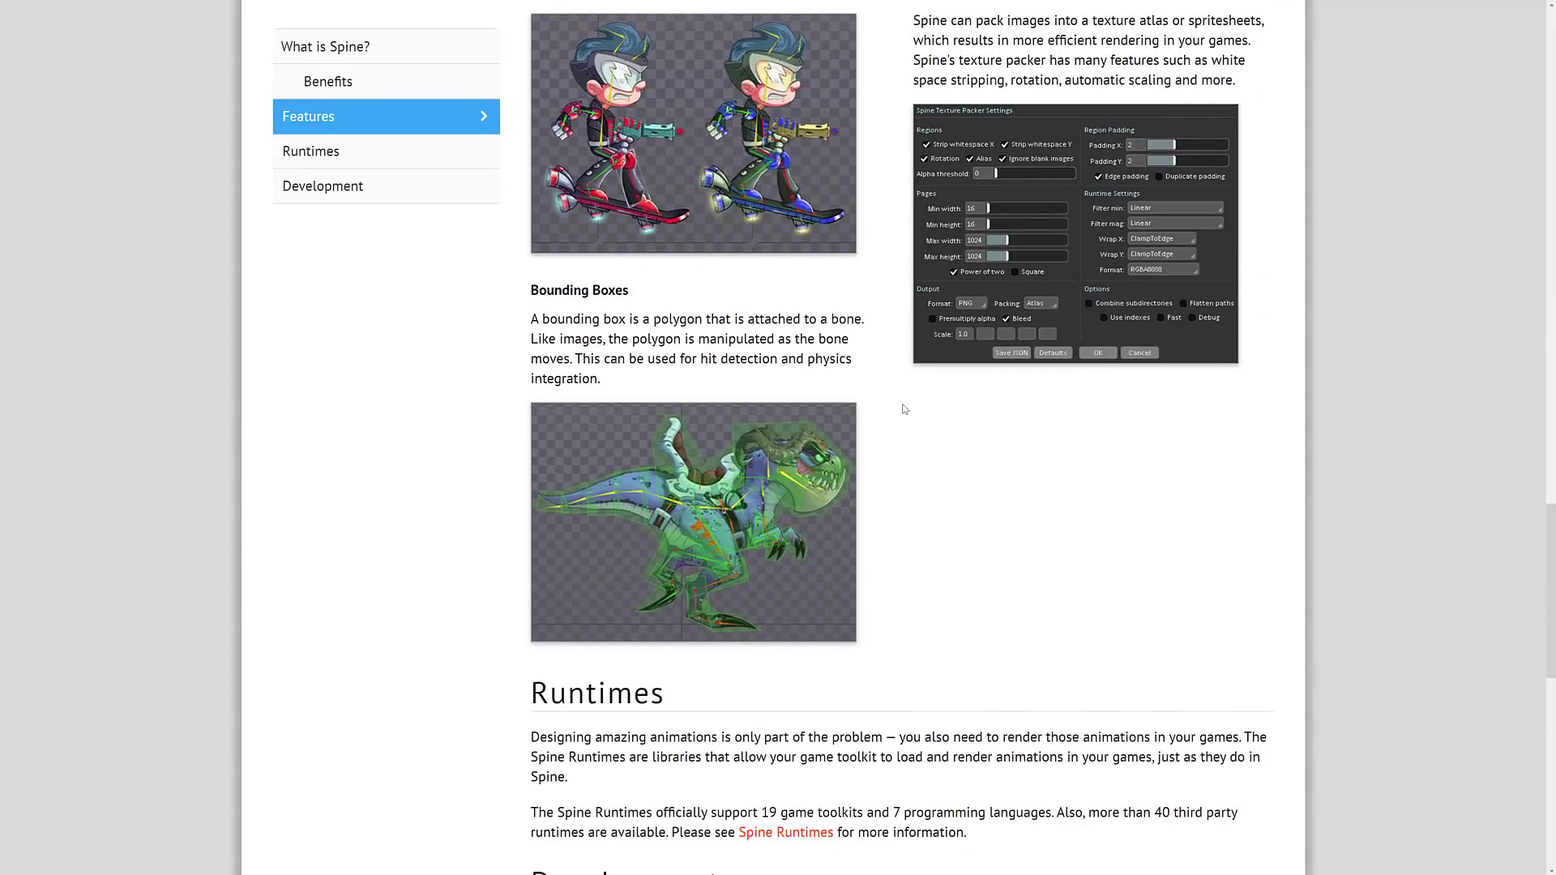
pyautogui.scroll(-3)
pyautogui.write('godot')
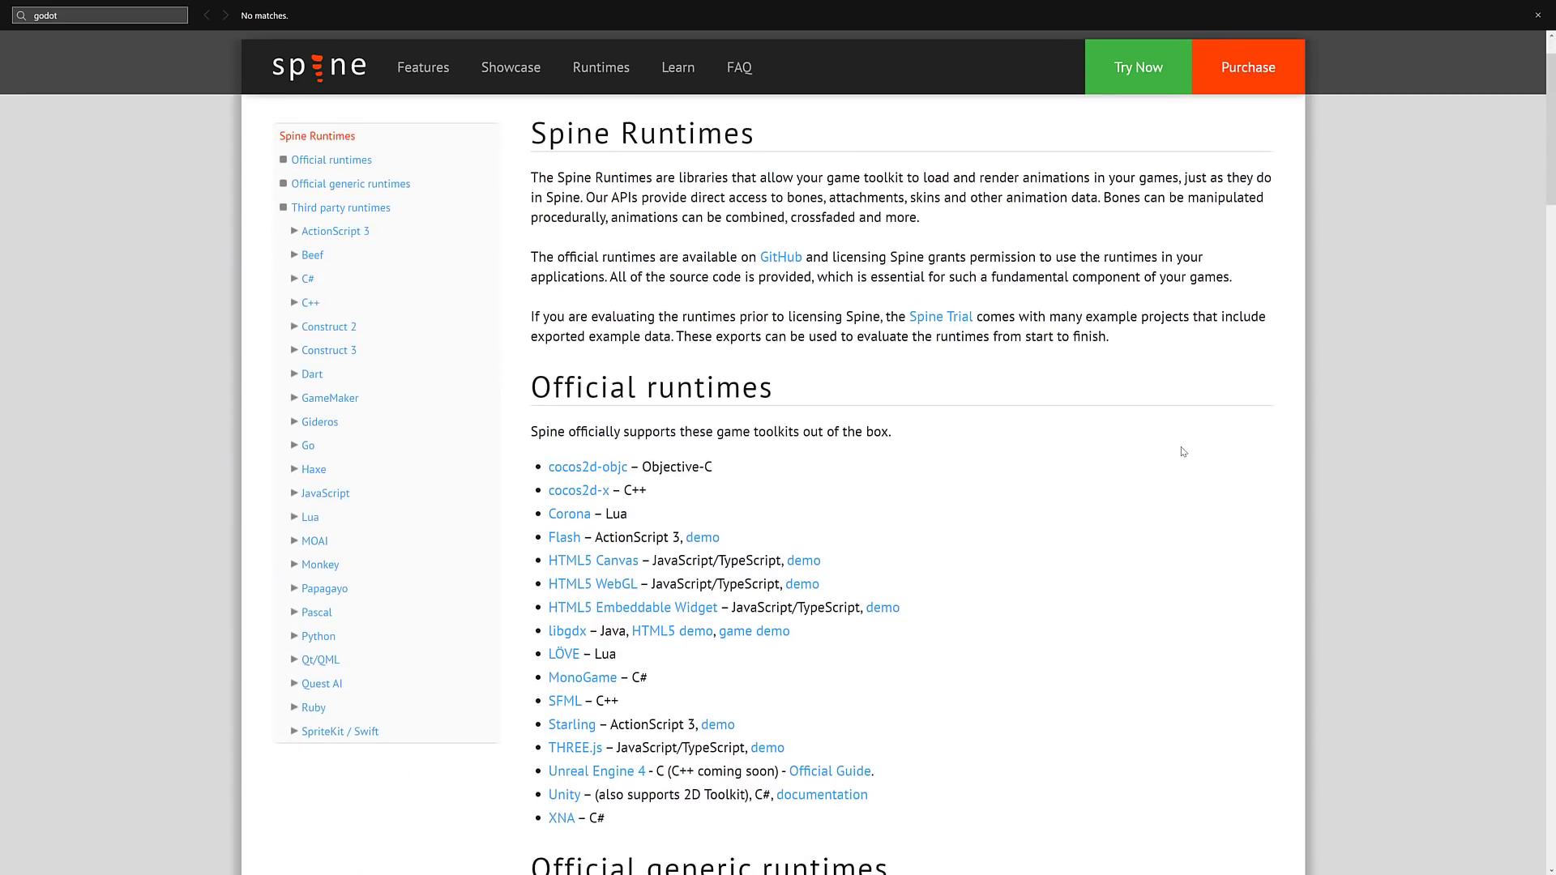
# - Browse the official, generic and third-party runtime lists, then go to the Purchase page
pyautogui.scroll(-3)
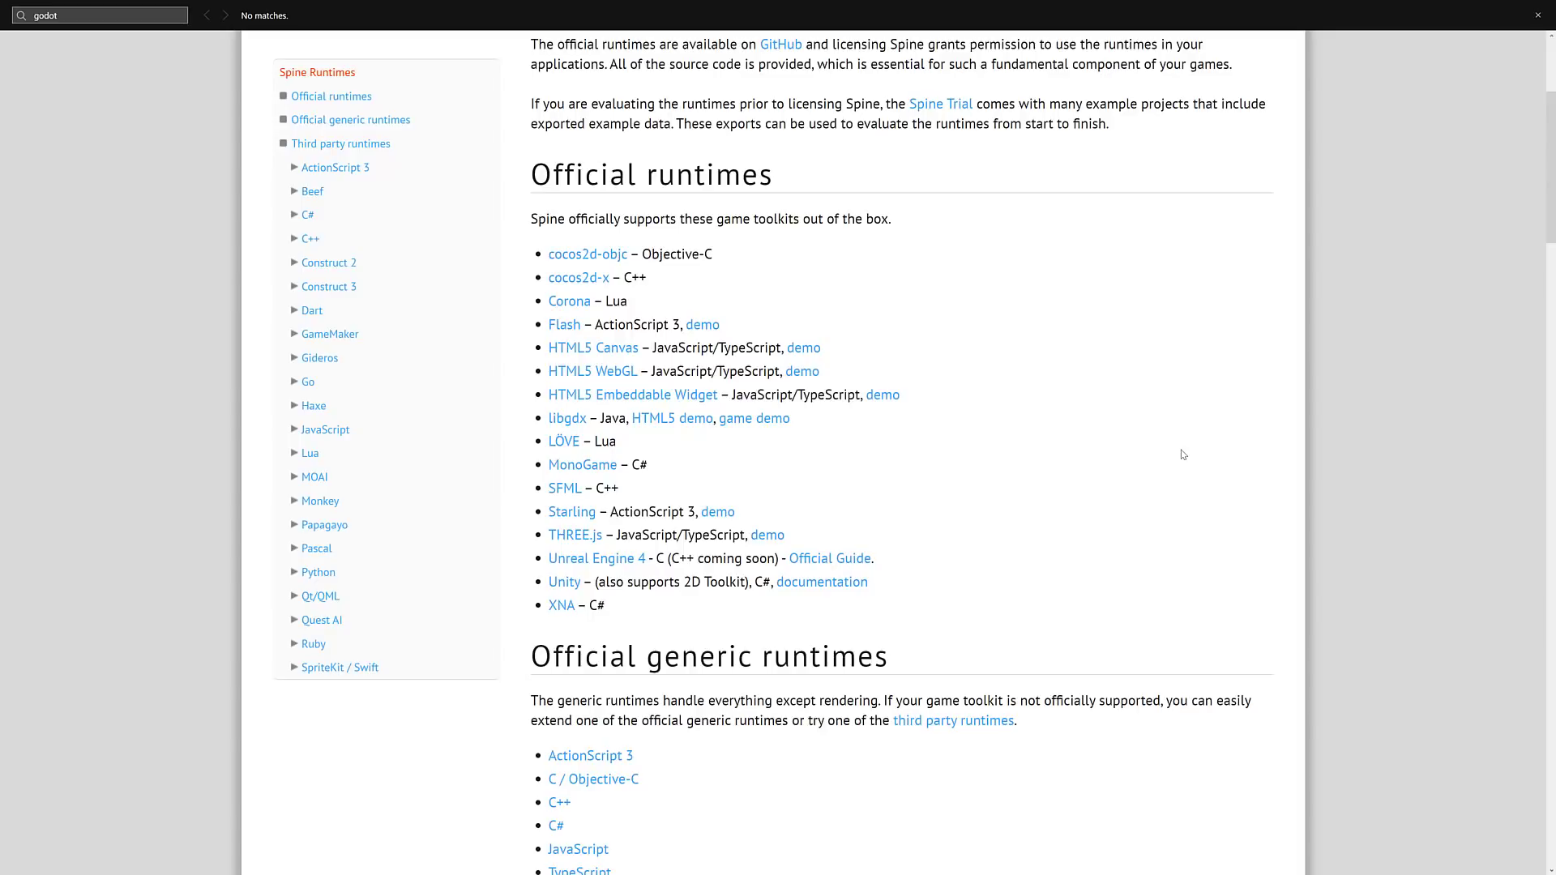
pyautogui.scroll(-3)
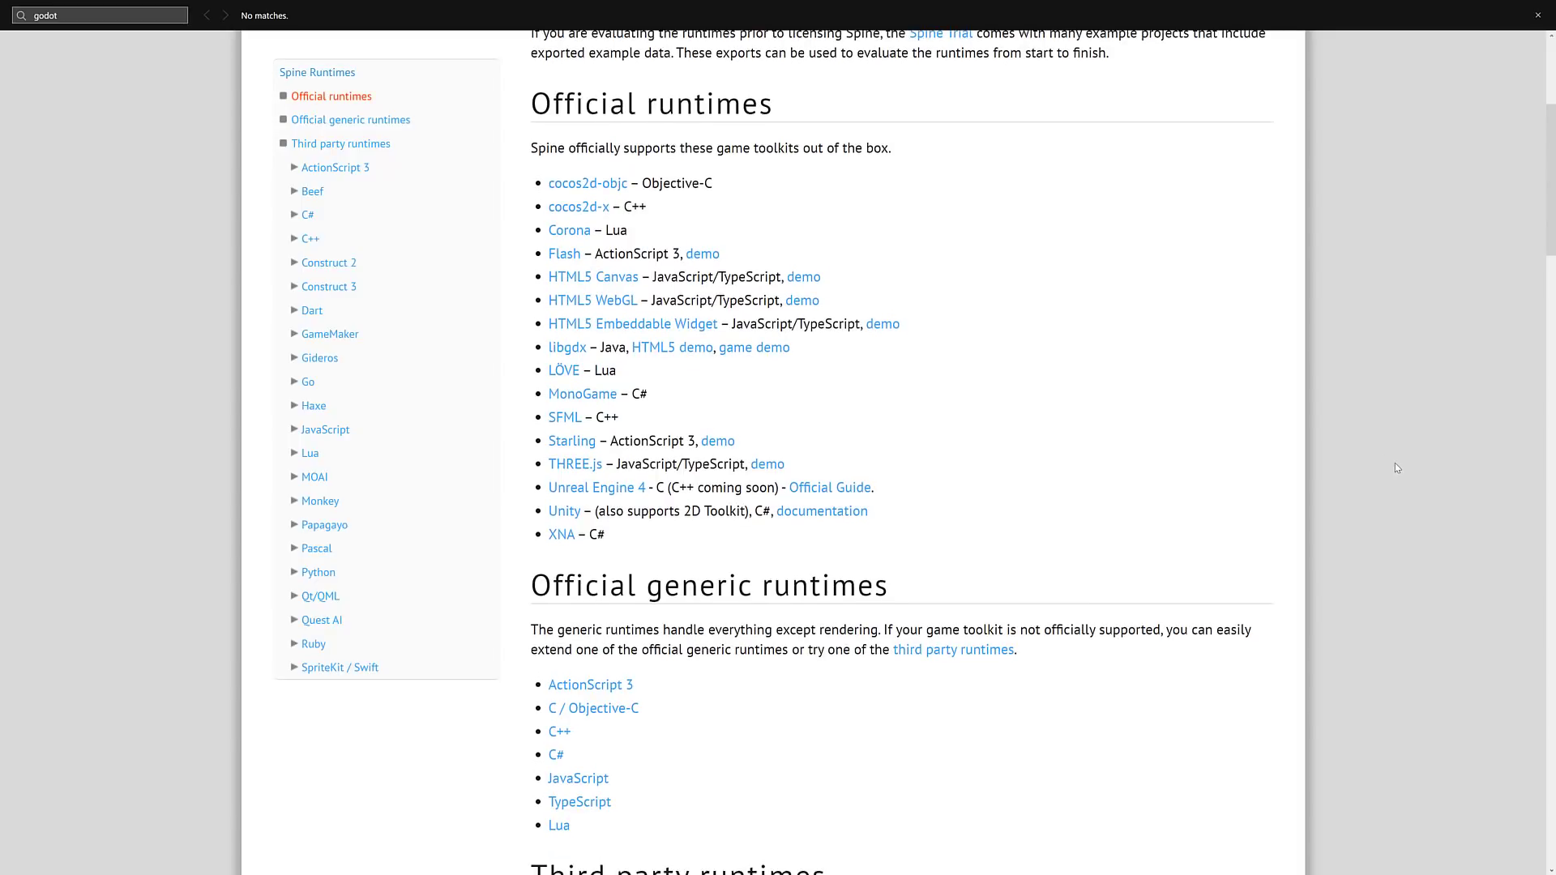
pyautogui.scroll(-3)
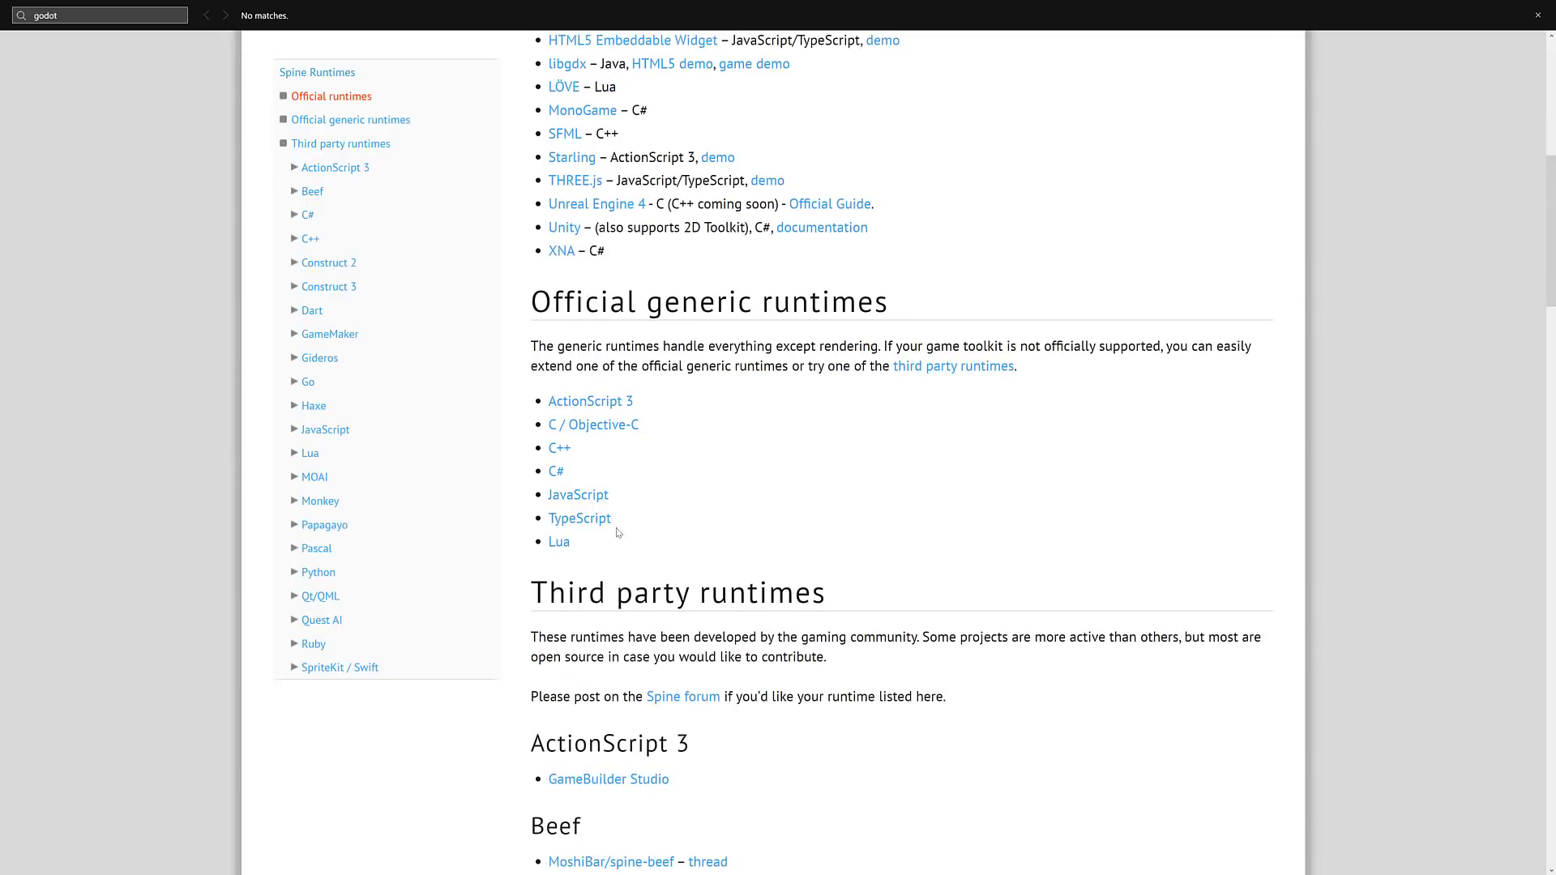
pyautogui.moveTo(573, 456)
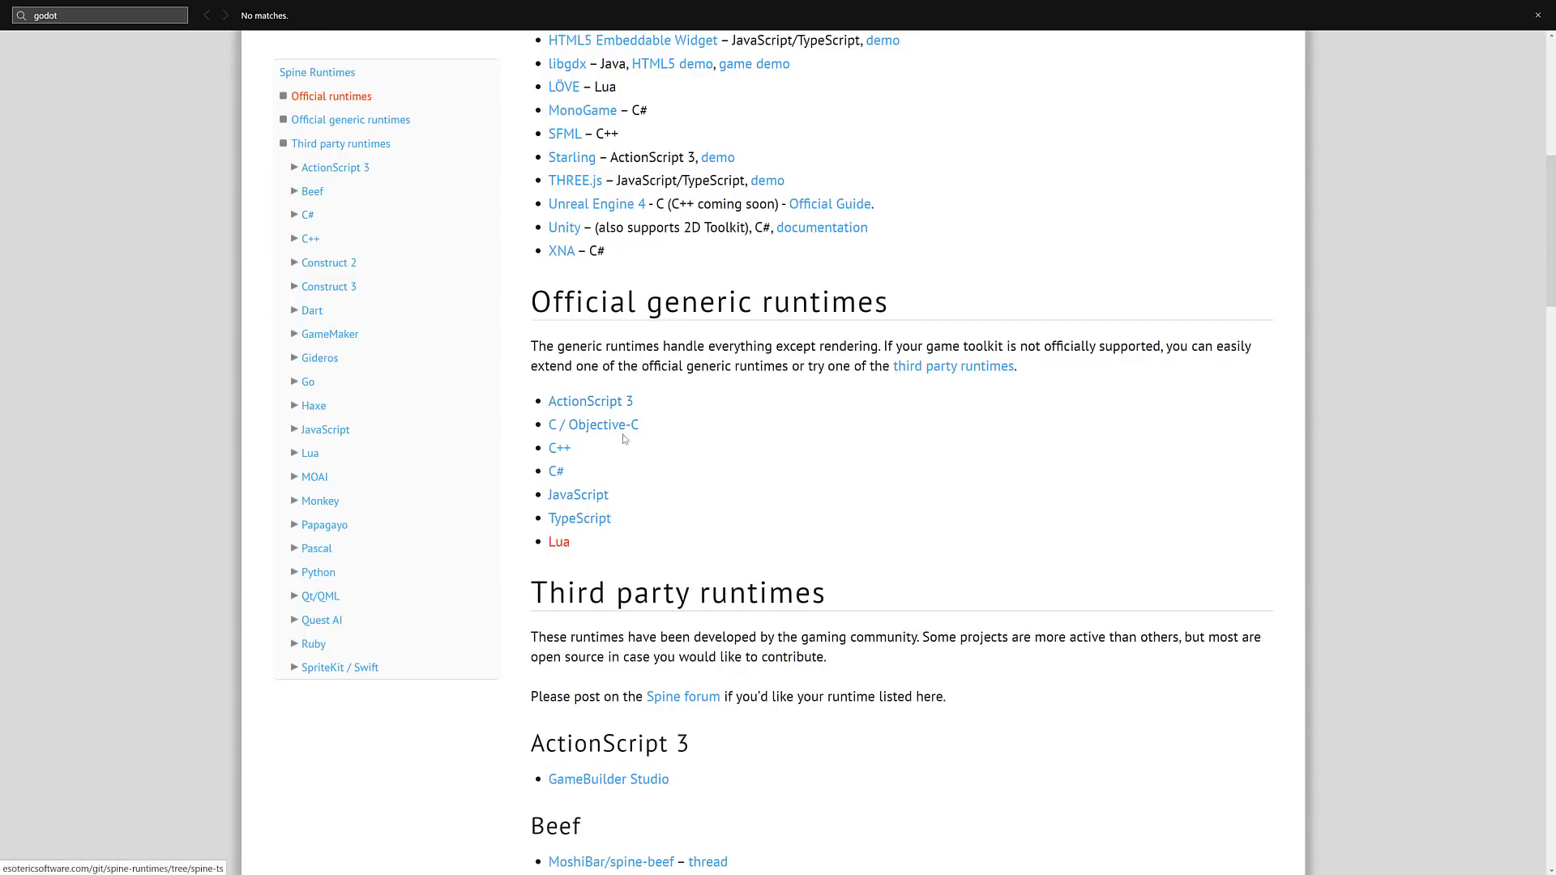
pyautogui.scroll(-3)
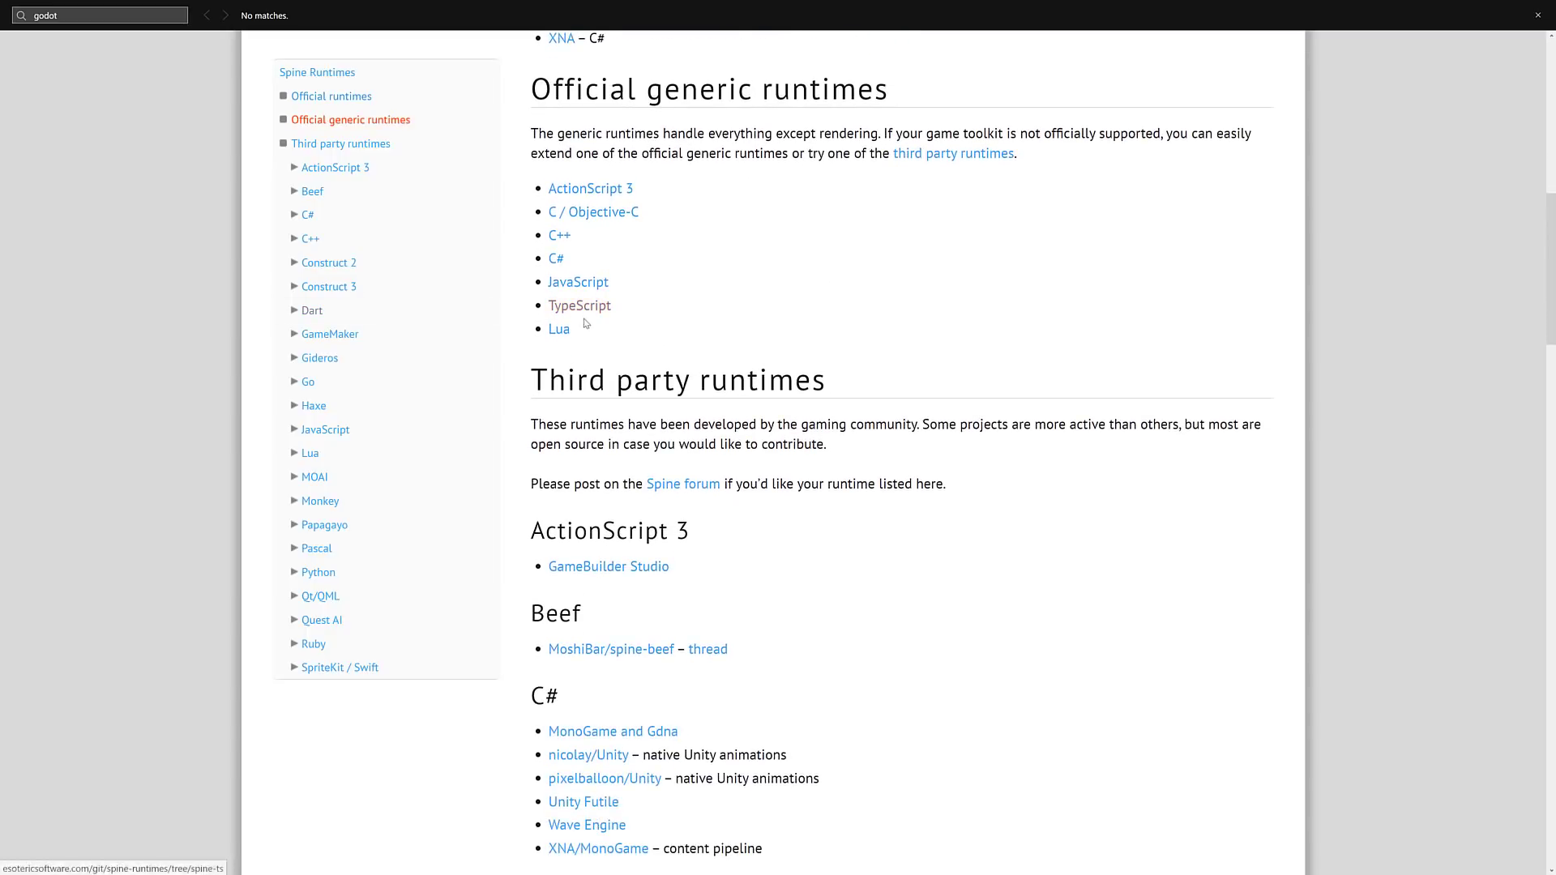
pyautogui.scroll(-3)
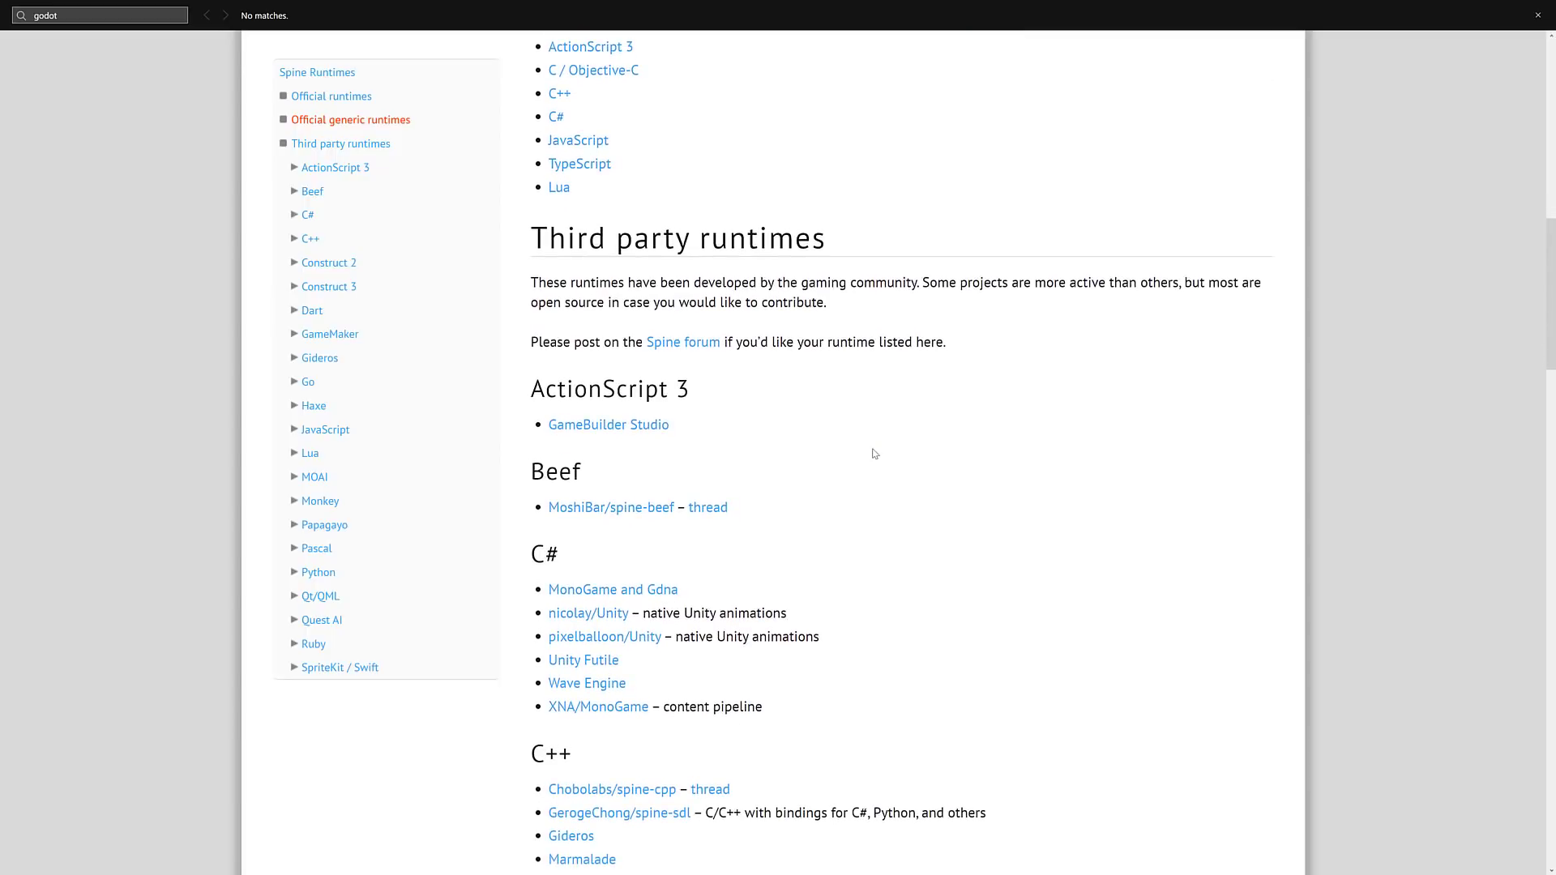
pyautogui.scroll(-3)
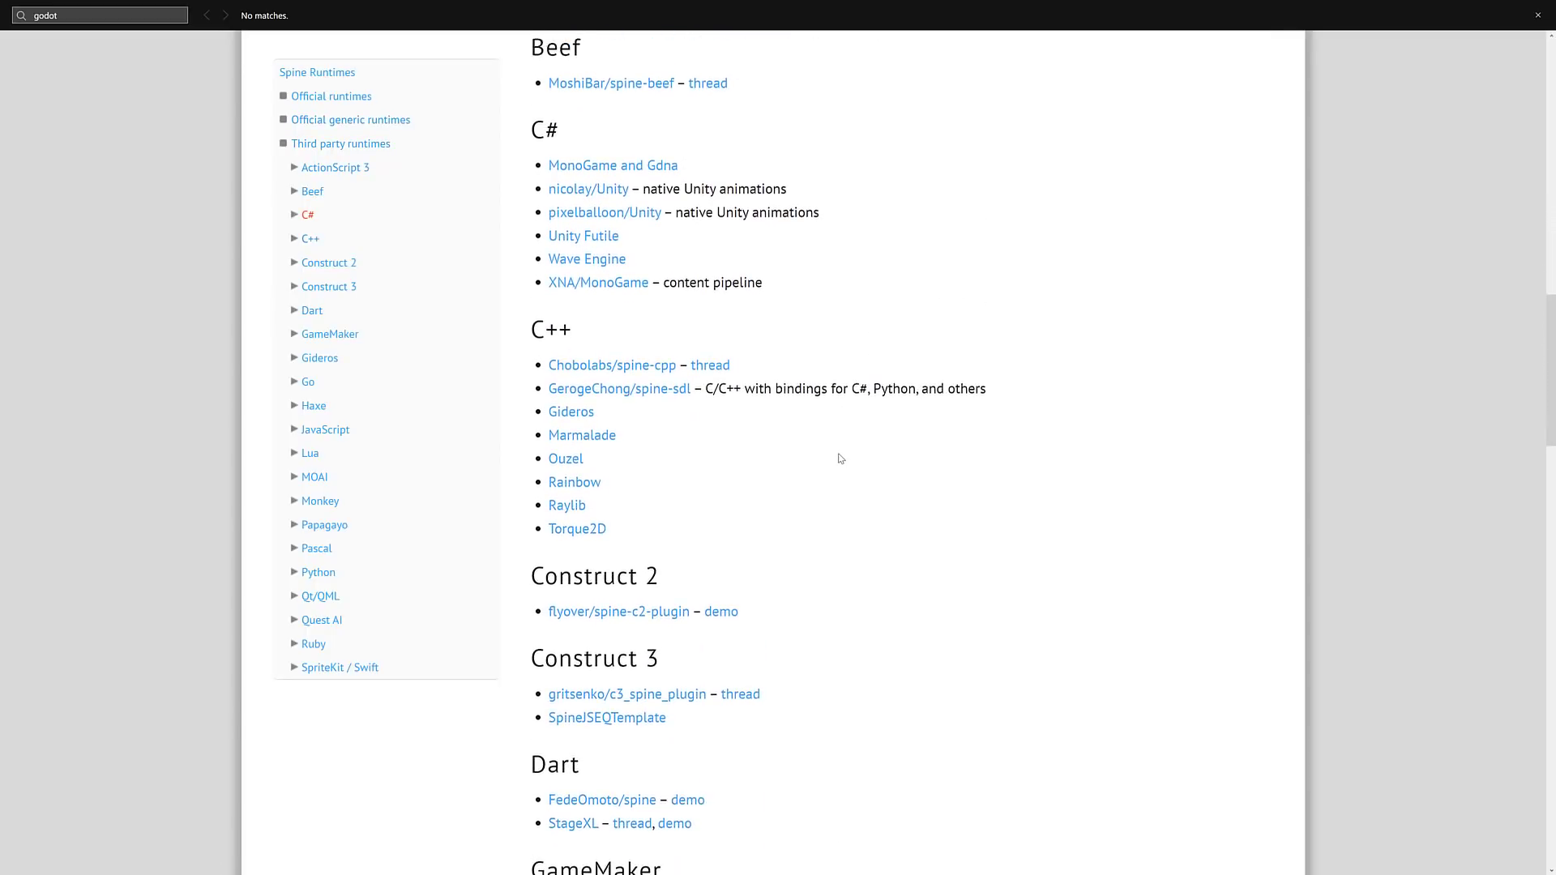
pyautogui.scroll(-3)
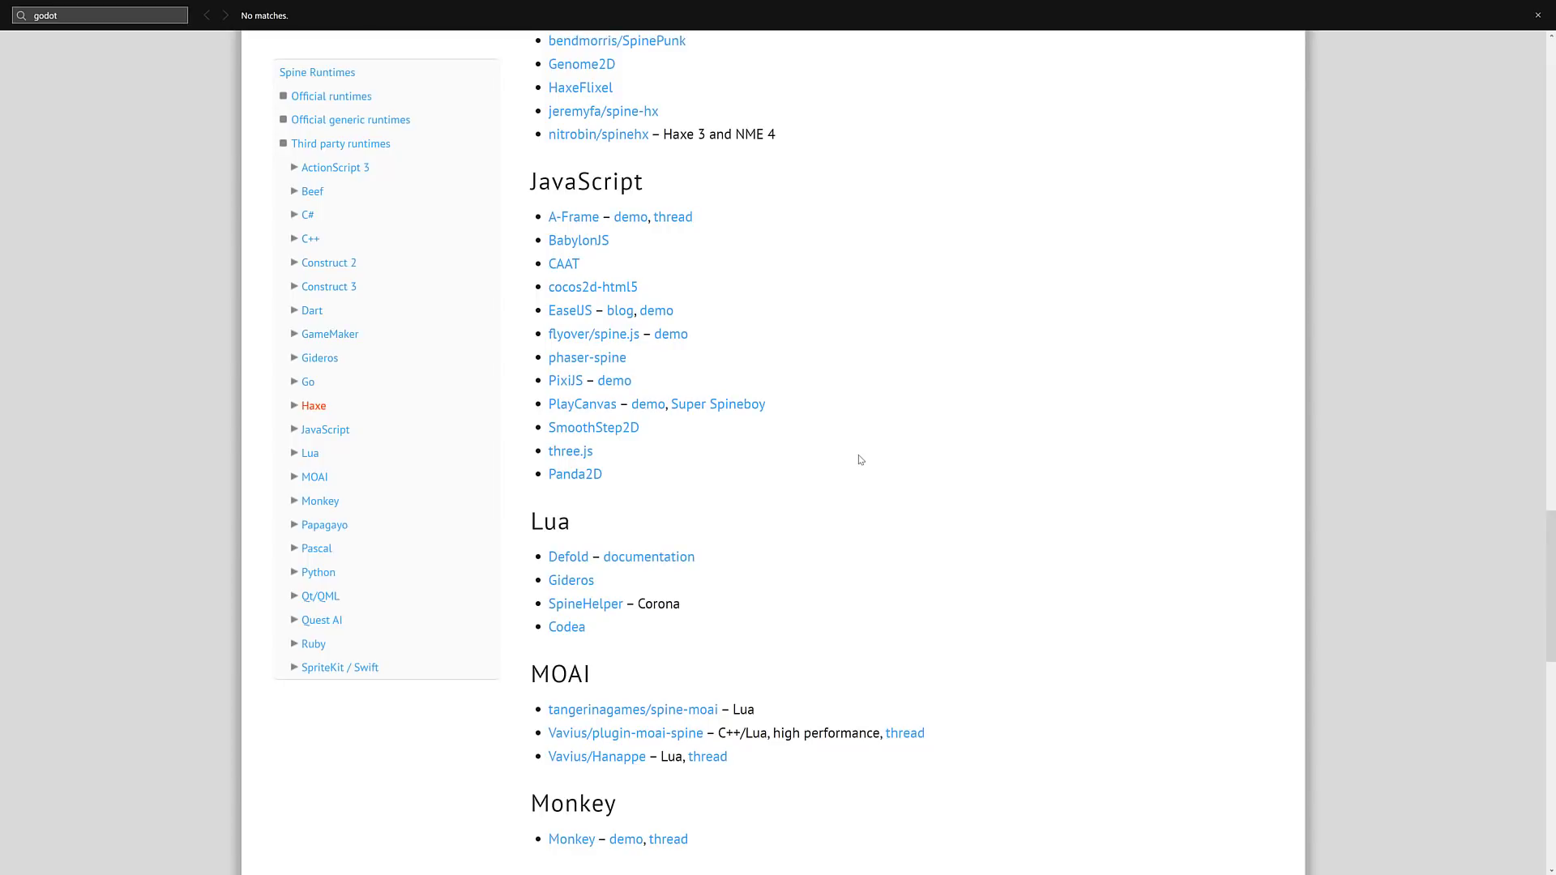
pyautogui.moveTo(857, 497)
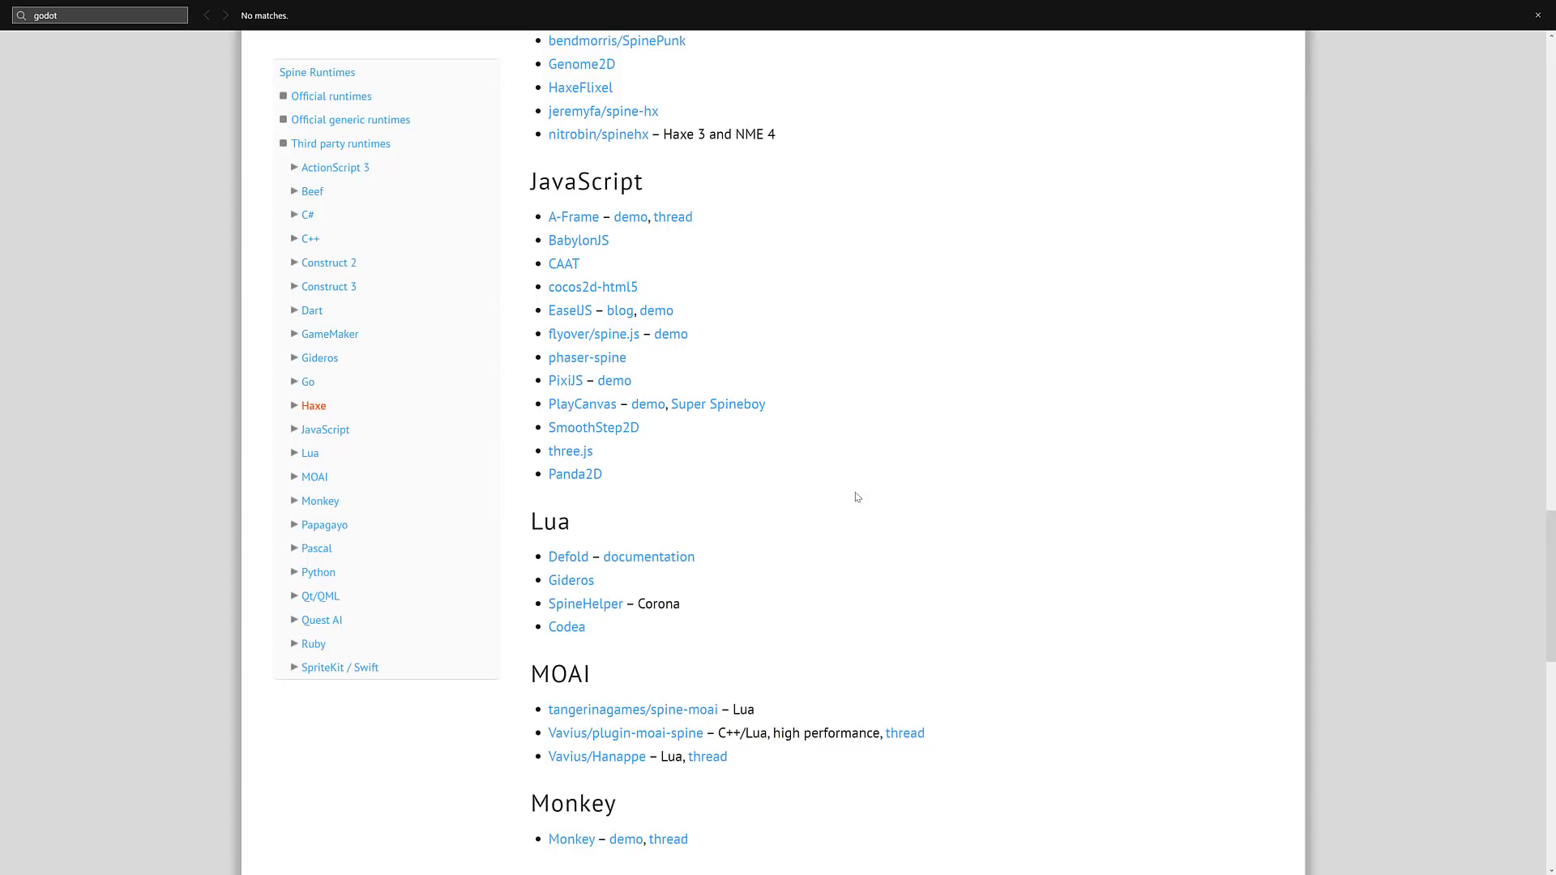
pyautogui.scroll(-3)
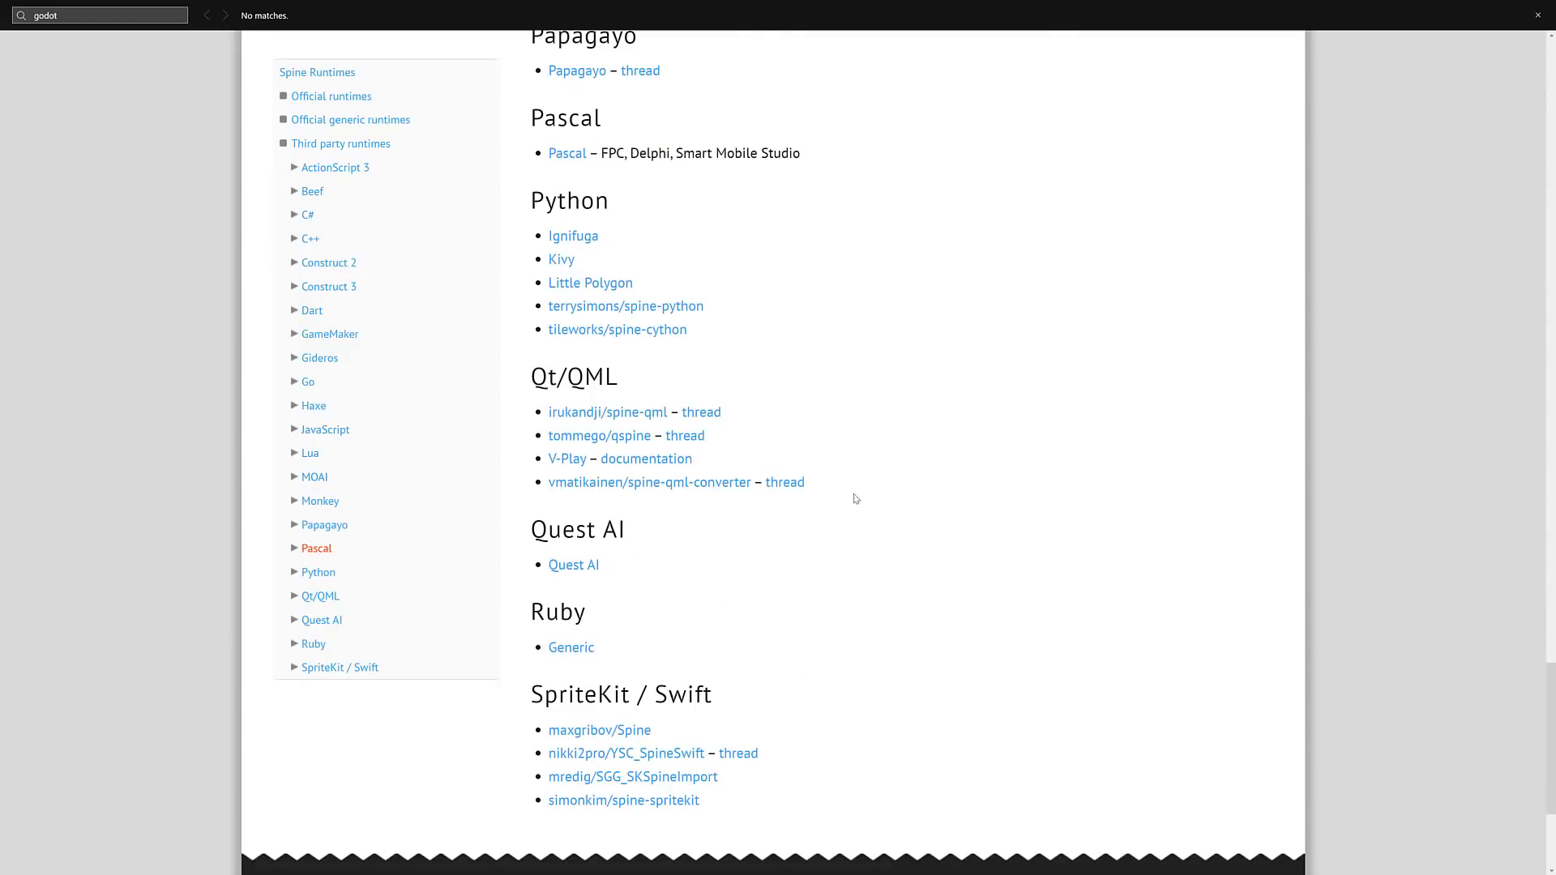
pyautogui.scroll(3)
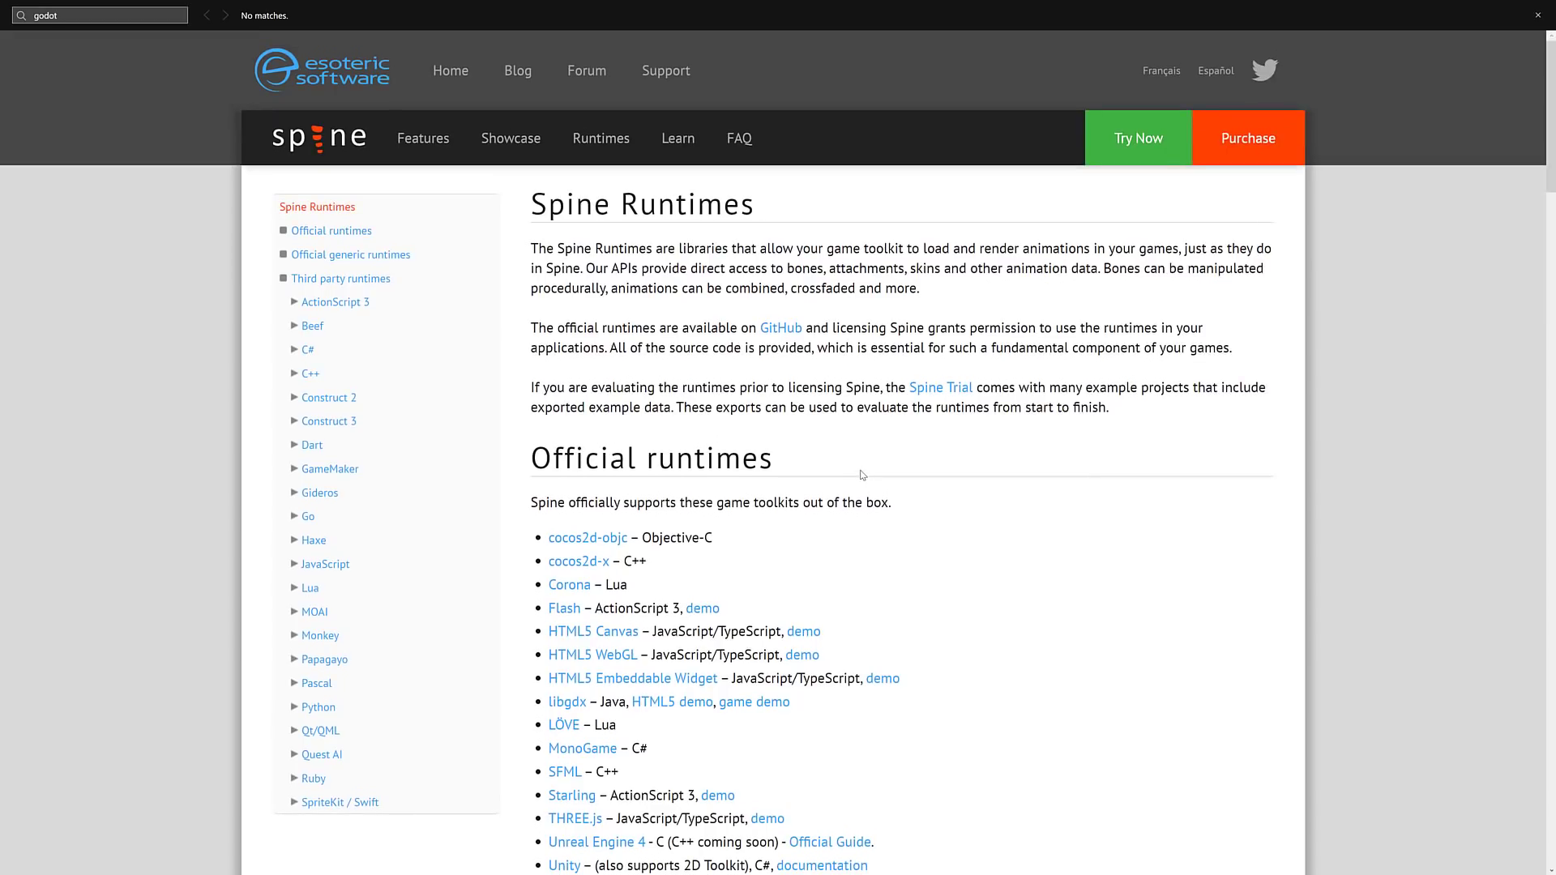
pyautogui.click(1248, 138)
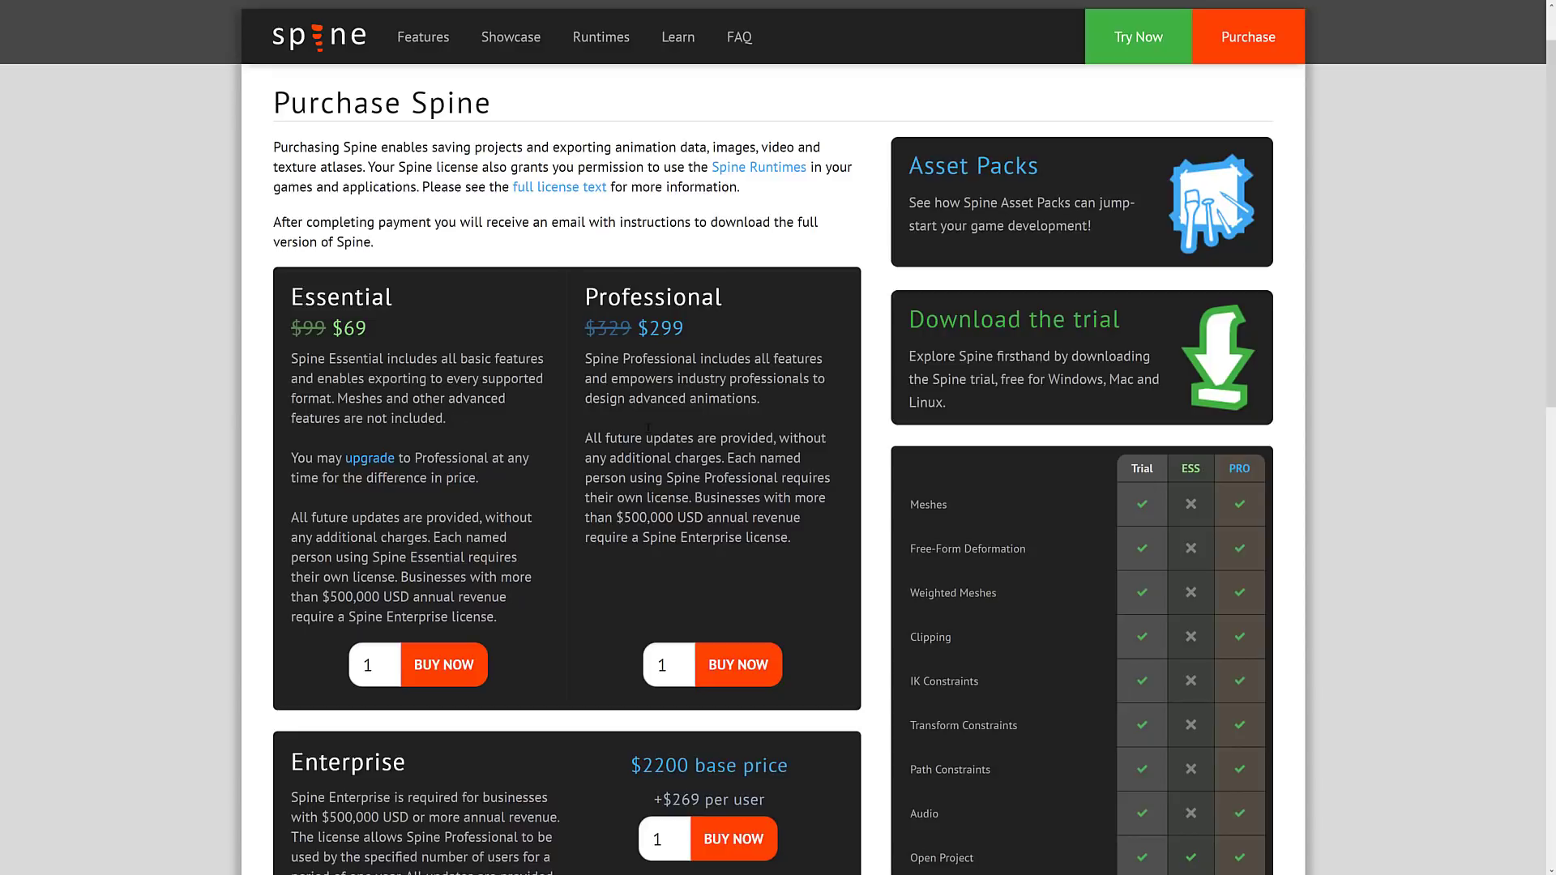
pyautogui.moveTo(569, 420)
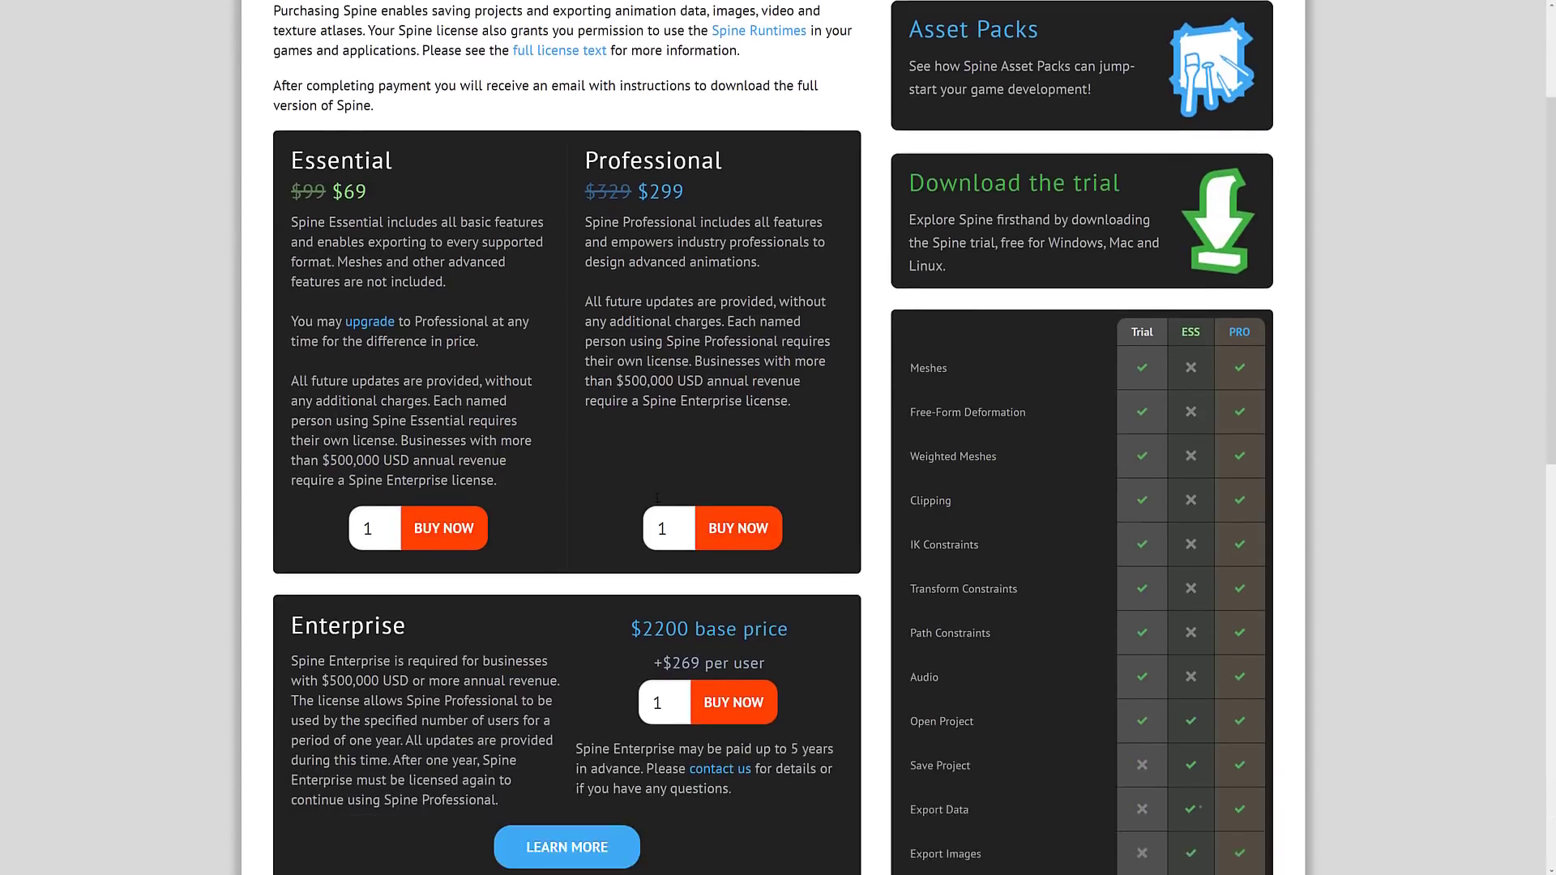
# - Scroll through the Essential, Professional and Enterprise tiers and the feature comparison table
pyautogui.scroll(-3)
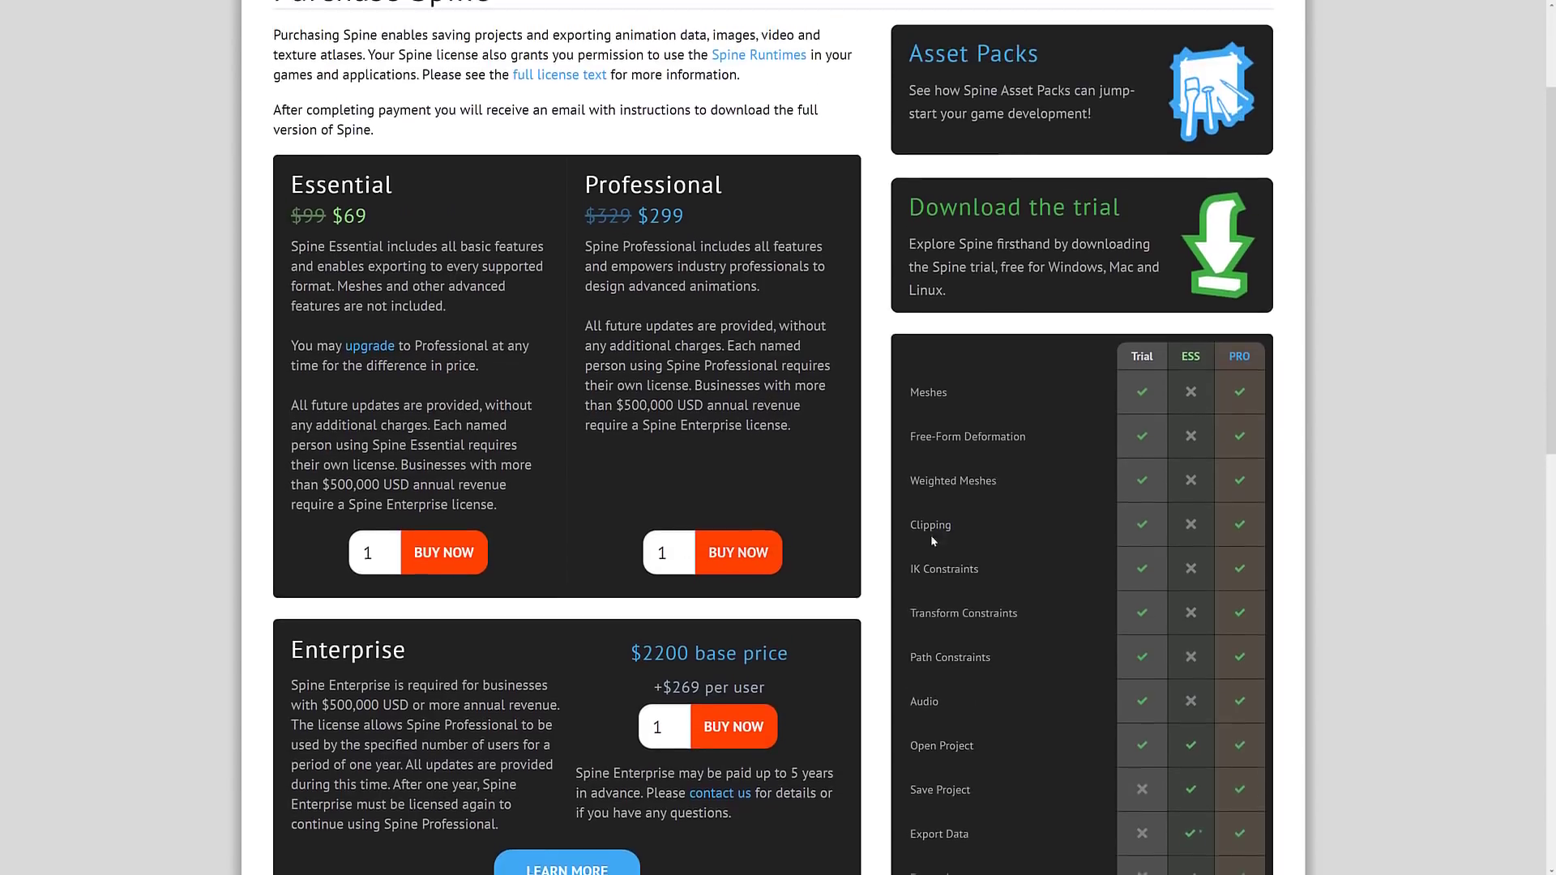
pyautogui.scroll(-3)
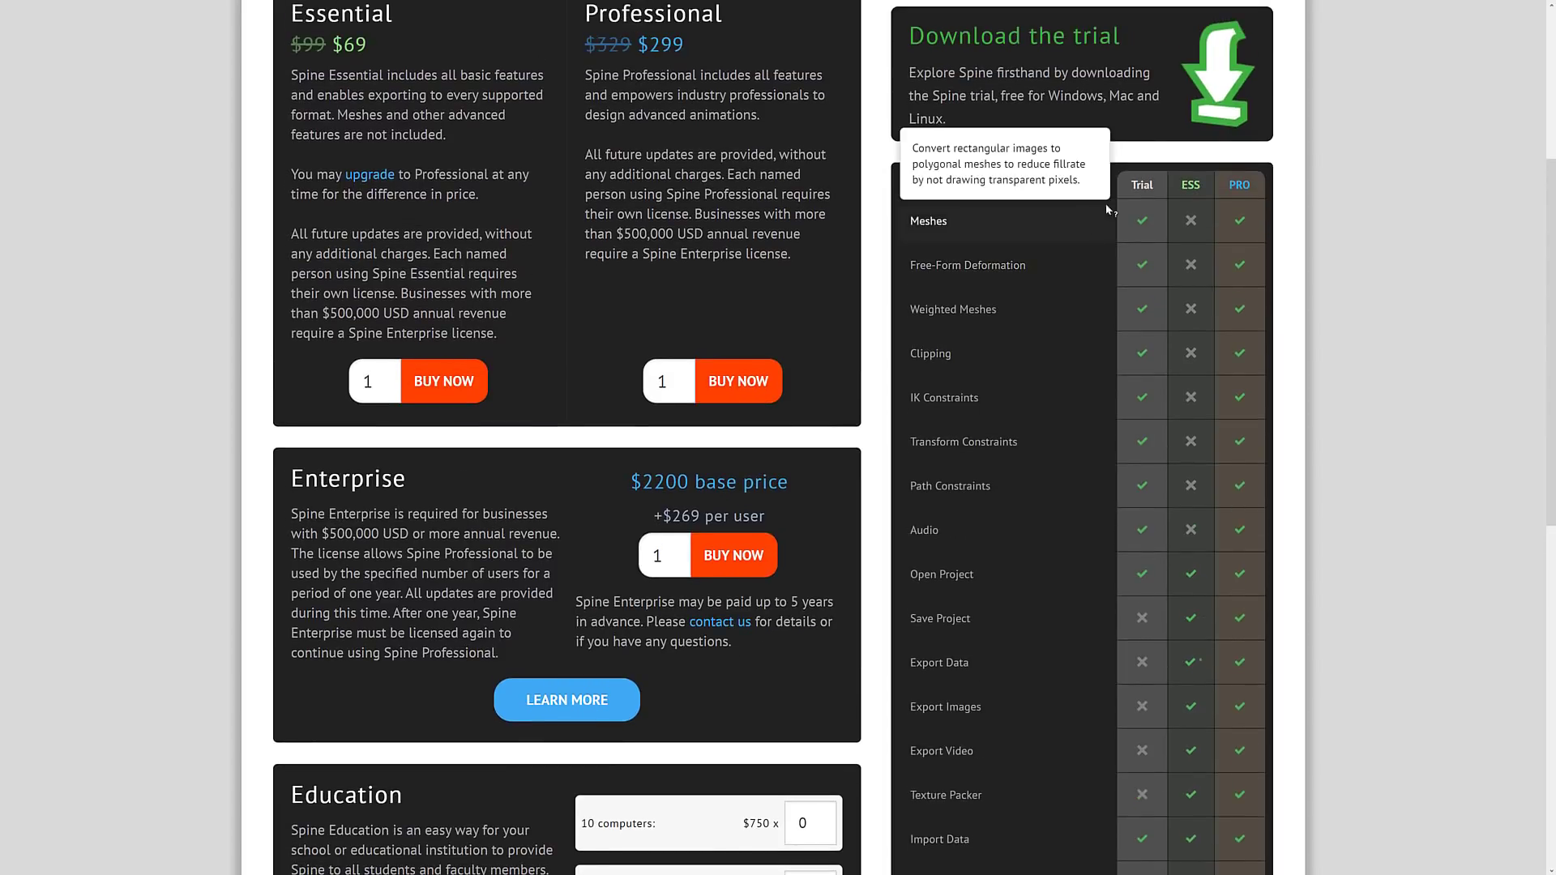
pyautogui.moveTo(1084, 119)
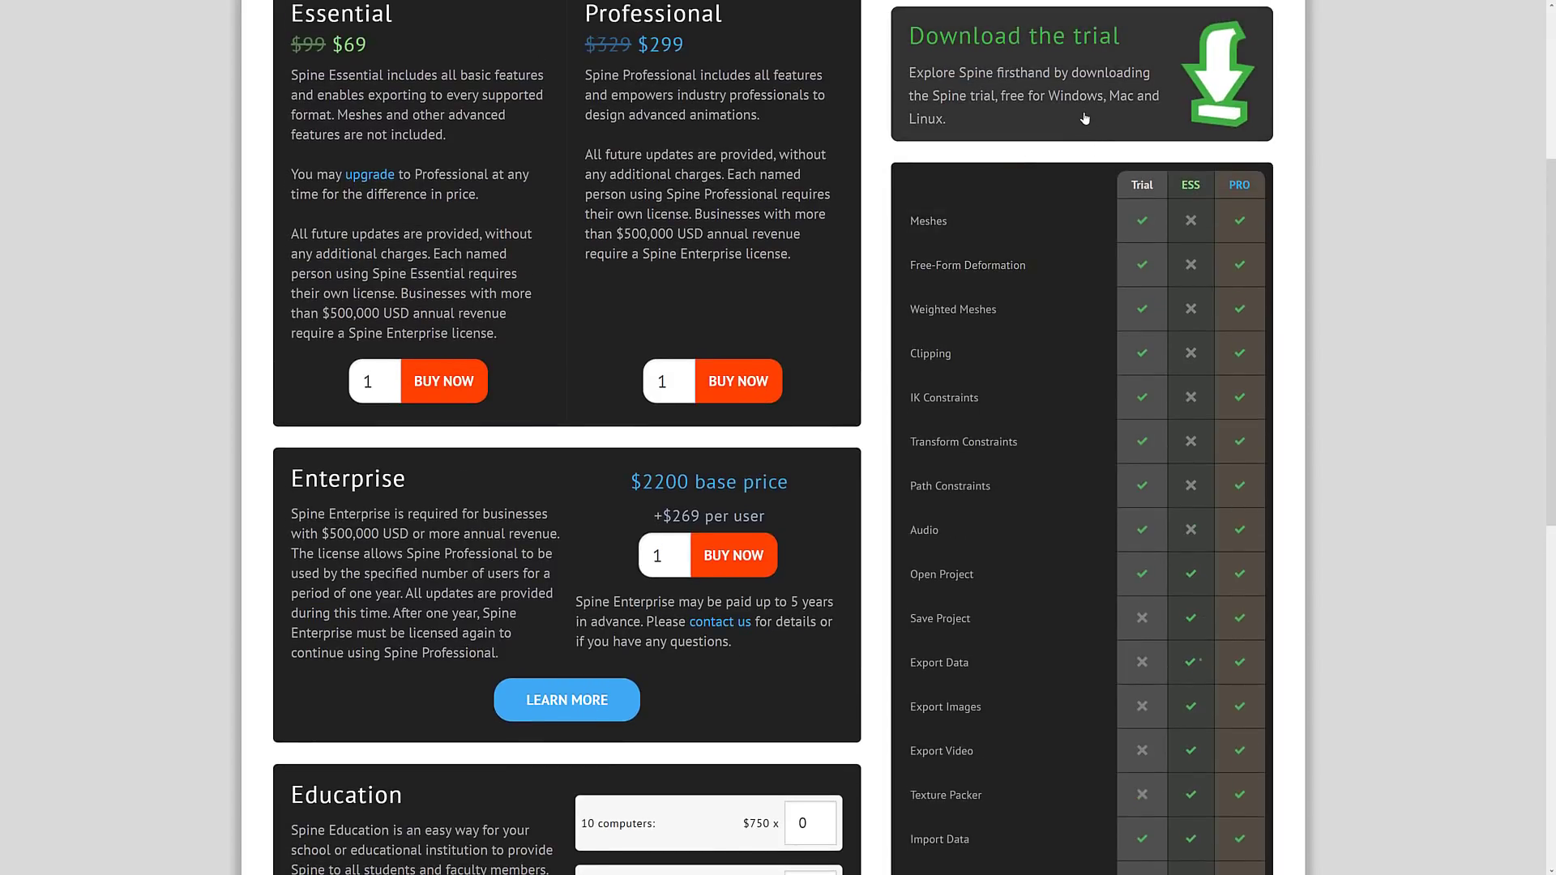
pyautogui.moveTo(953, 137)
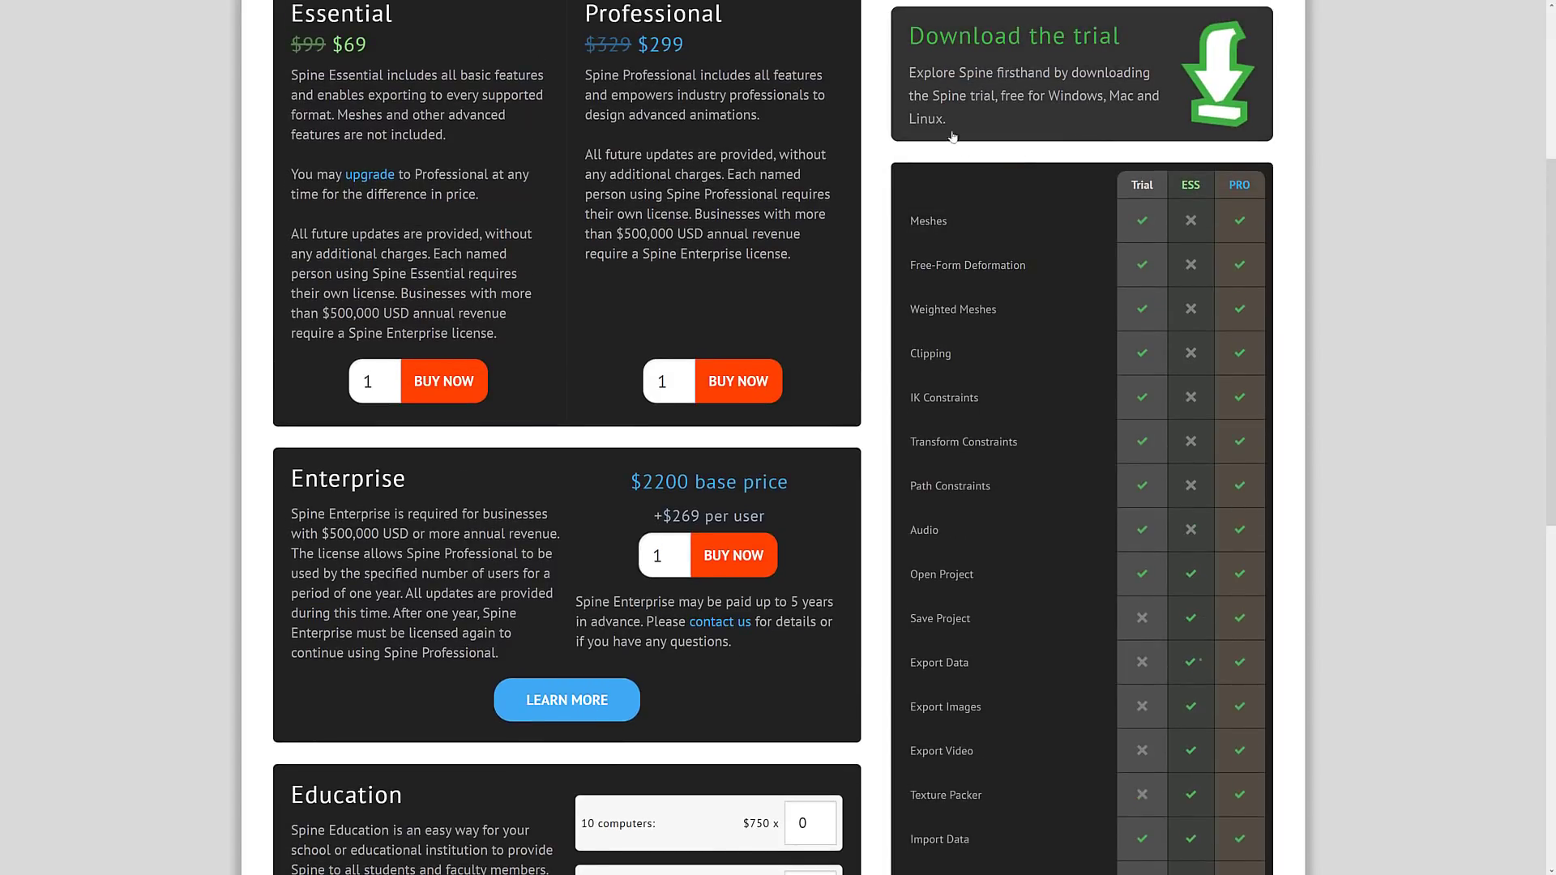
pyautogui.scroll(-3)
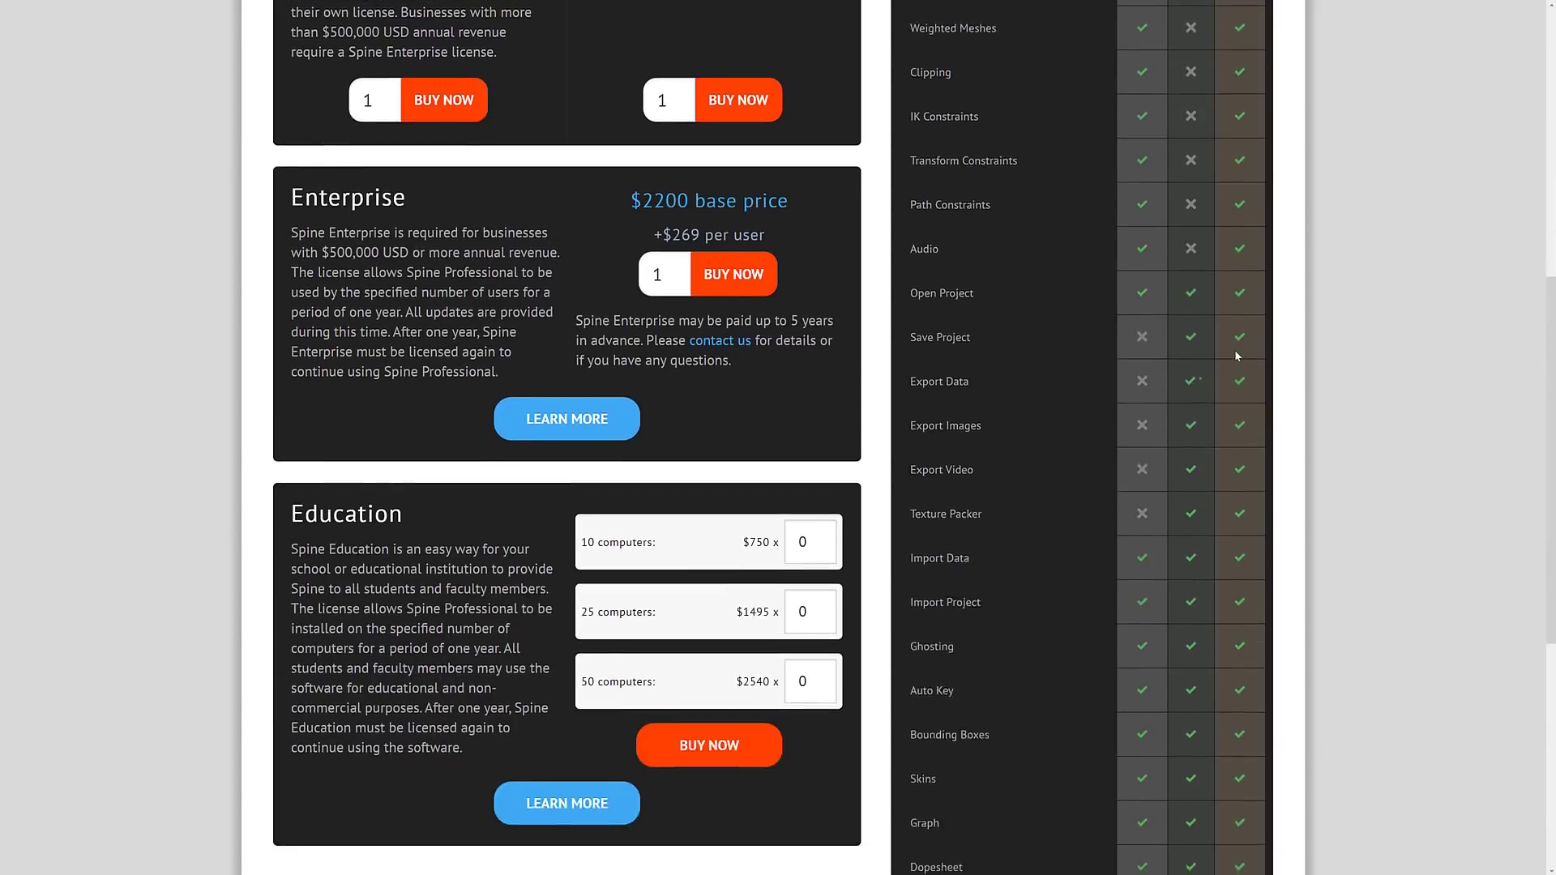
pyautogui.scroll(-3)
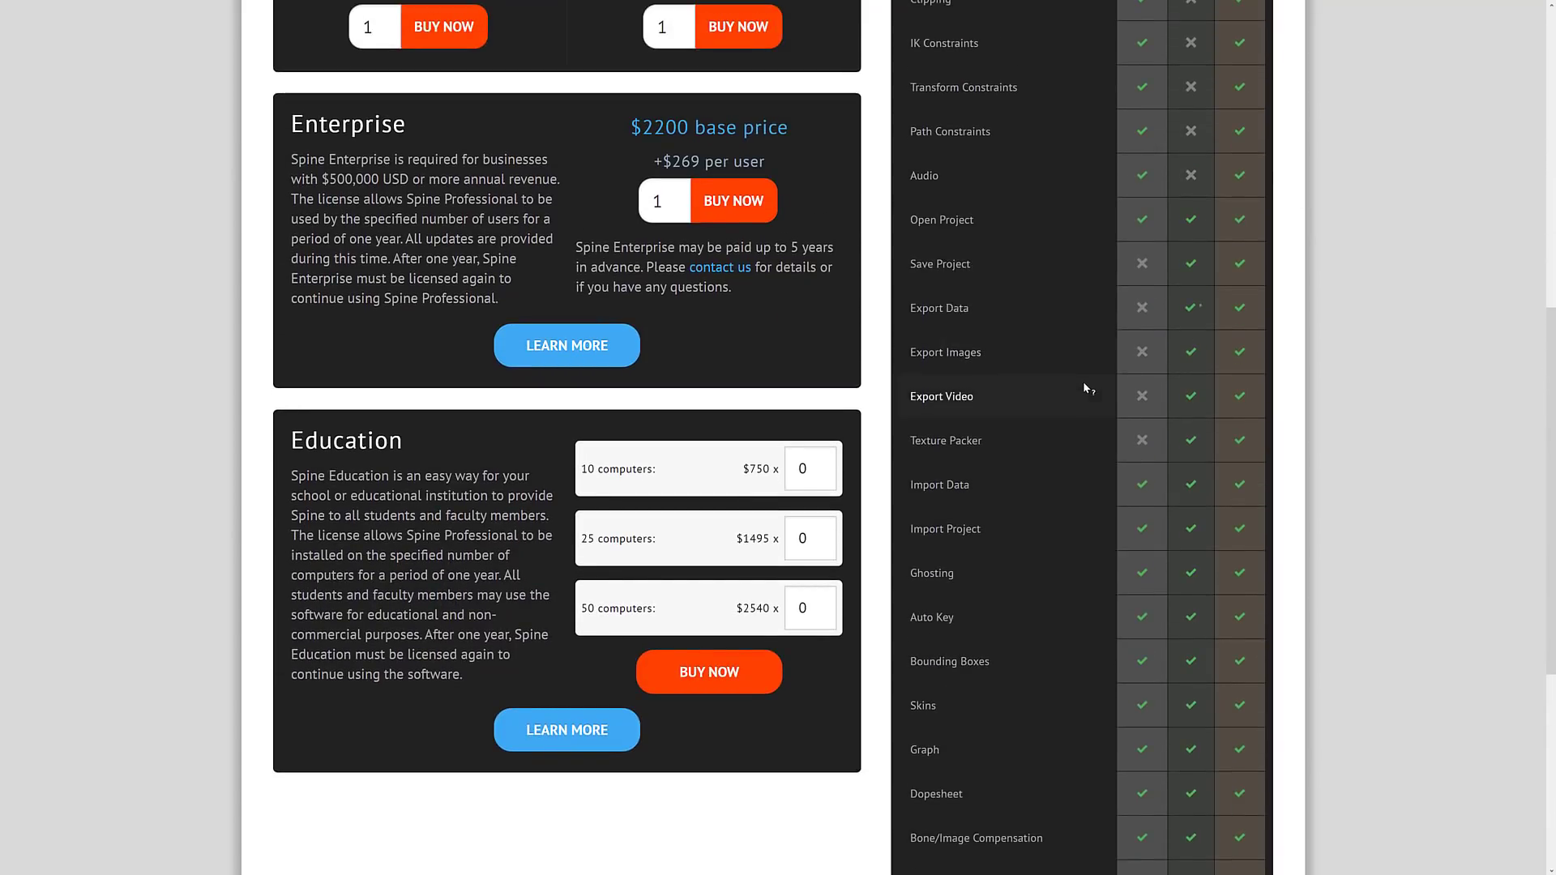
pyautogui.moveTo(940, 265)
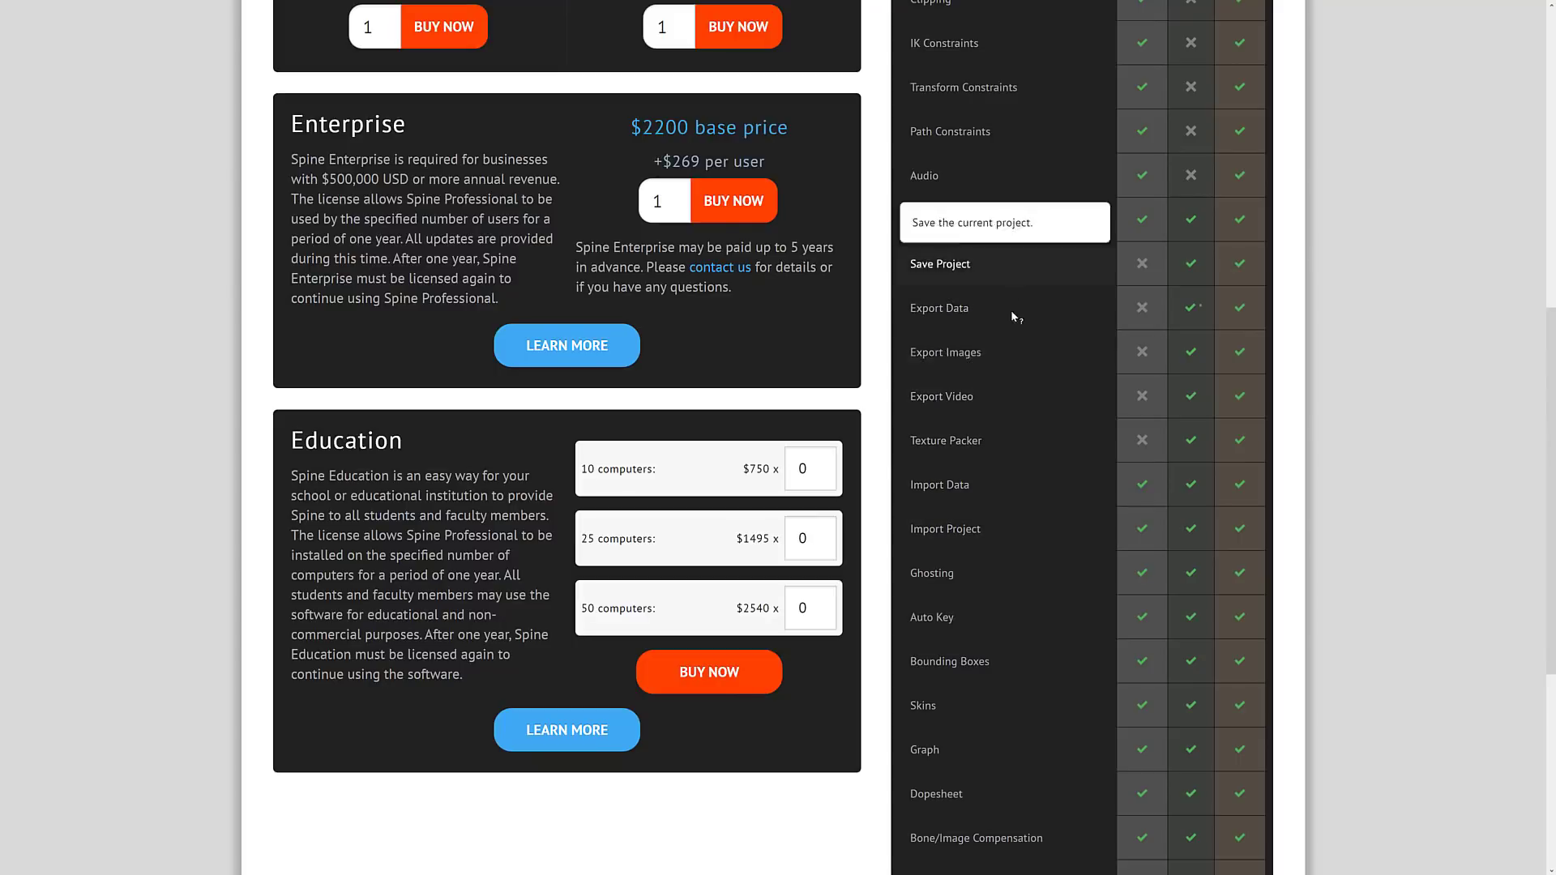
pyautogui.scroll(-3)
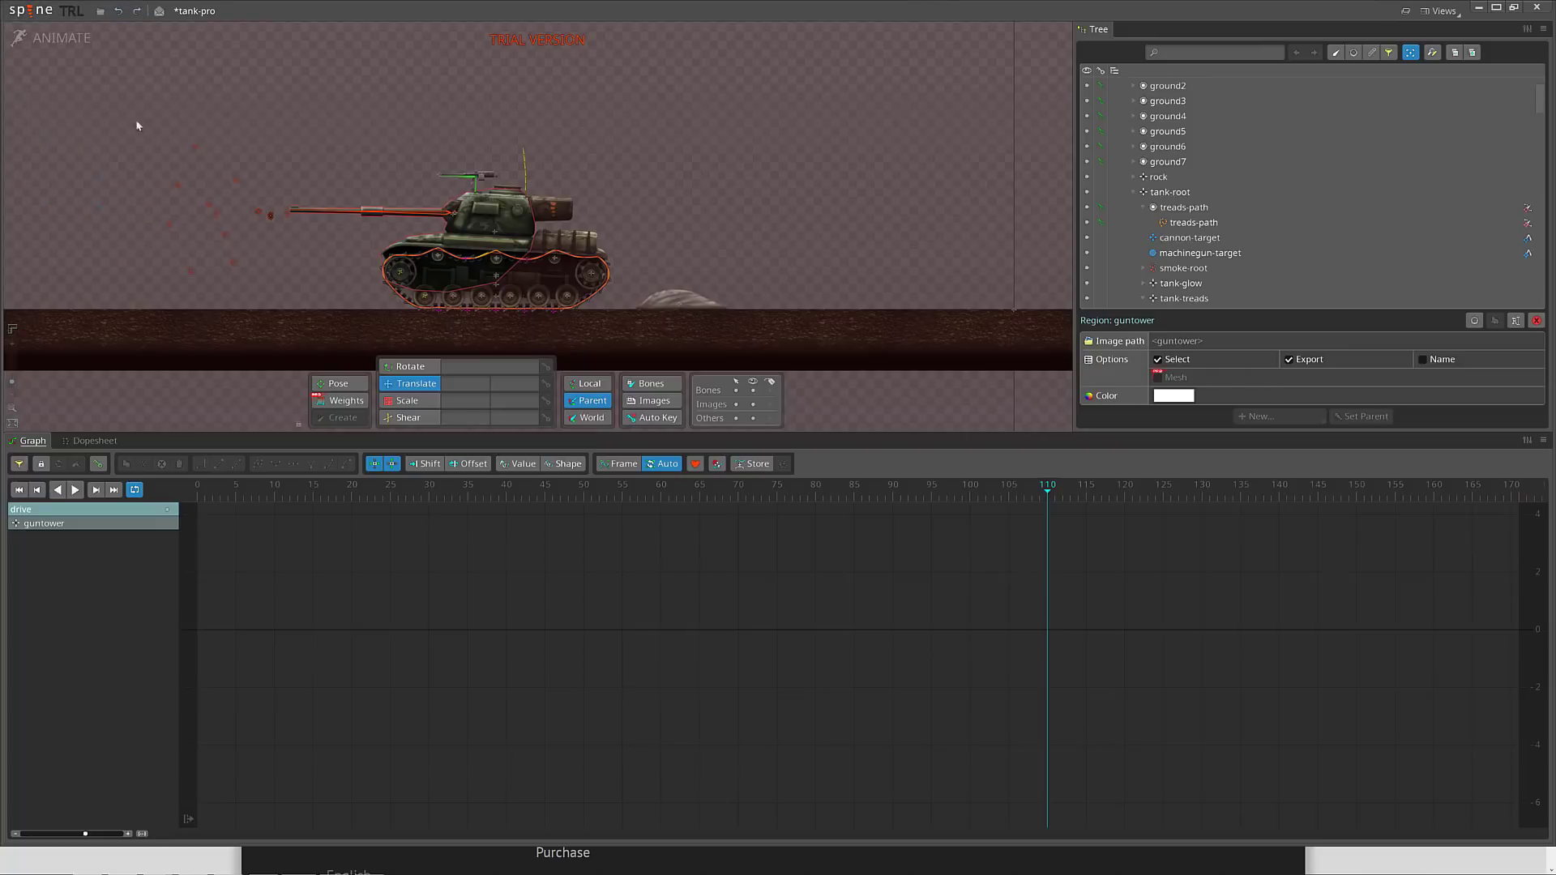
# - Open Spine Settings to review the 150% interface scale, then close it unchanged
pyautogui.click(30, 11)
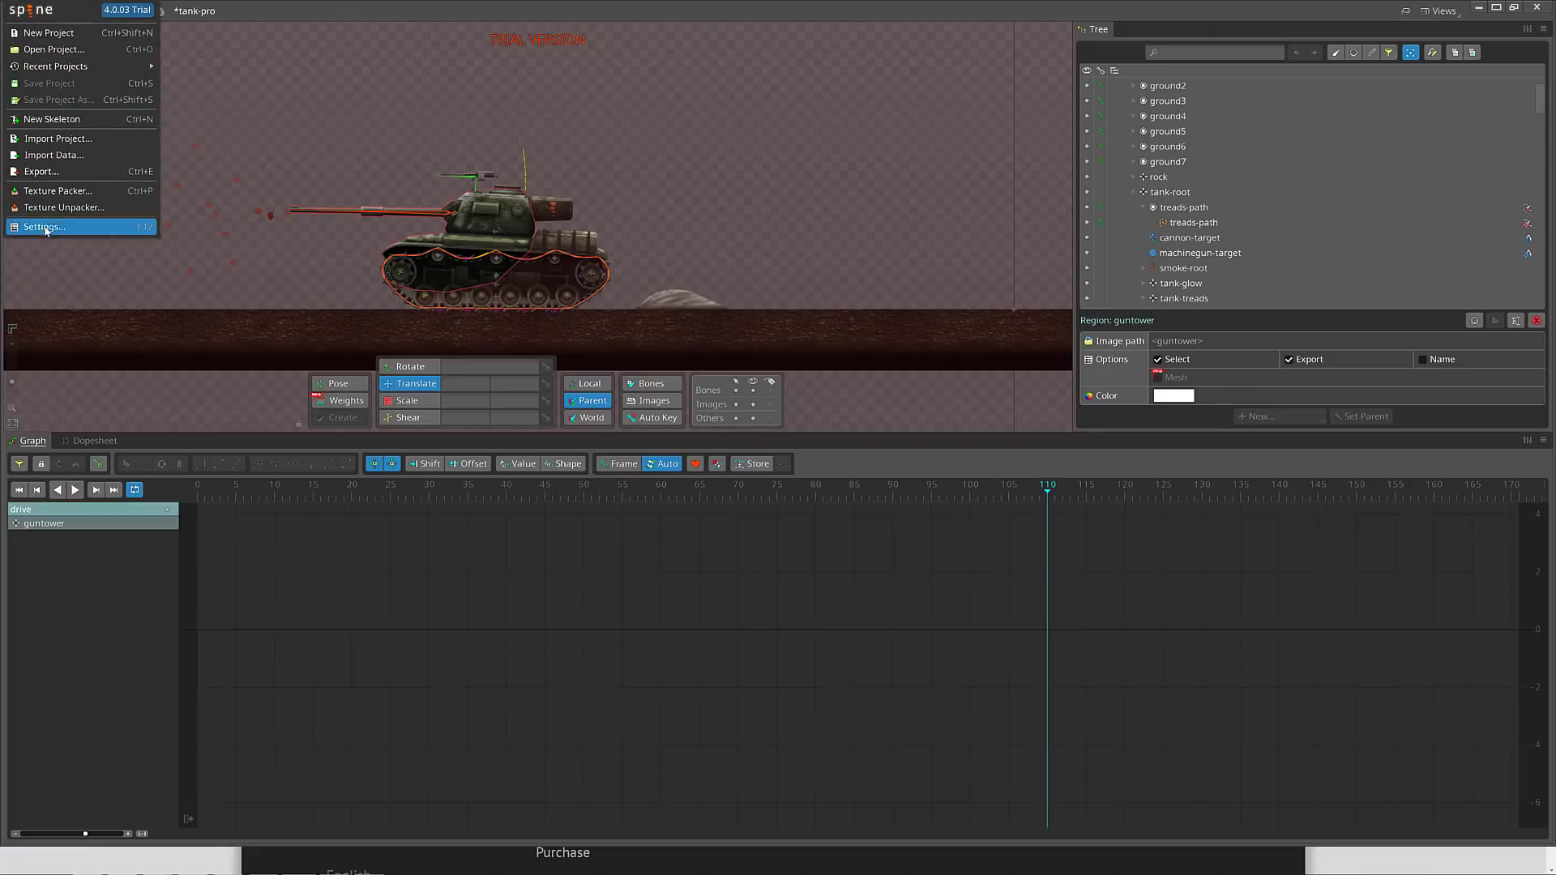
pyautogui.click(41, 226)
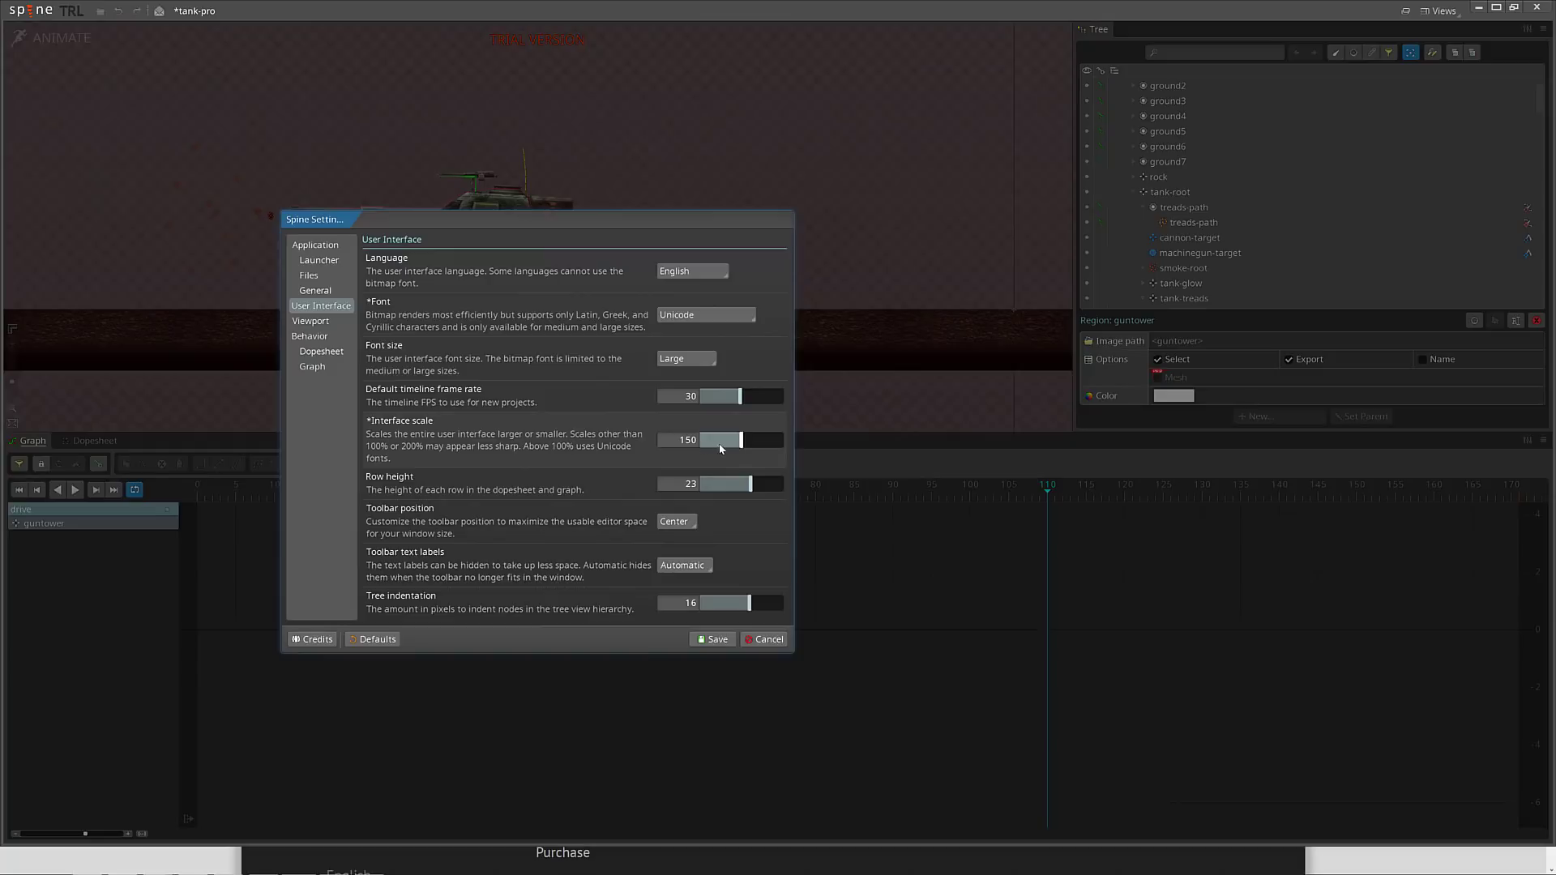
pyautogui.moveTo(742, 445)
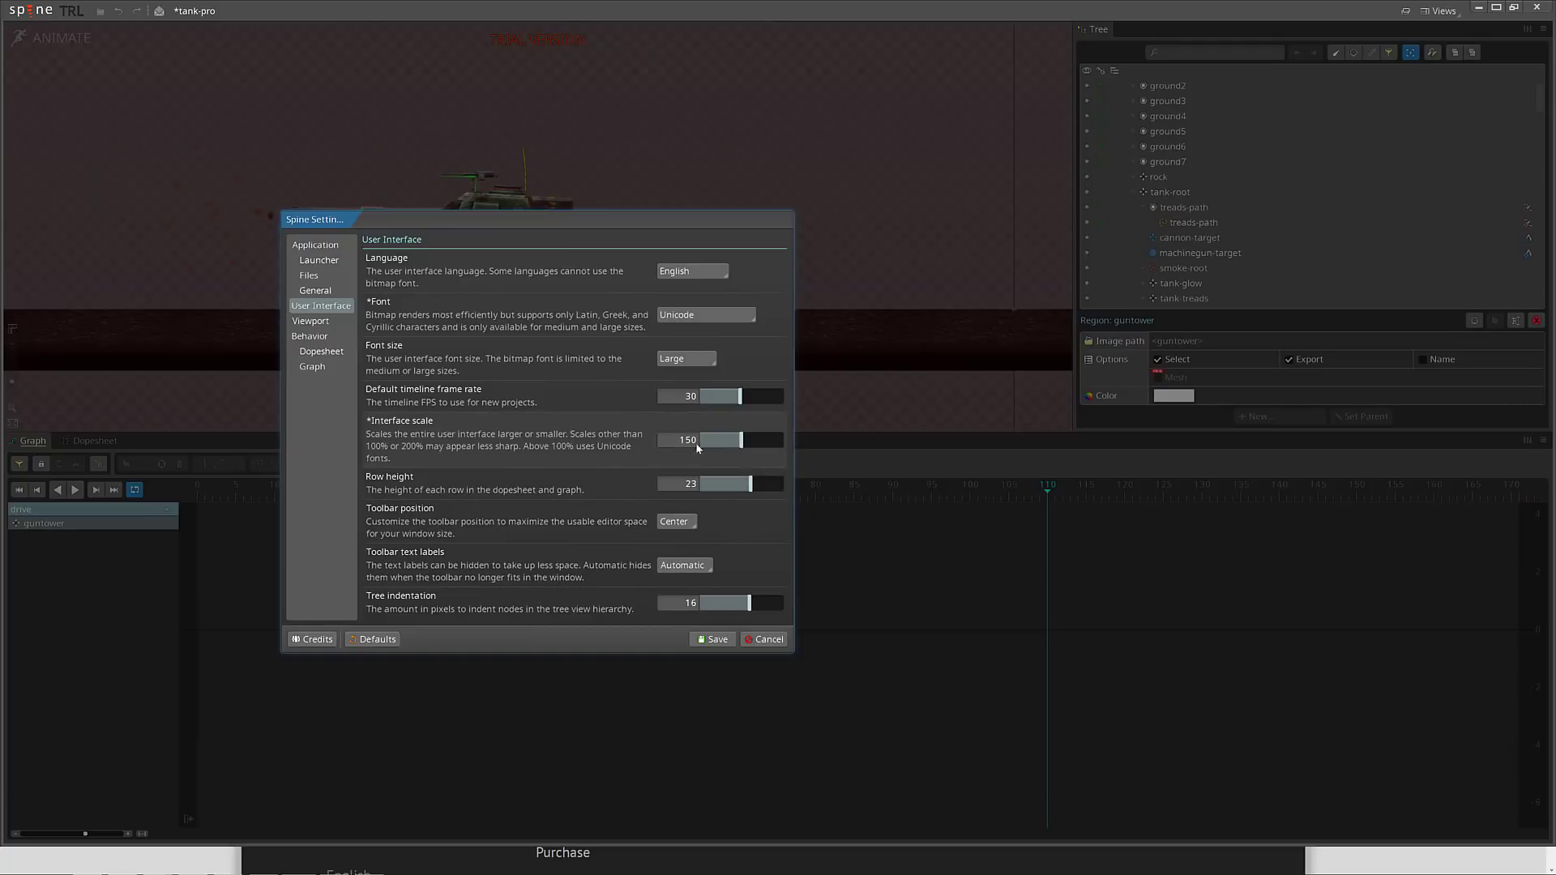
pyautogui.click(763, 637)
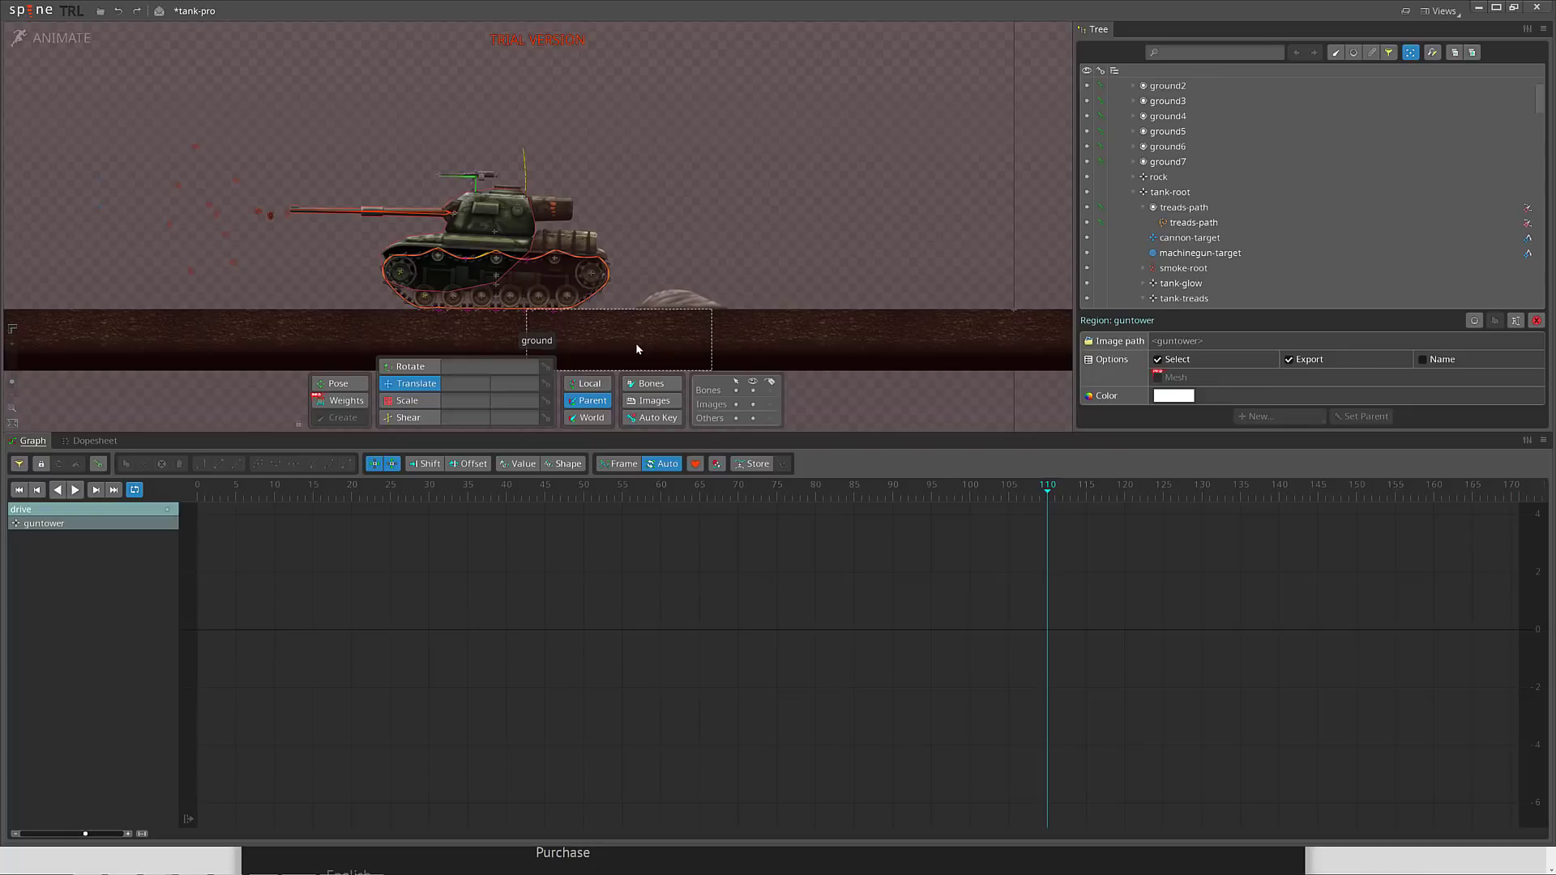
pyautogui.moveTo(708, 353)
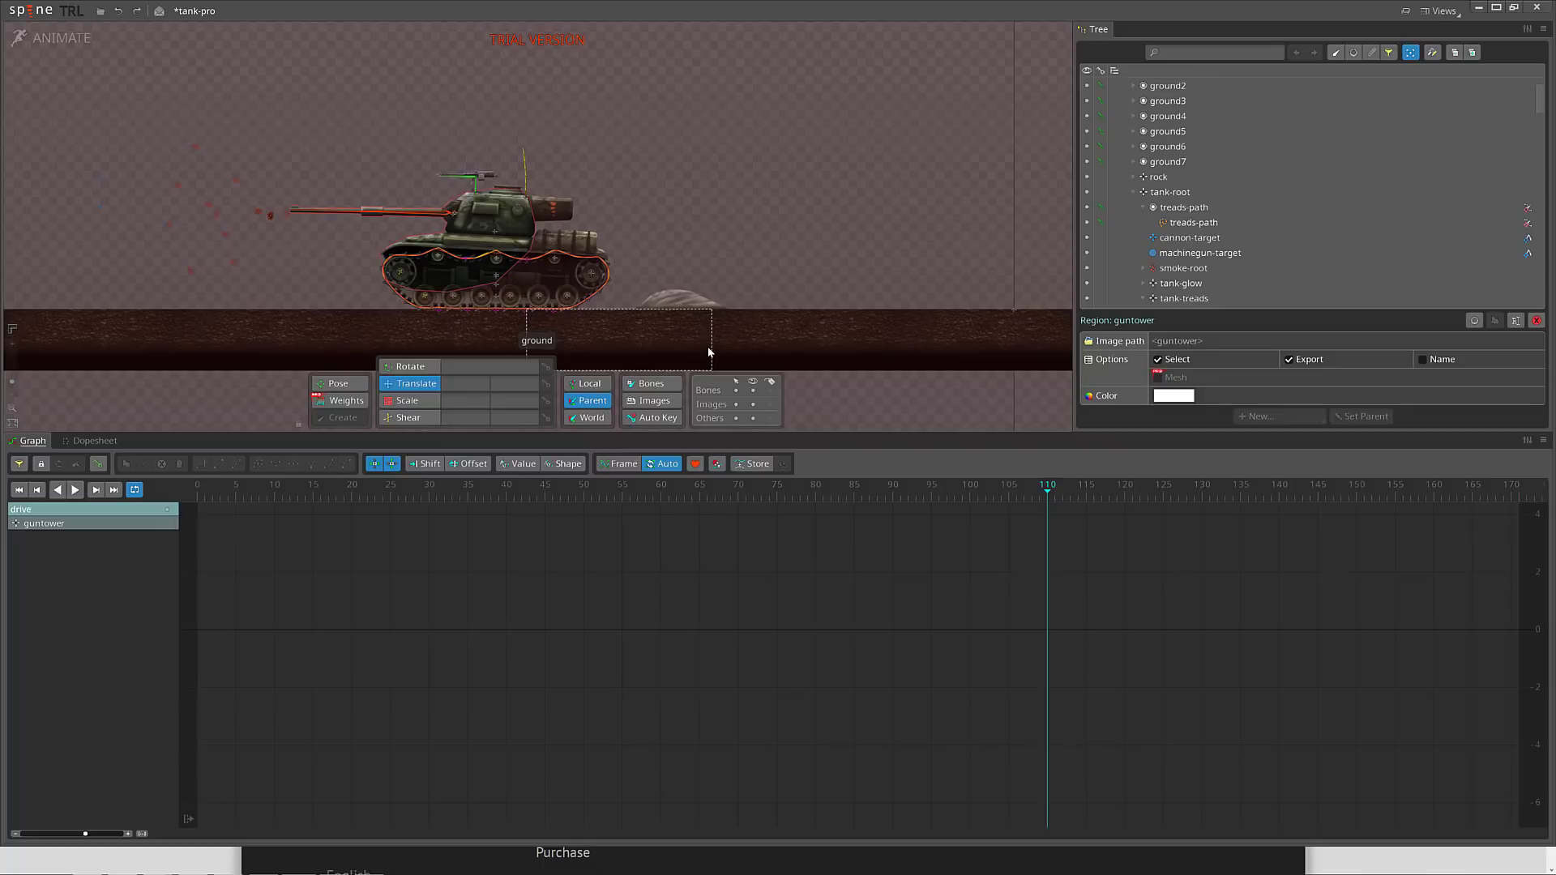